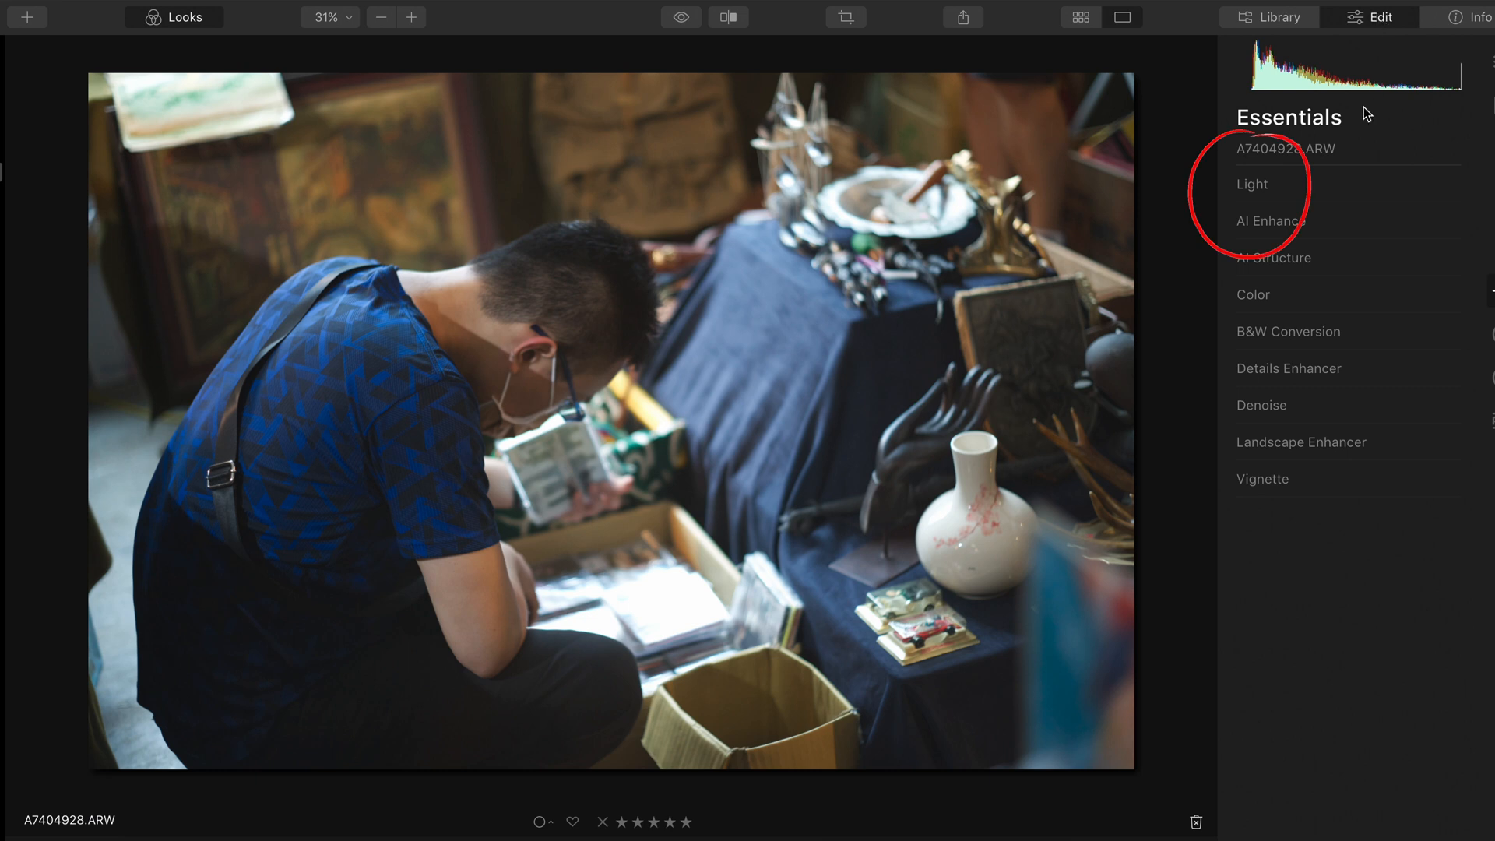
Shape the Light tone curve with a lifted black point and midtones pulled slightly down
left_click(1252, 184)
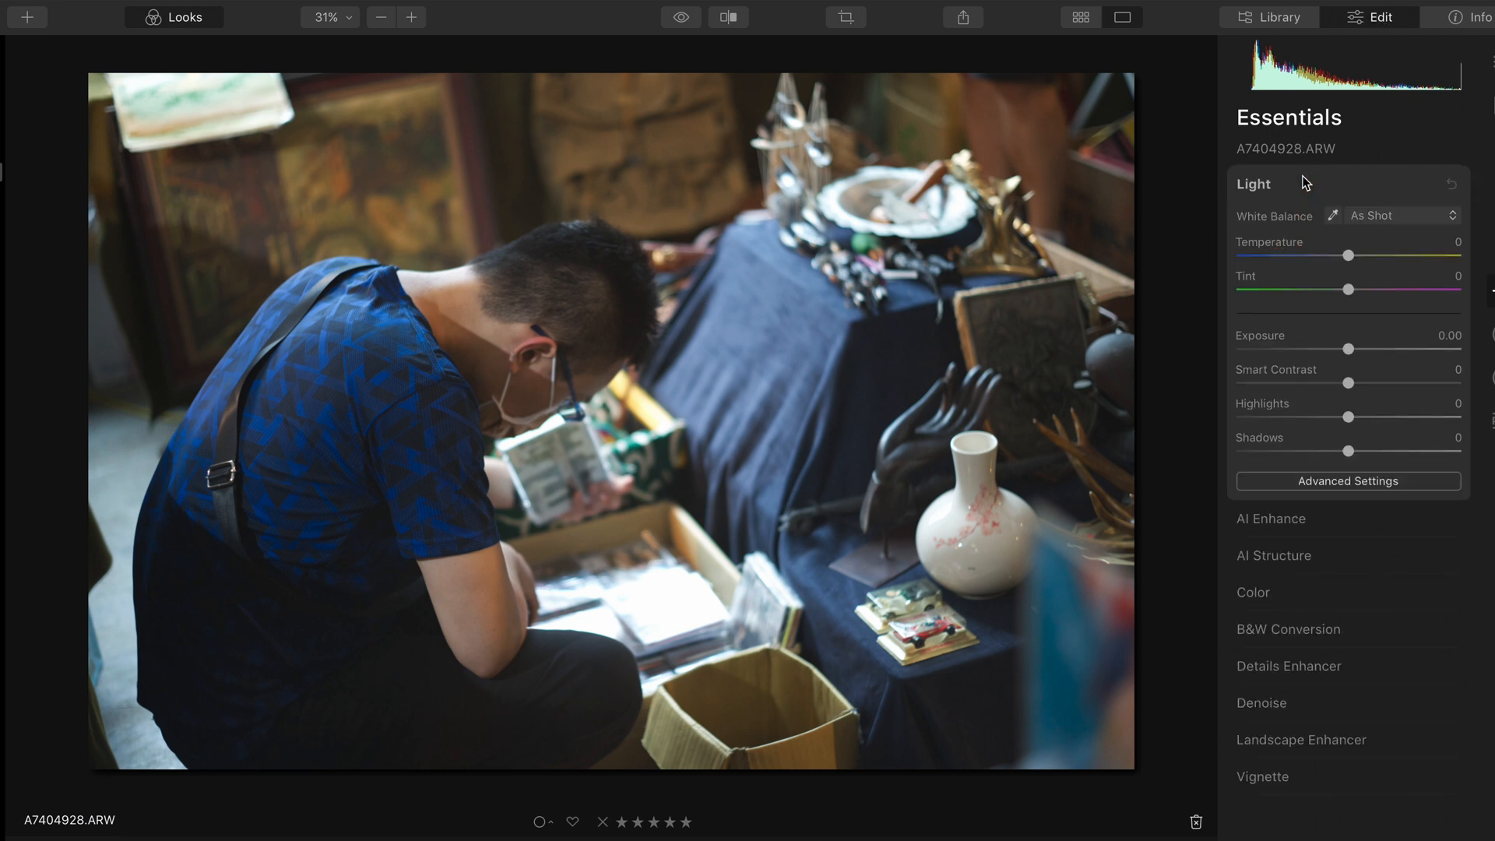
mouse_move(1348, 349)
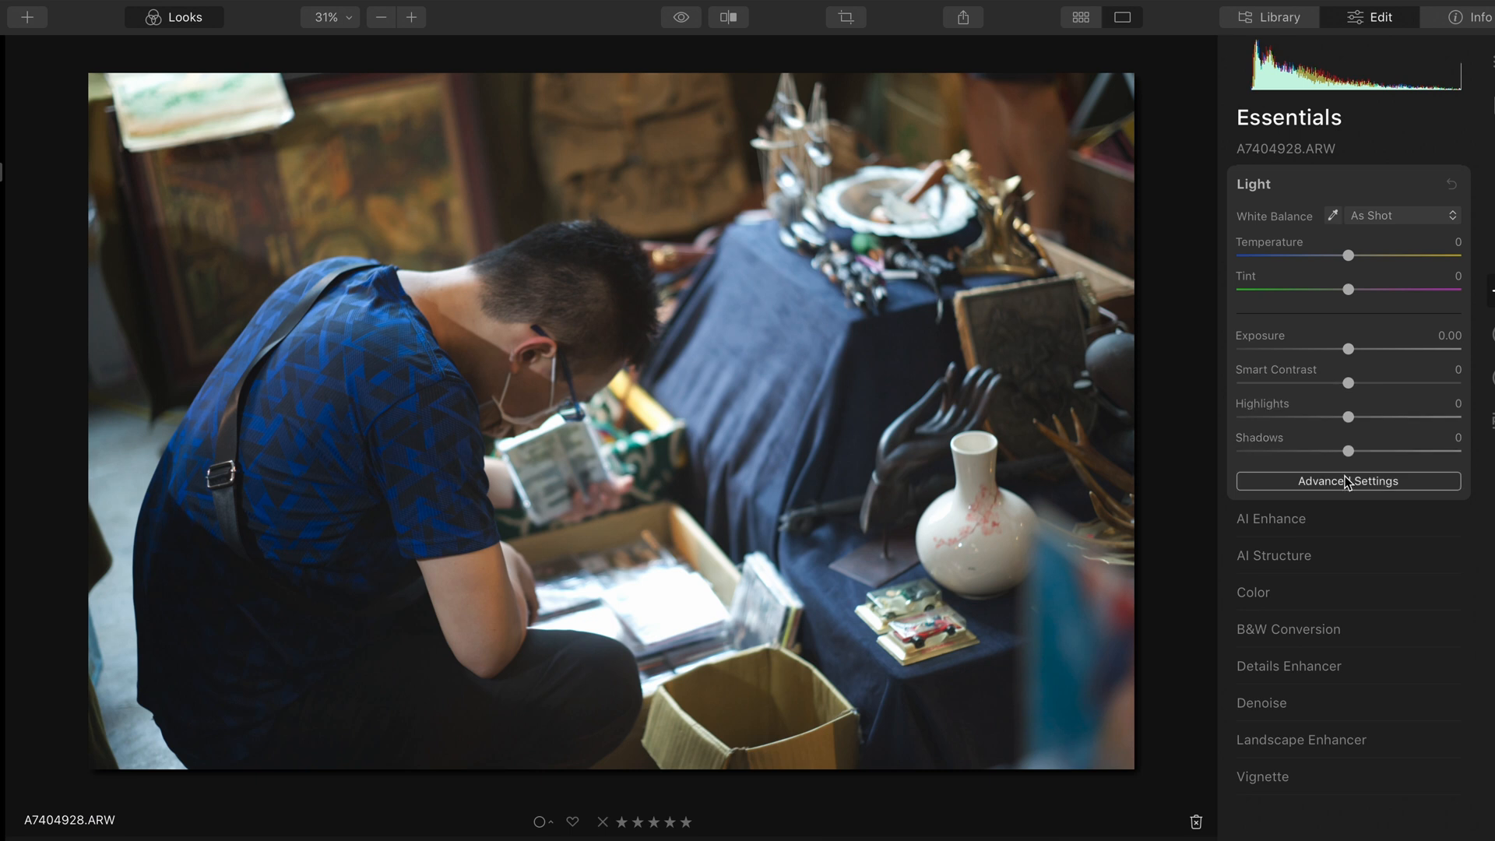
left_click(1347, 481)
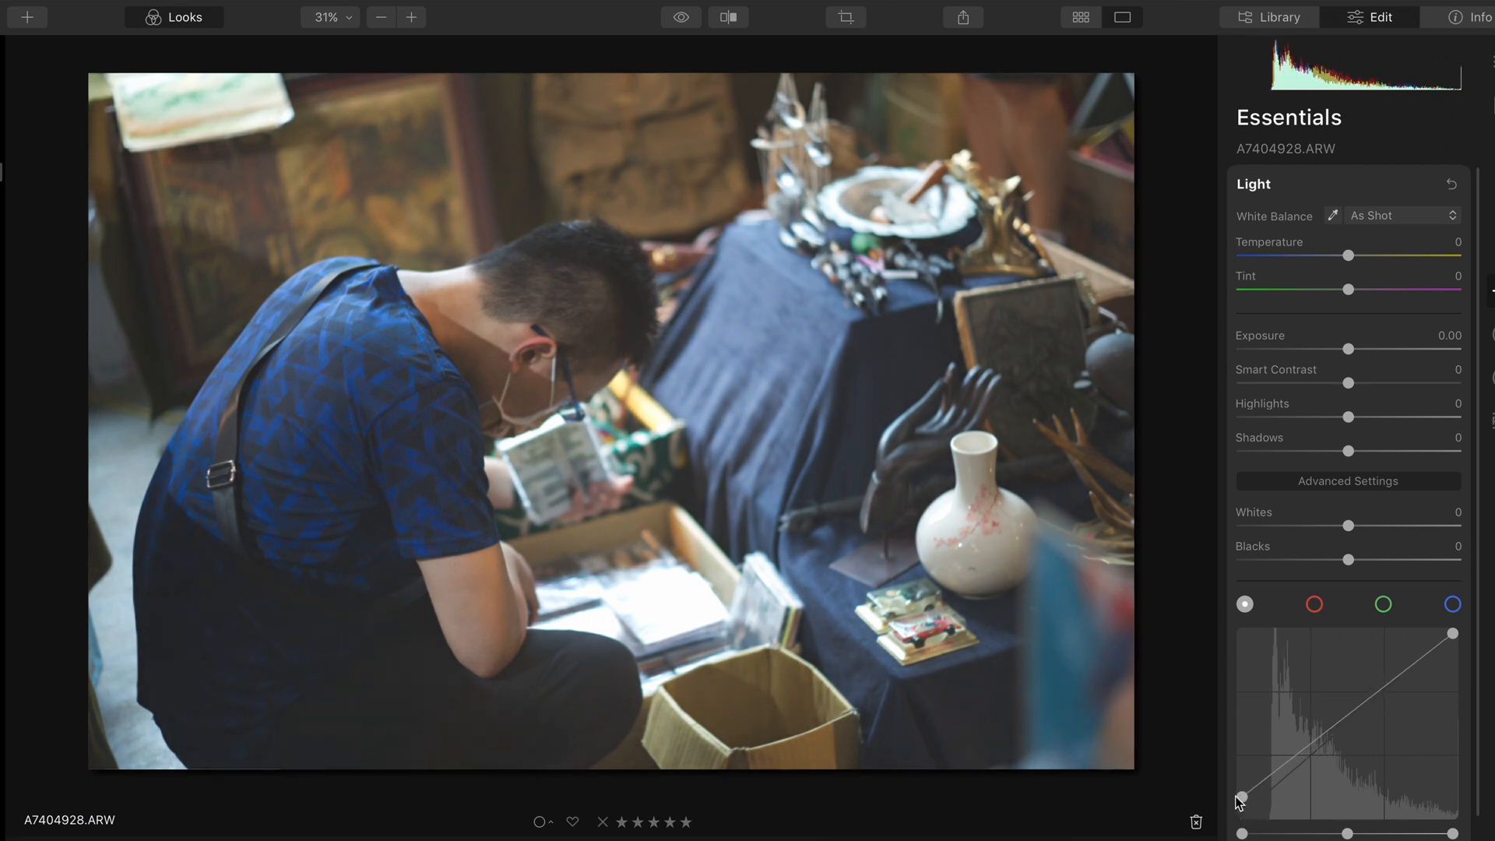
left_click_drag(1240, 799, 1347, 722)
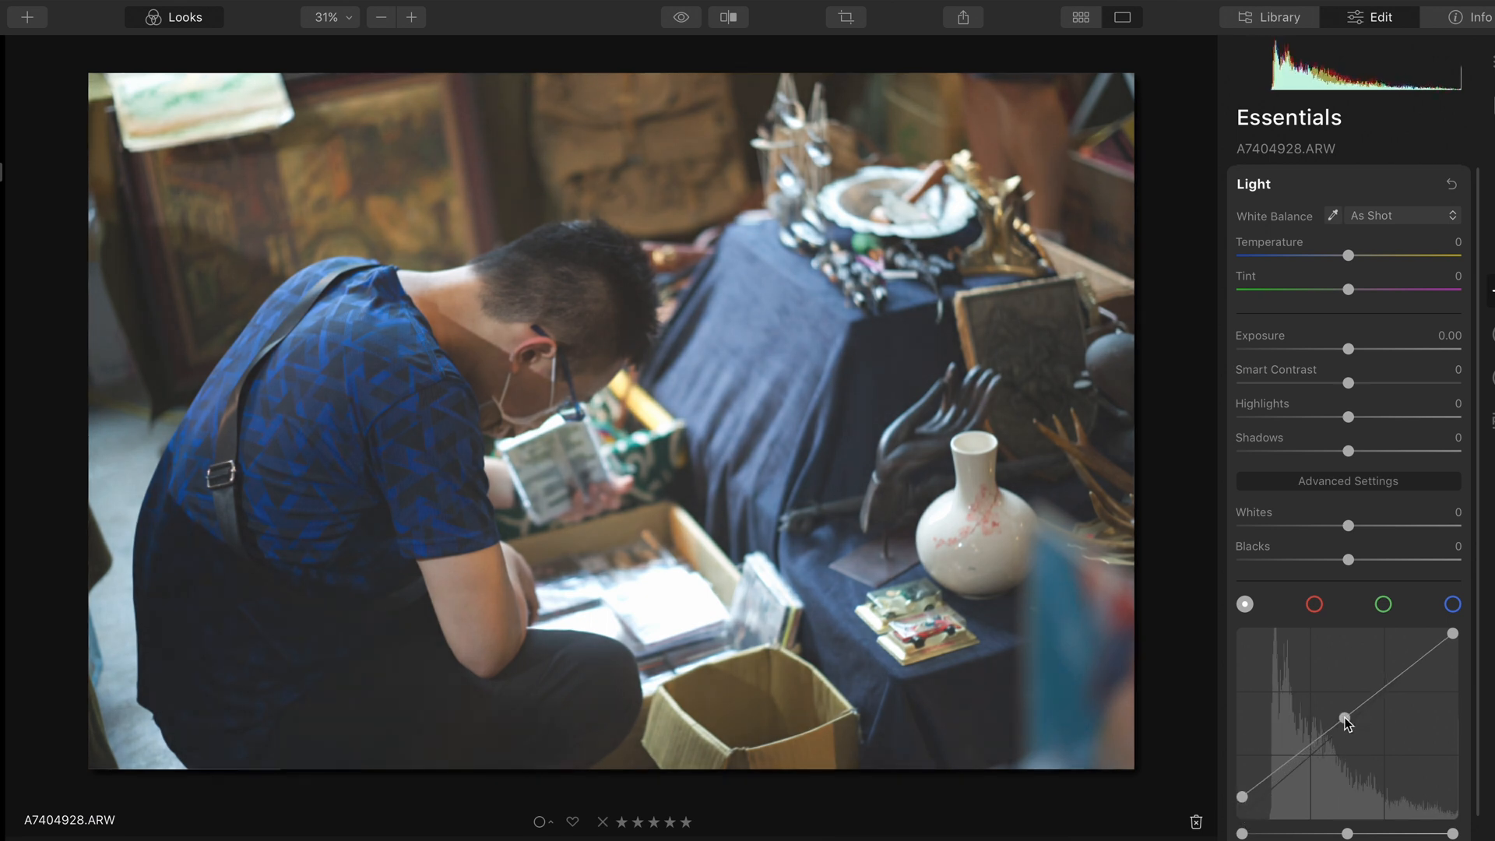
left_click_drag(1347, 719, 1347, 729)
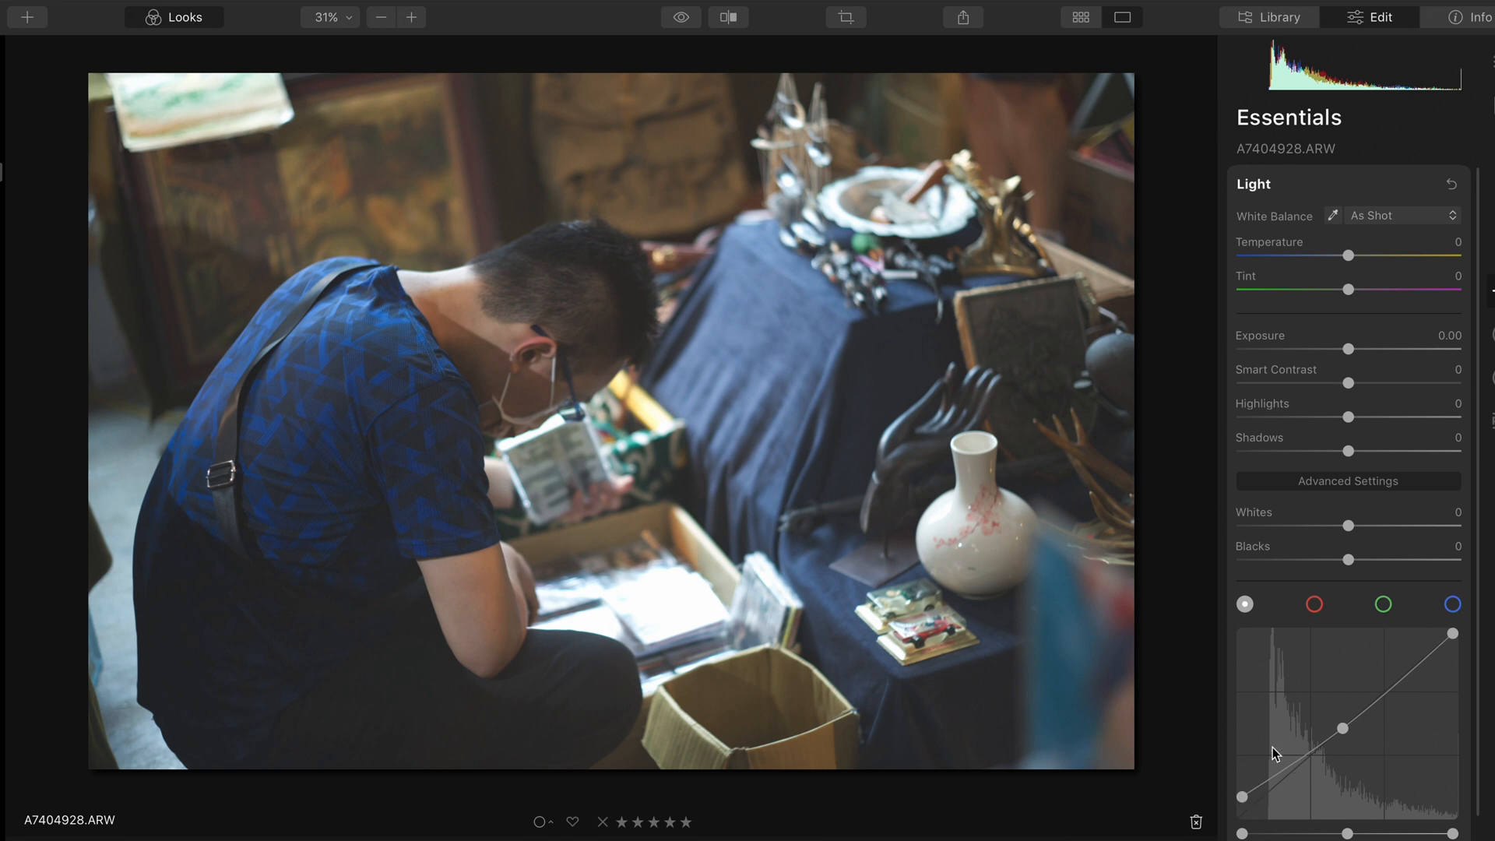
After a before/after compare, set Blacks to -34 and Highlights to -27
left_click(729, 17)
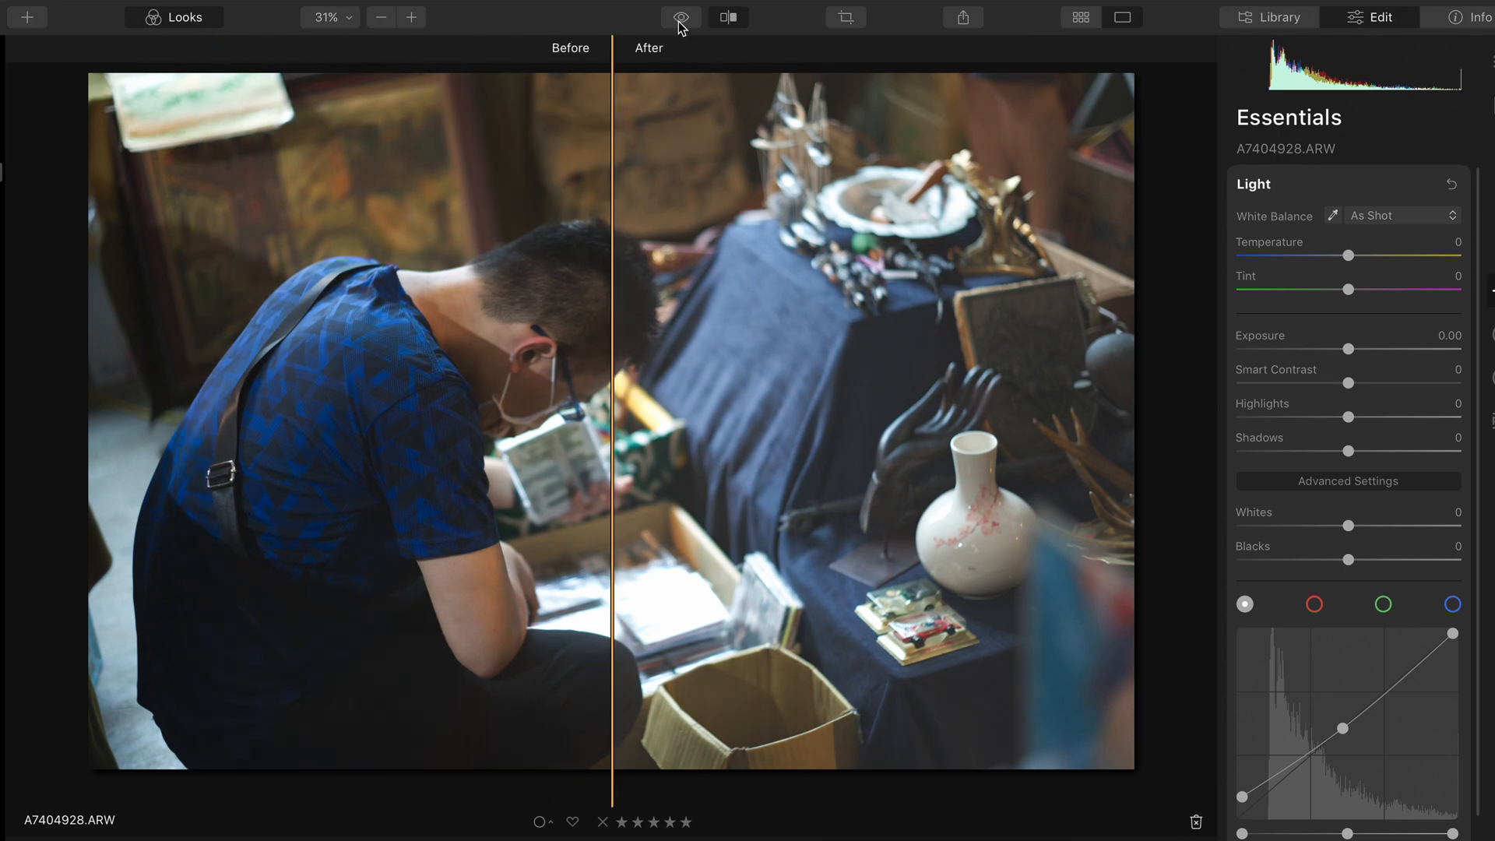
left_click(679, 17)
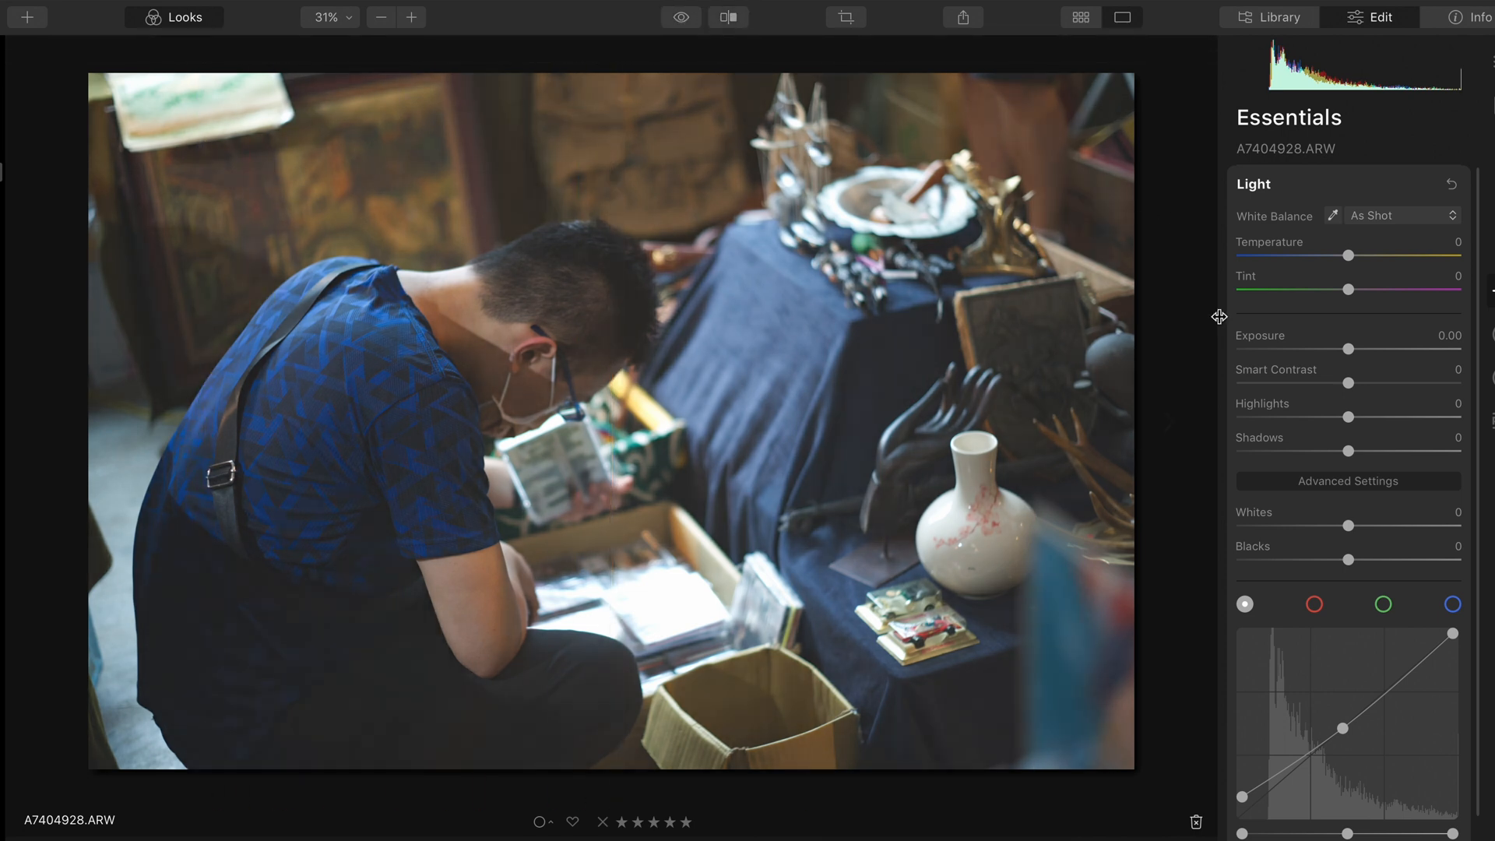
left_click_drag(1375, 558, 1299, 558)
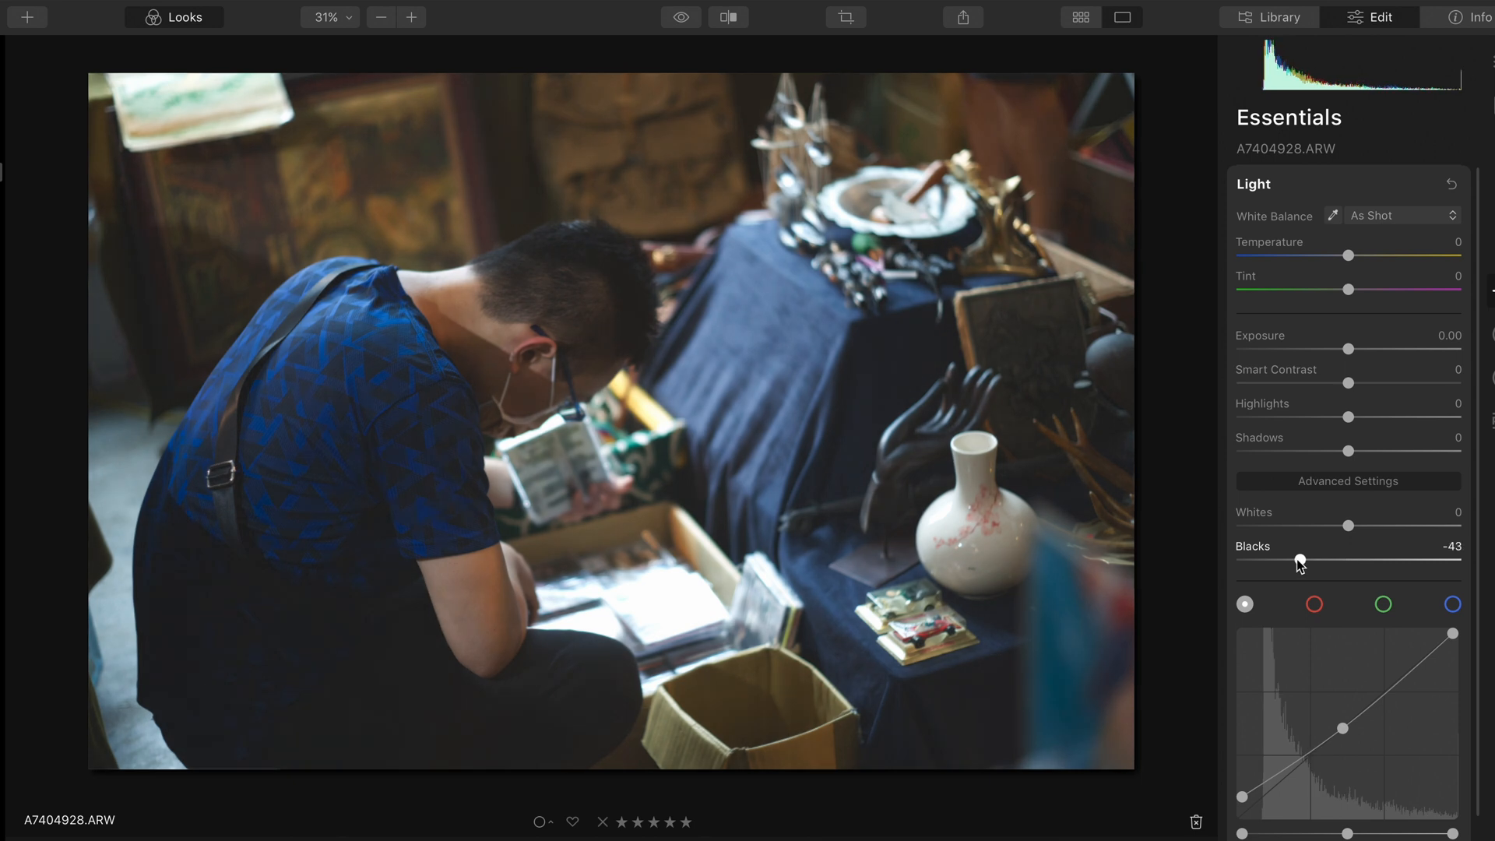
left_click_drag(1313, 558, 1348, 558)
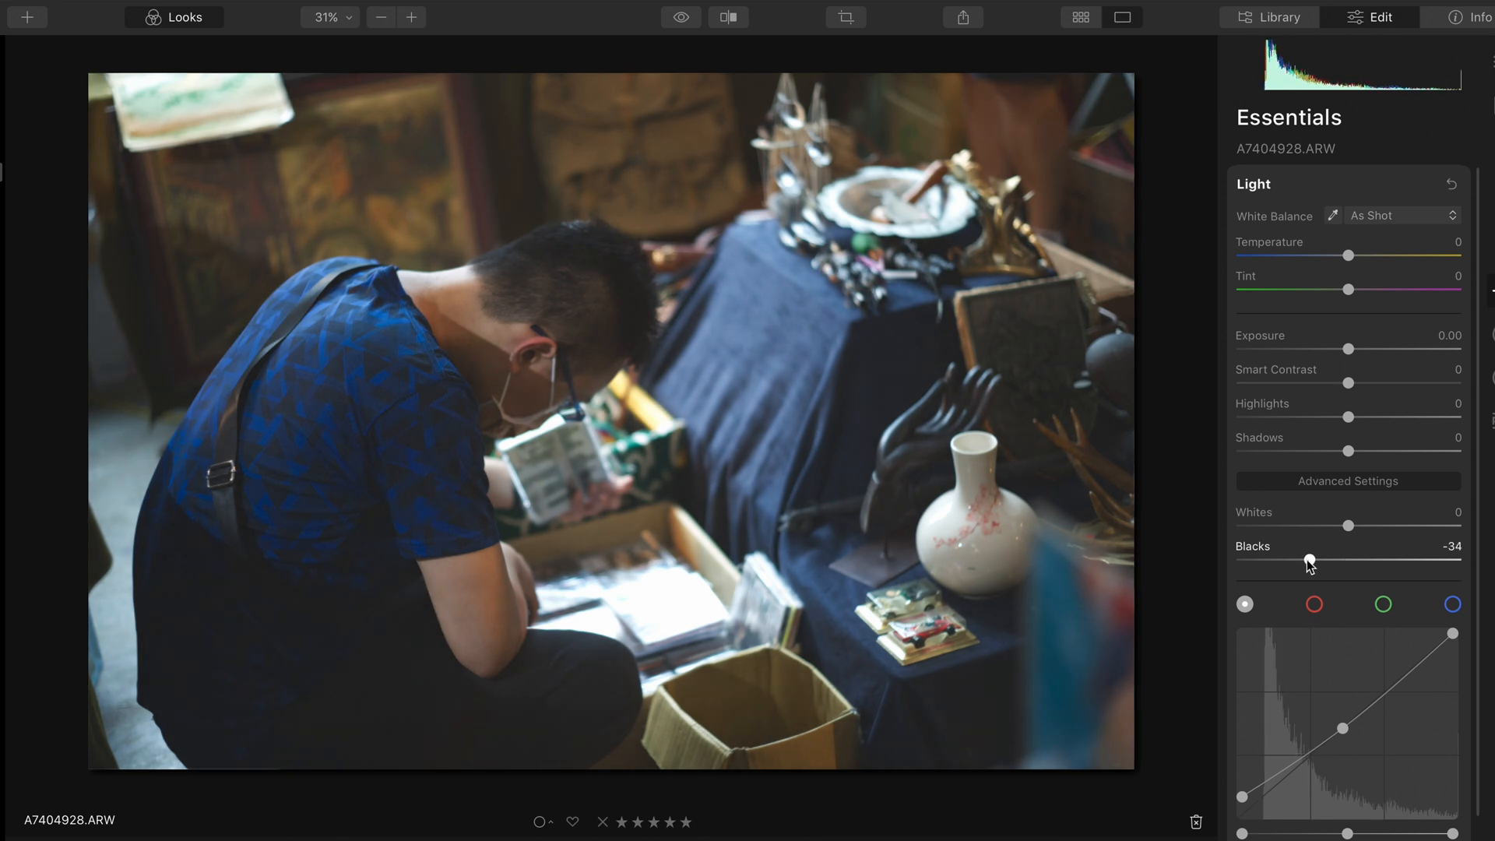
left_click_drag(1378, 417, 1339, 418)
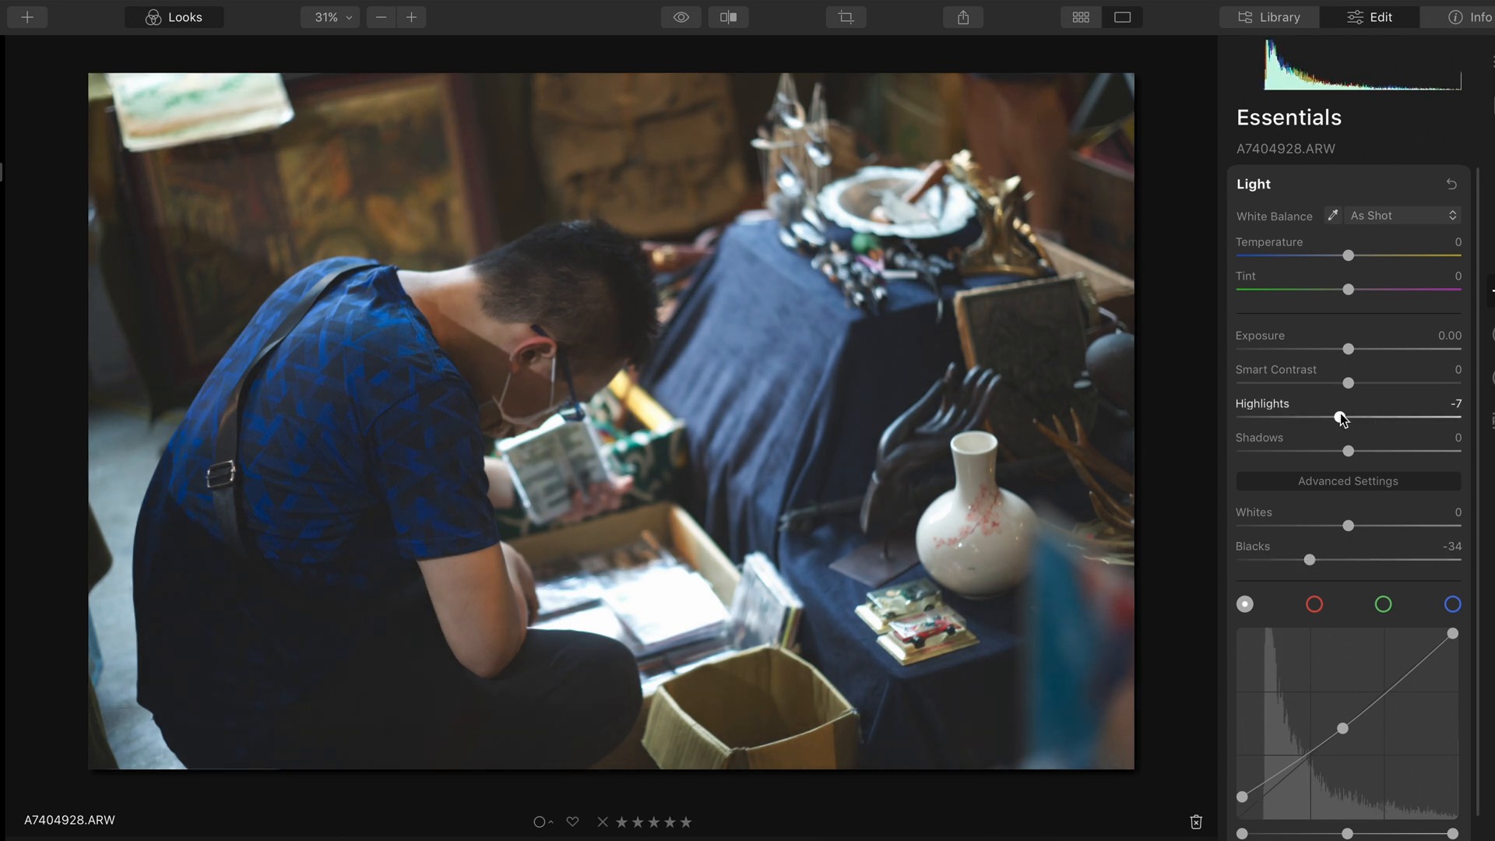
left_click_drag(1341, 418, 1314, 417)
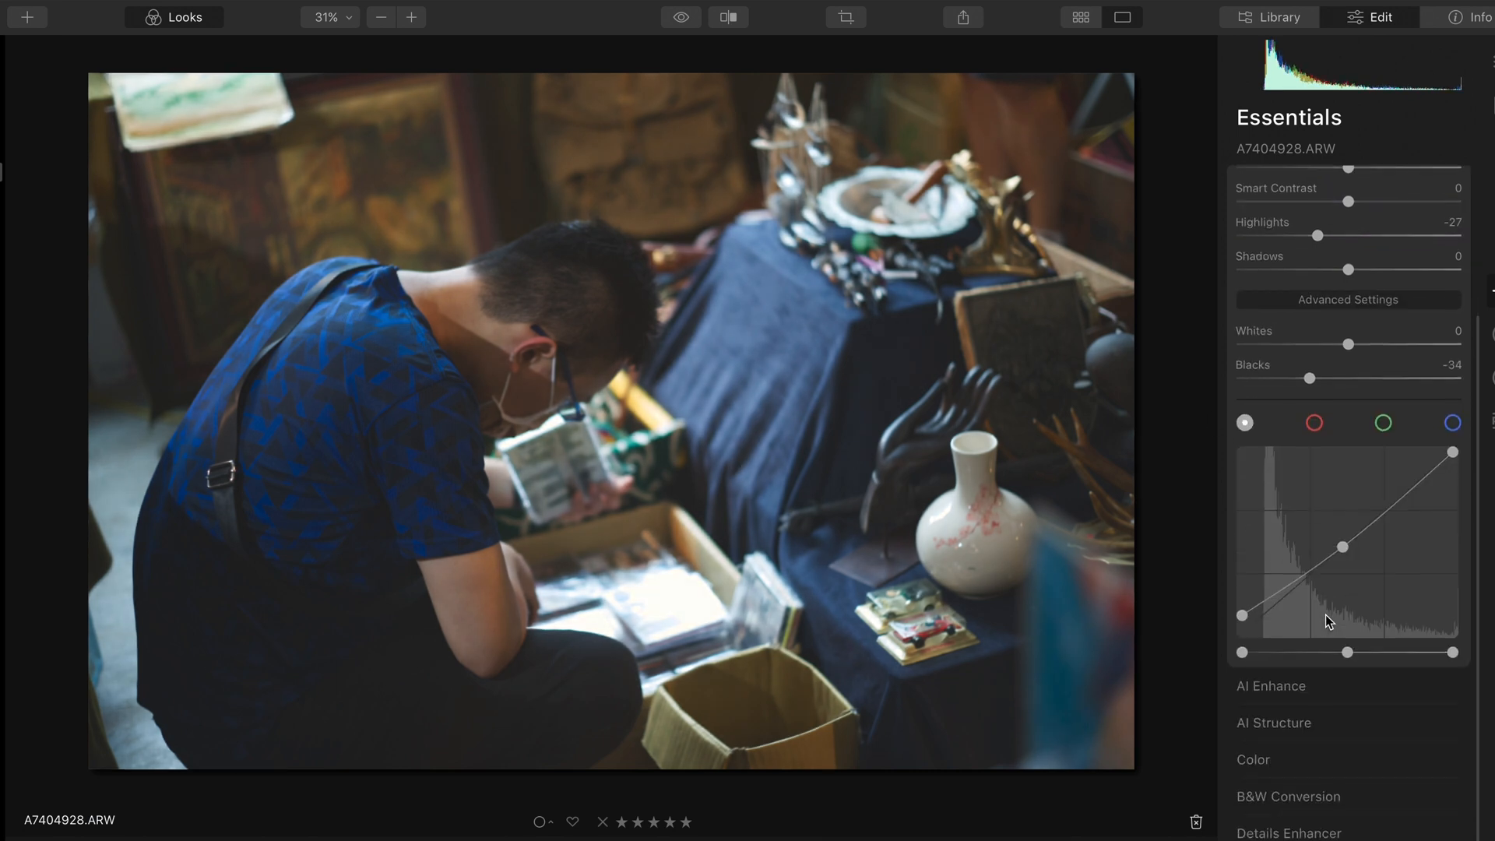
In Color advanced settings, lower red saturation to -32 and purple saturation to -46
left_click(1253, 759)
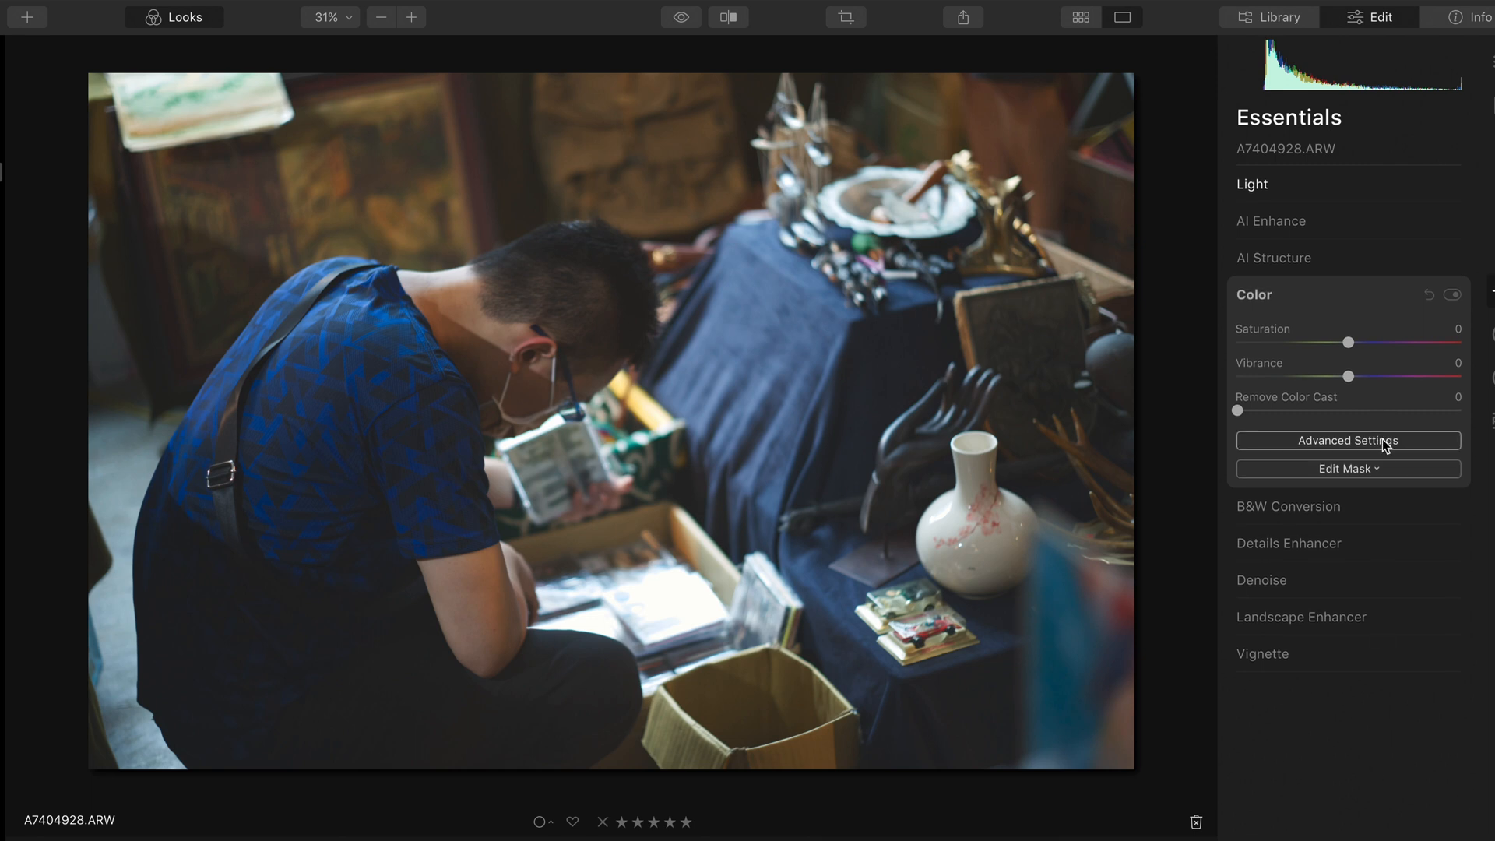
left_click(1347, 439)
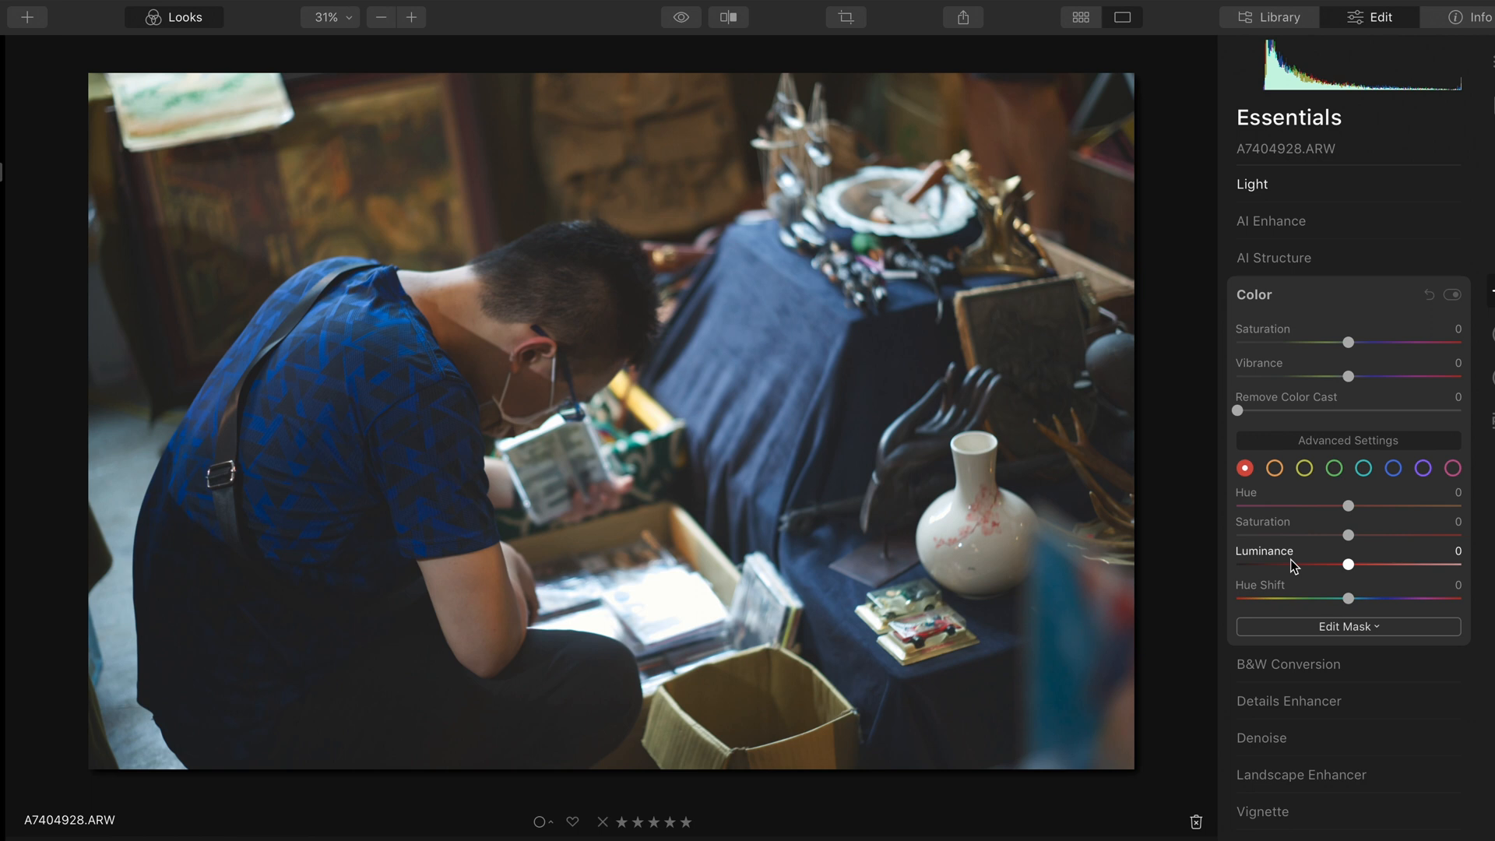
left_click_drag(1349, 534, 1311, 534)
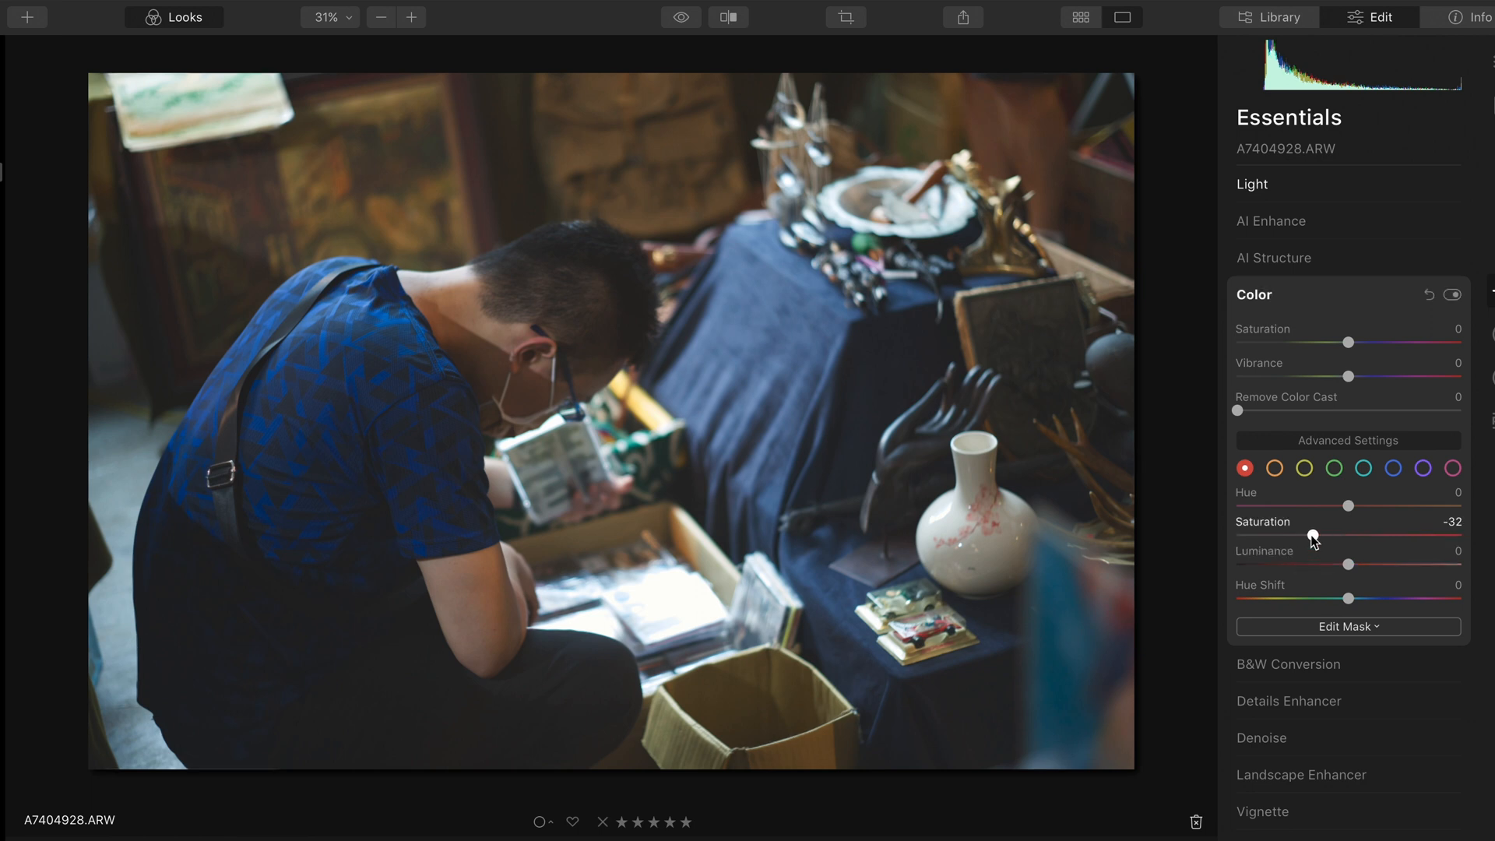
left_click_drag(1311, 534, 1325, 534)
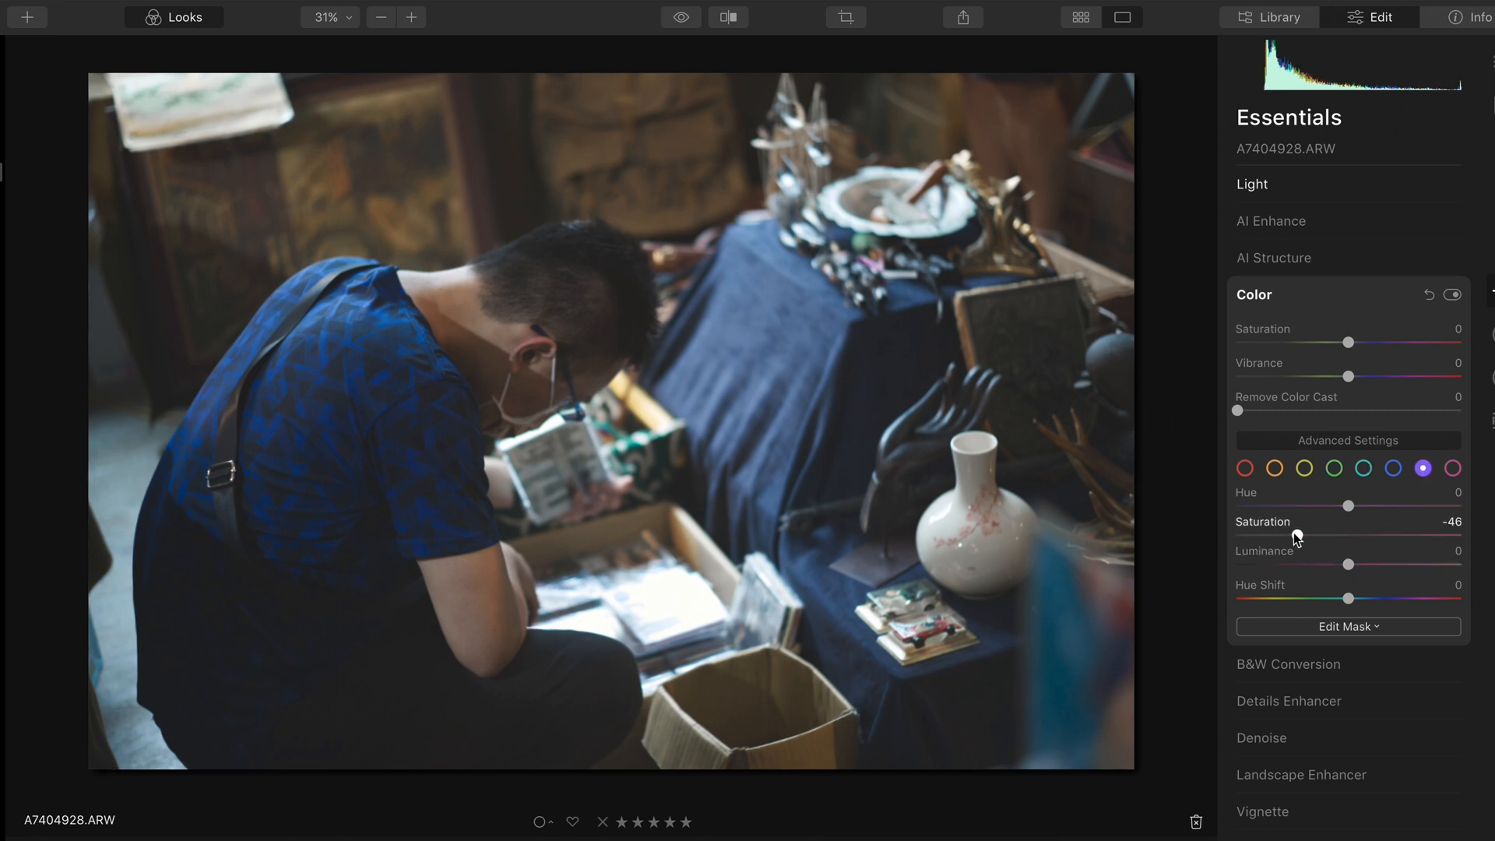
left_click(1453, 468)
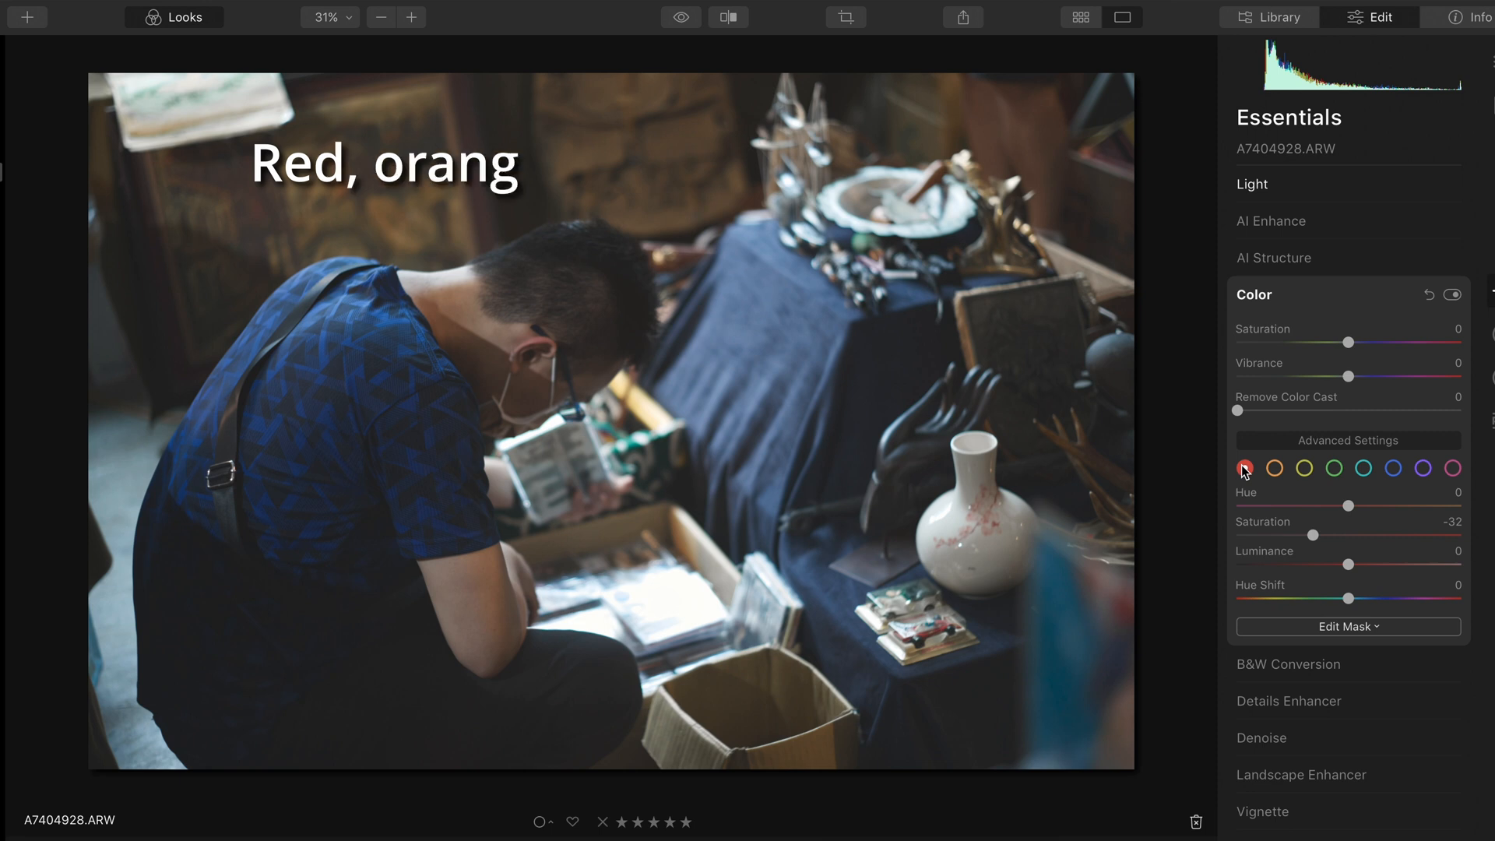
left_click(1453, 295)
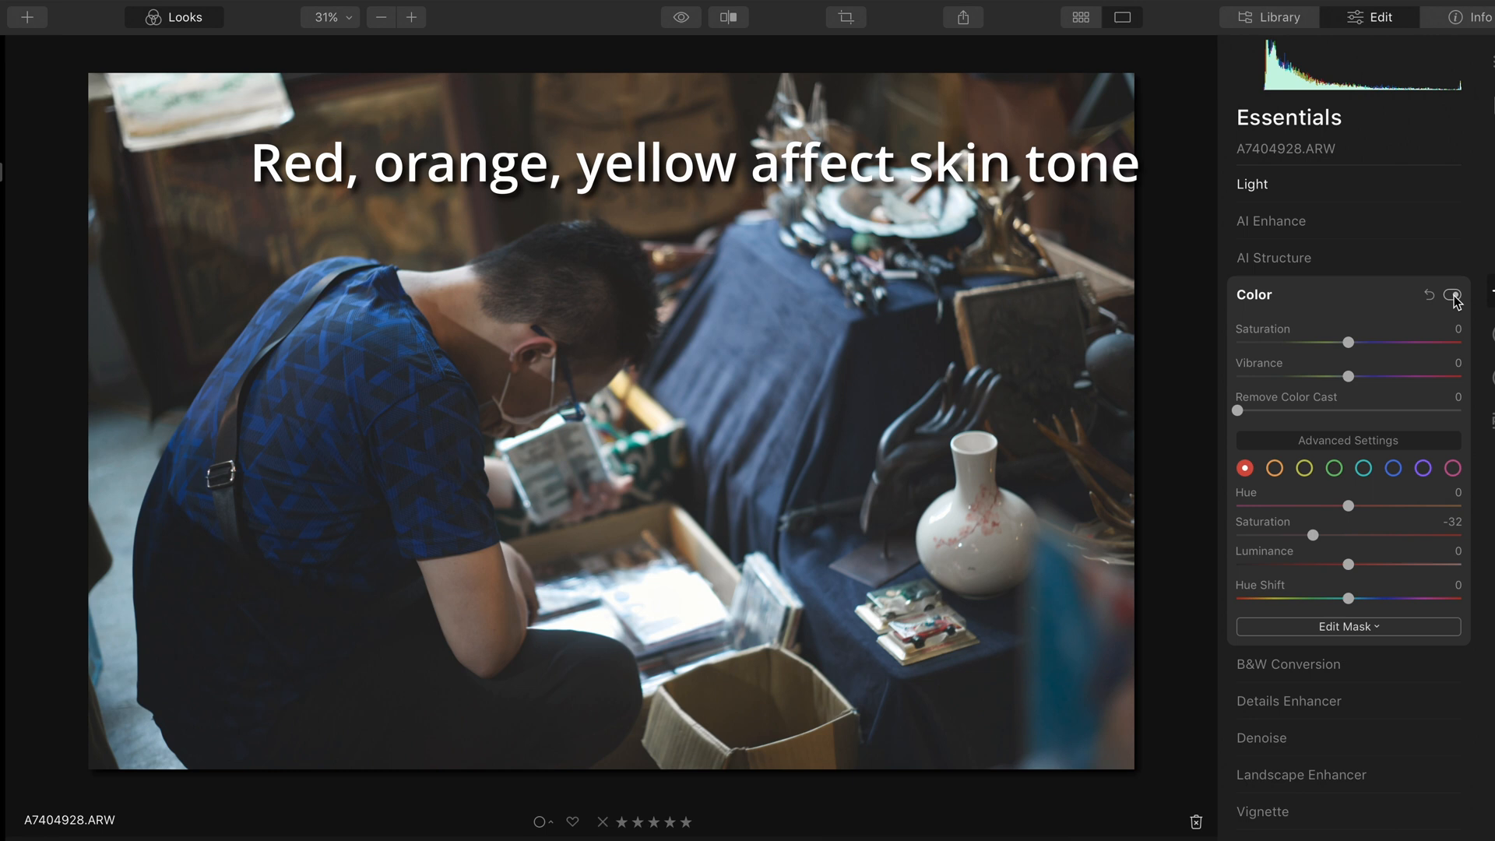
Set orange to saturation -3 and luminance 53, toggling Color off and on to compare
left_click(1453, 294)
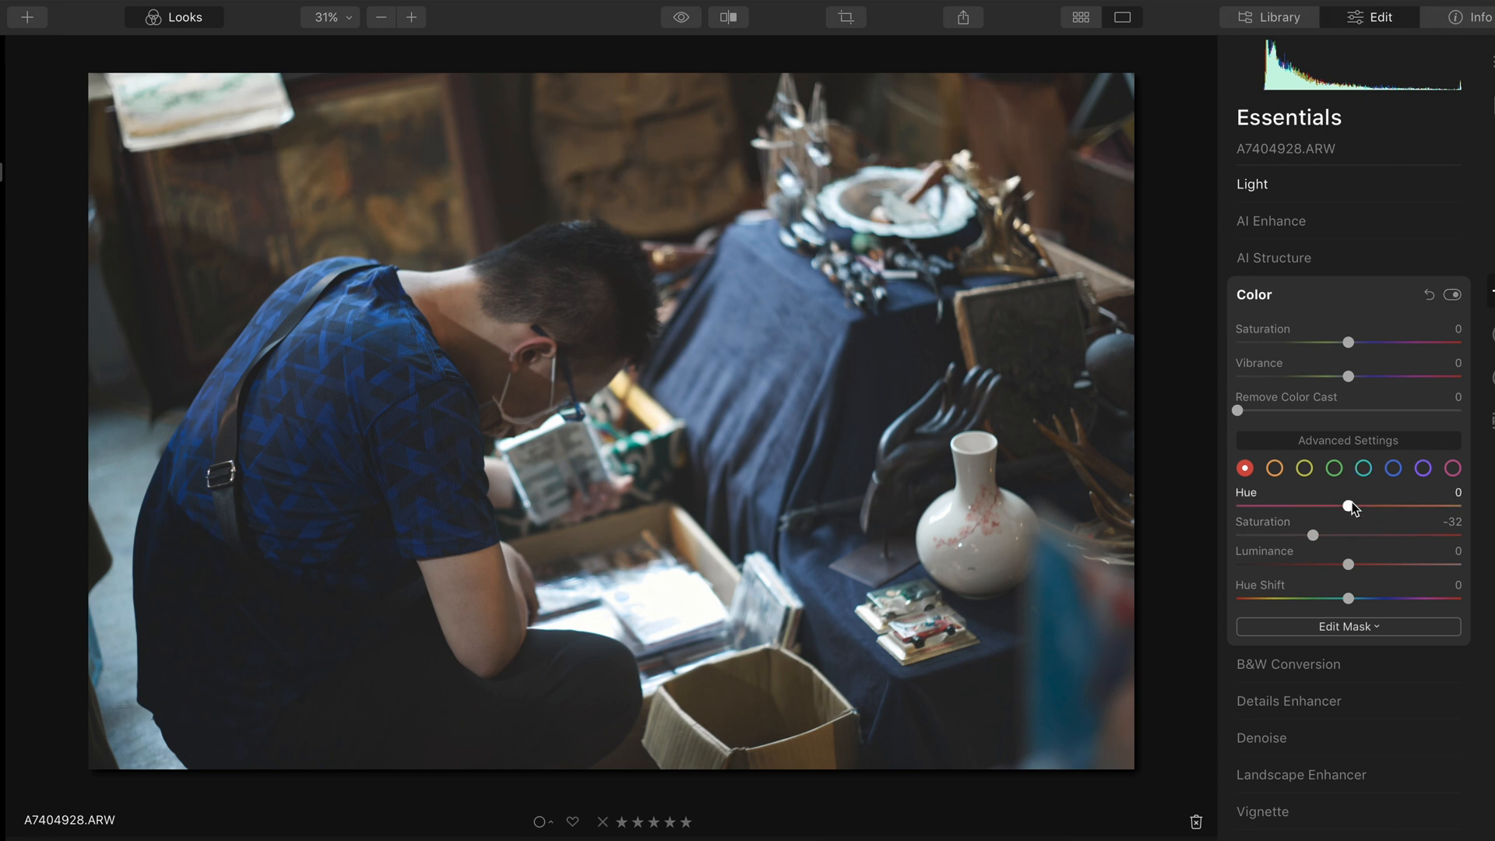
left_click_drag(1349, 506, 1405, 506)
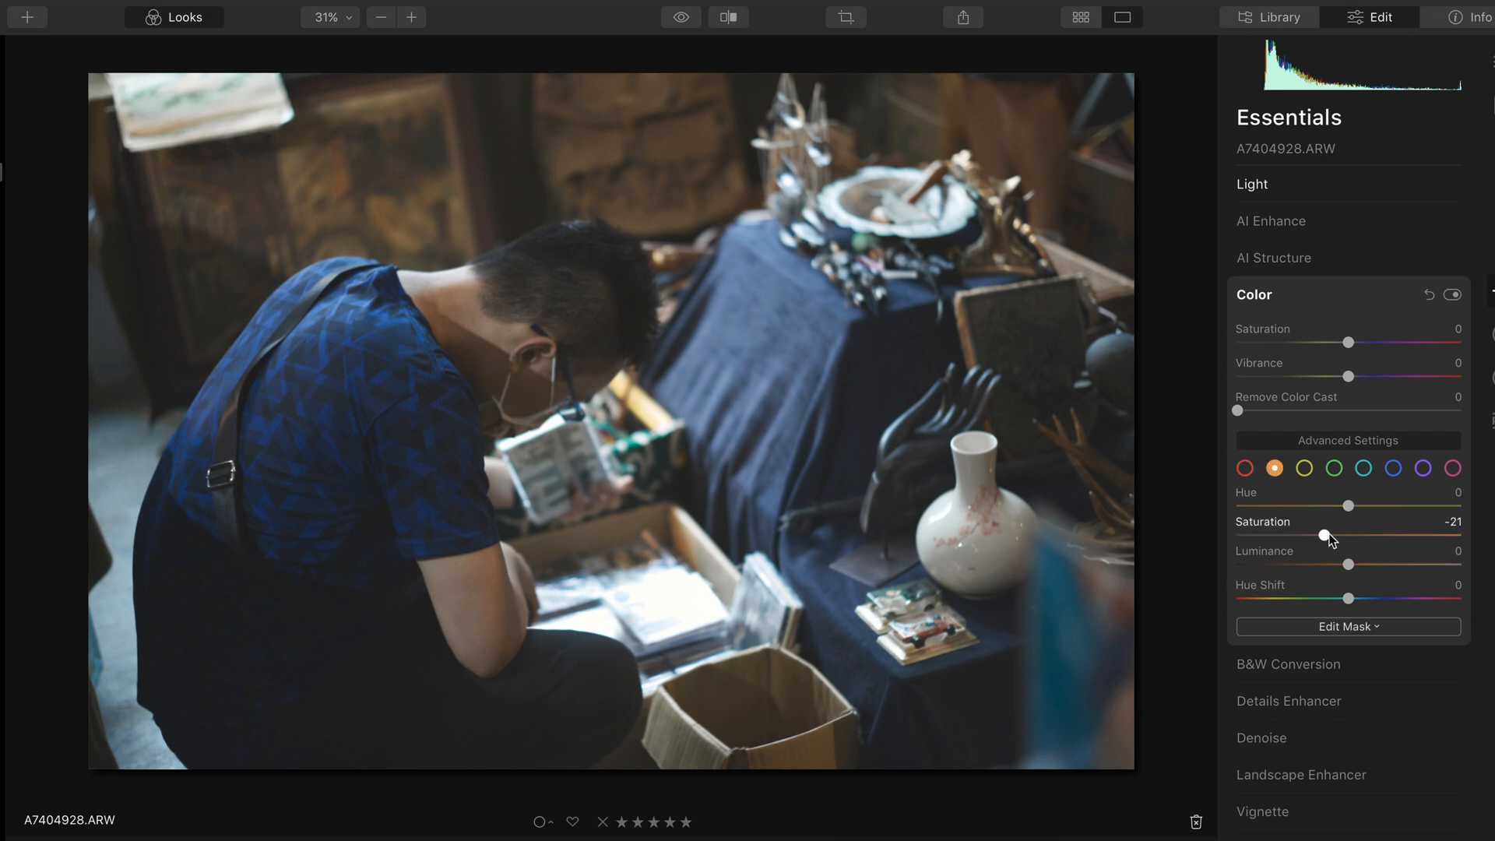
left_click_drag(1324, 534, 1336, 534)
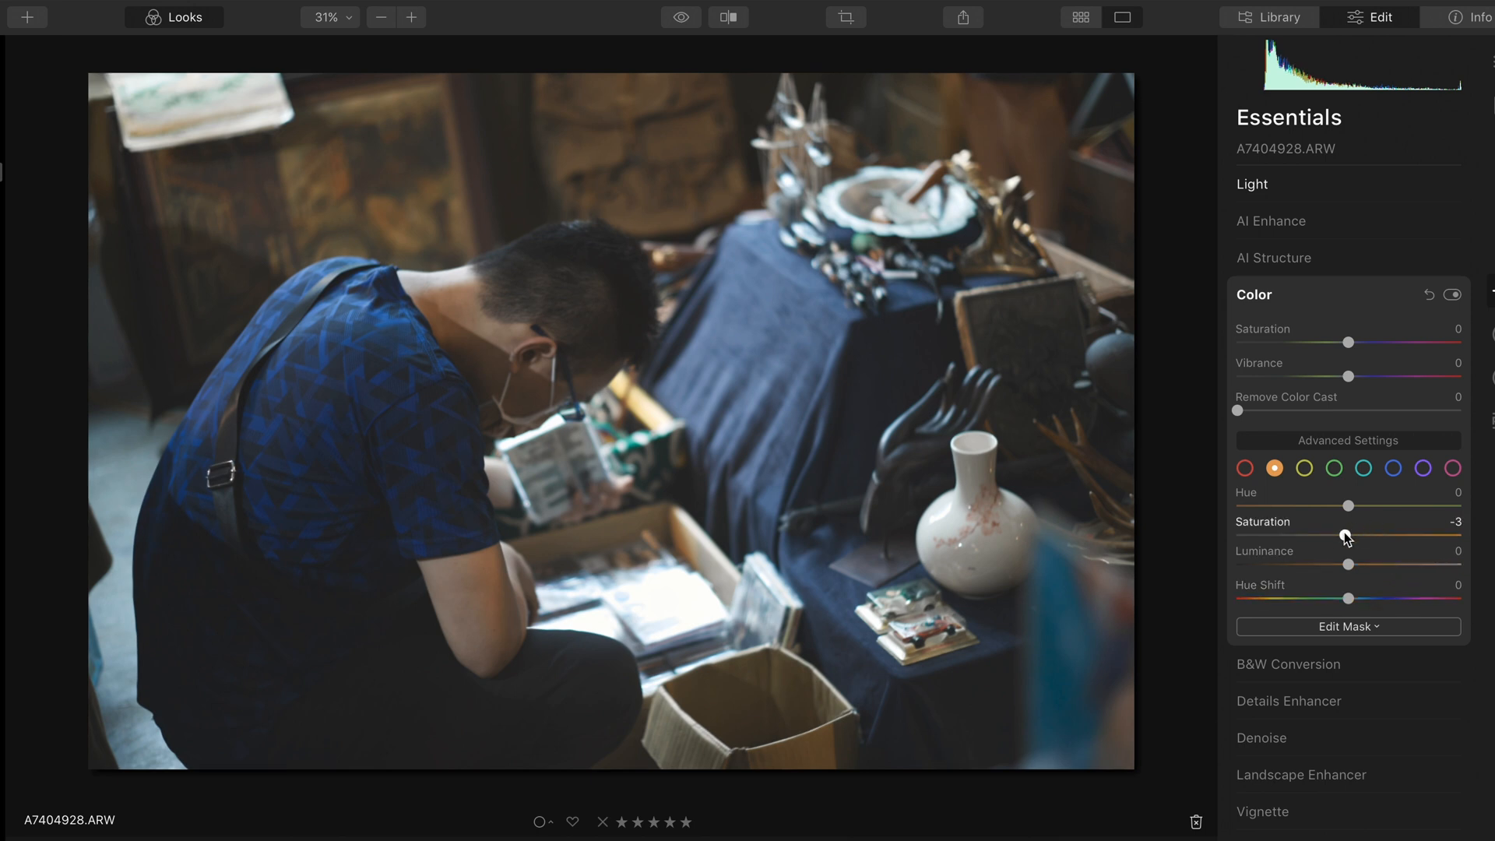
left_click_drag(1347, 563, 1380, 564)
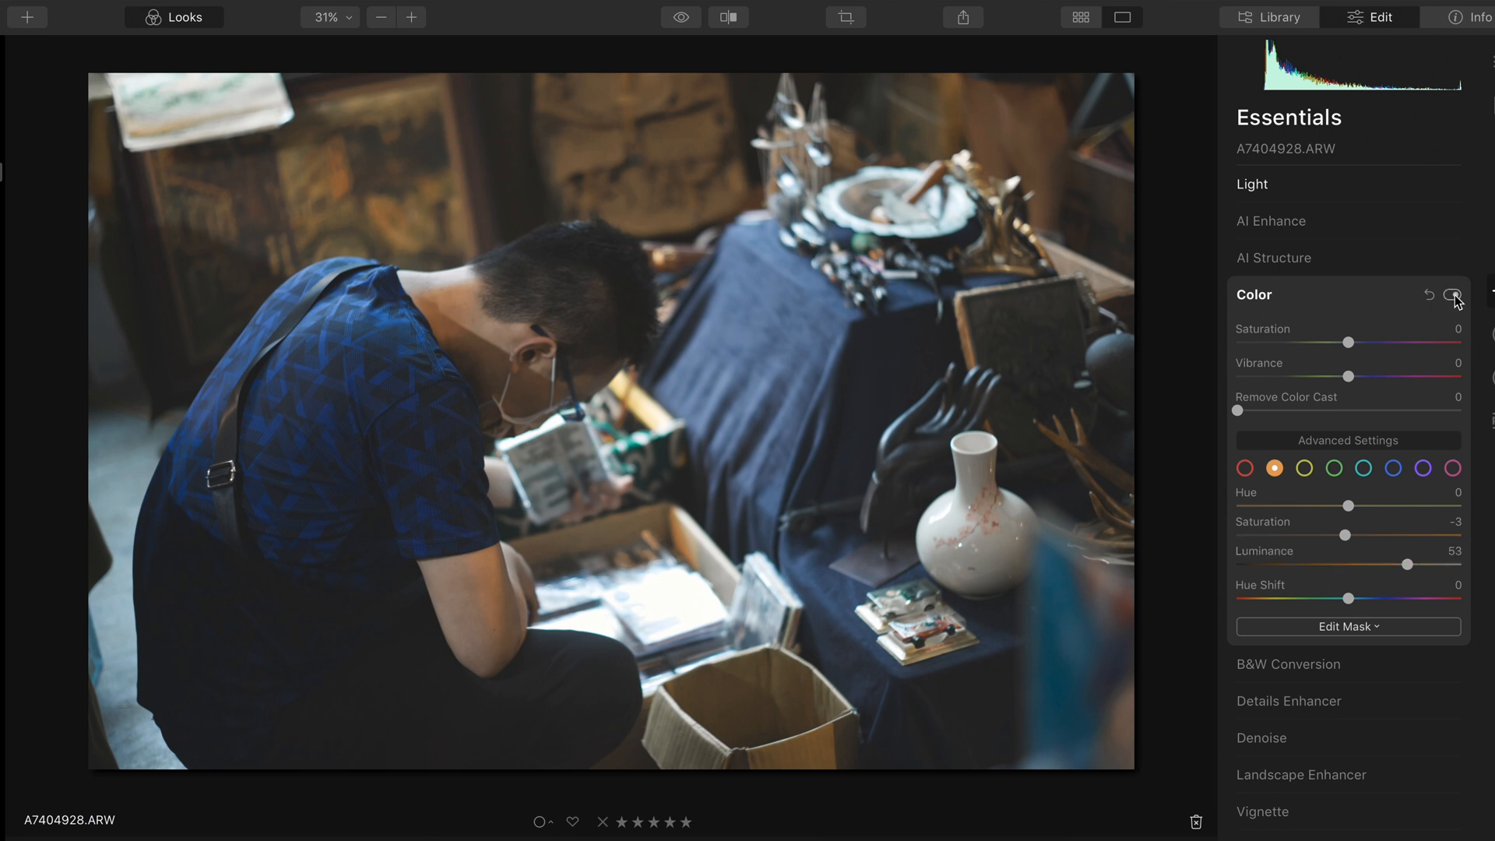
left_click(1453, 295)
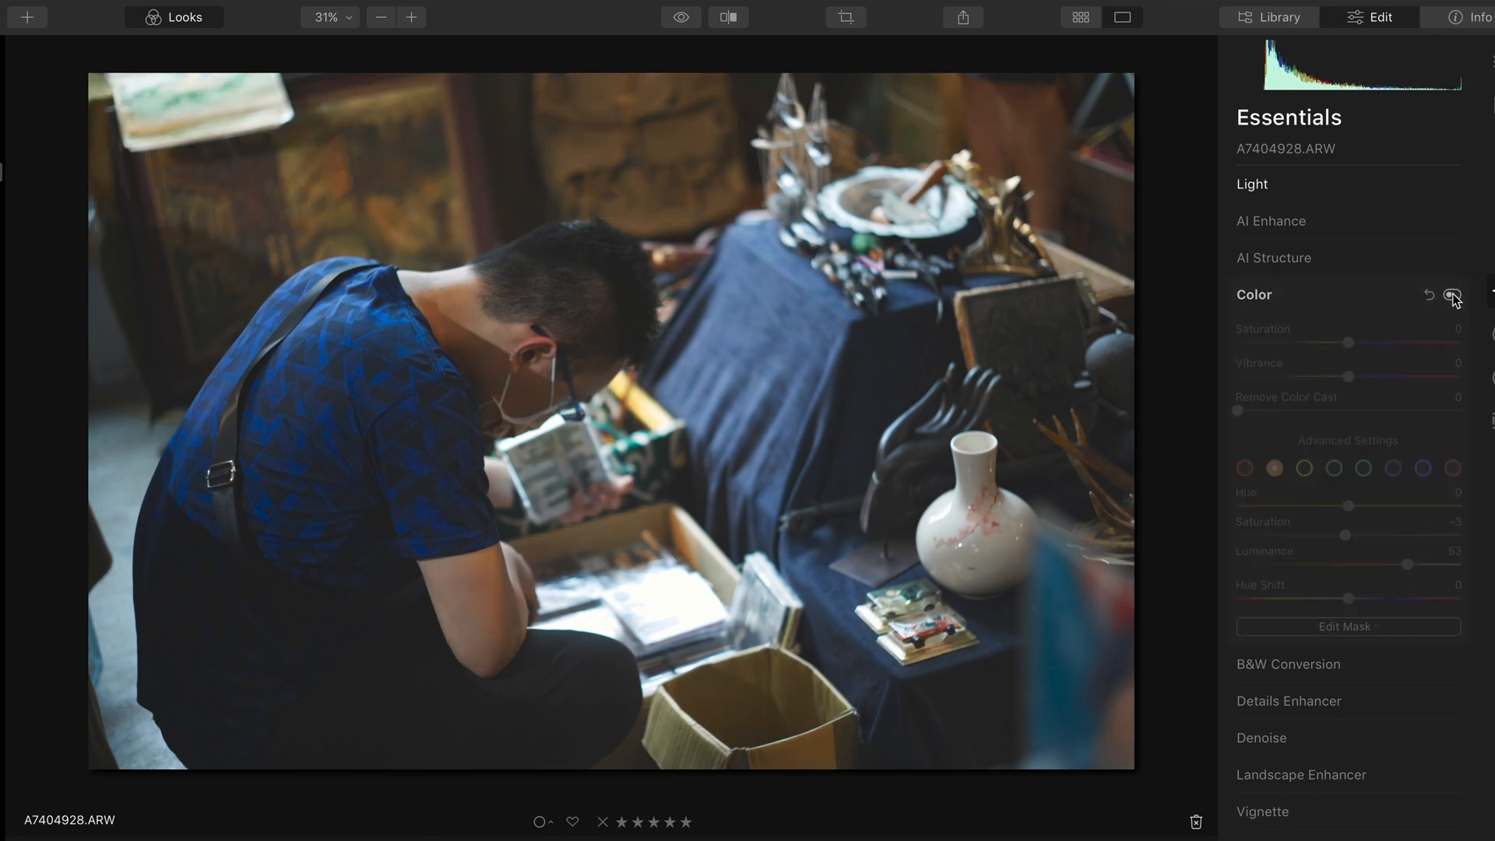
left_click(1453, 294)
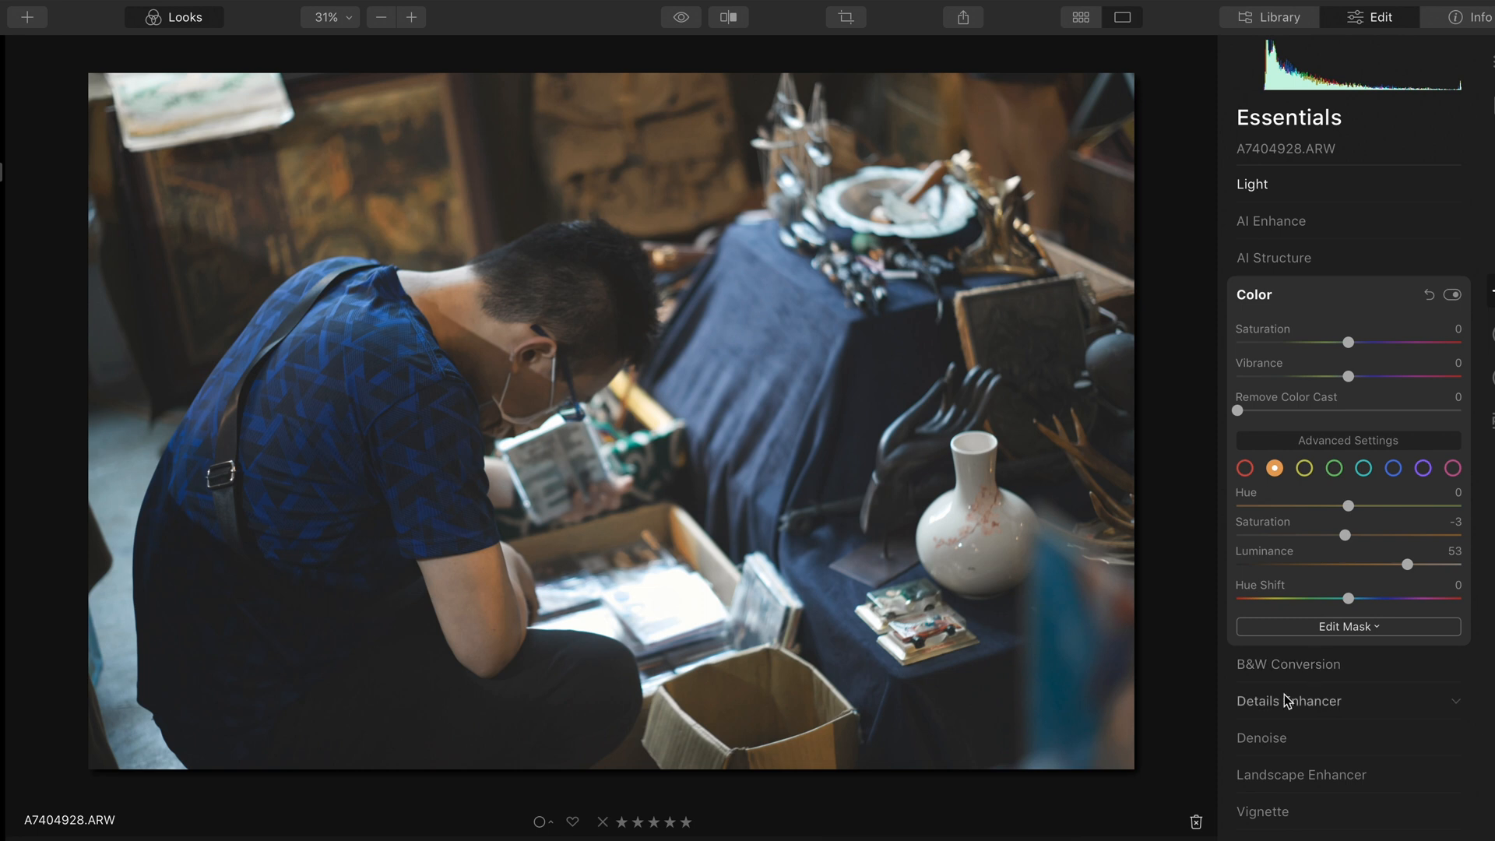
In Details Enhancer set Large Details 48 and Sharpen 26, leaving Small Details at zero
left_click(1289, 701)
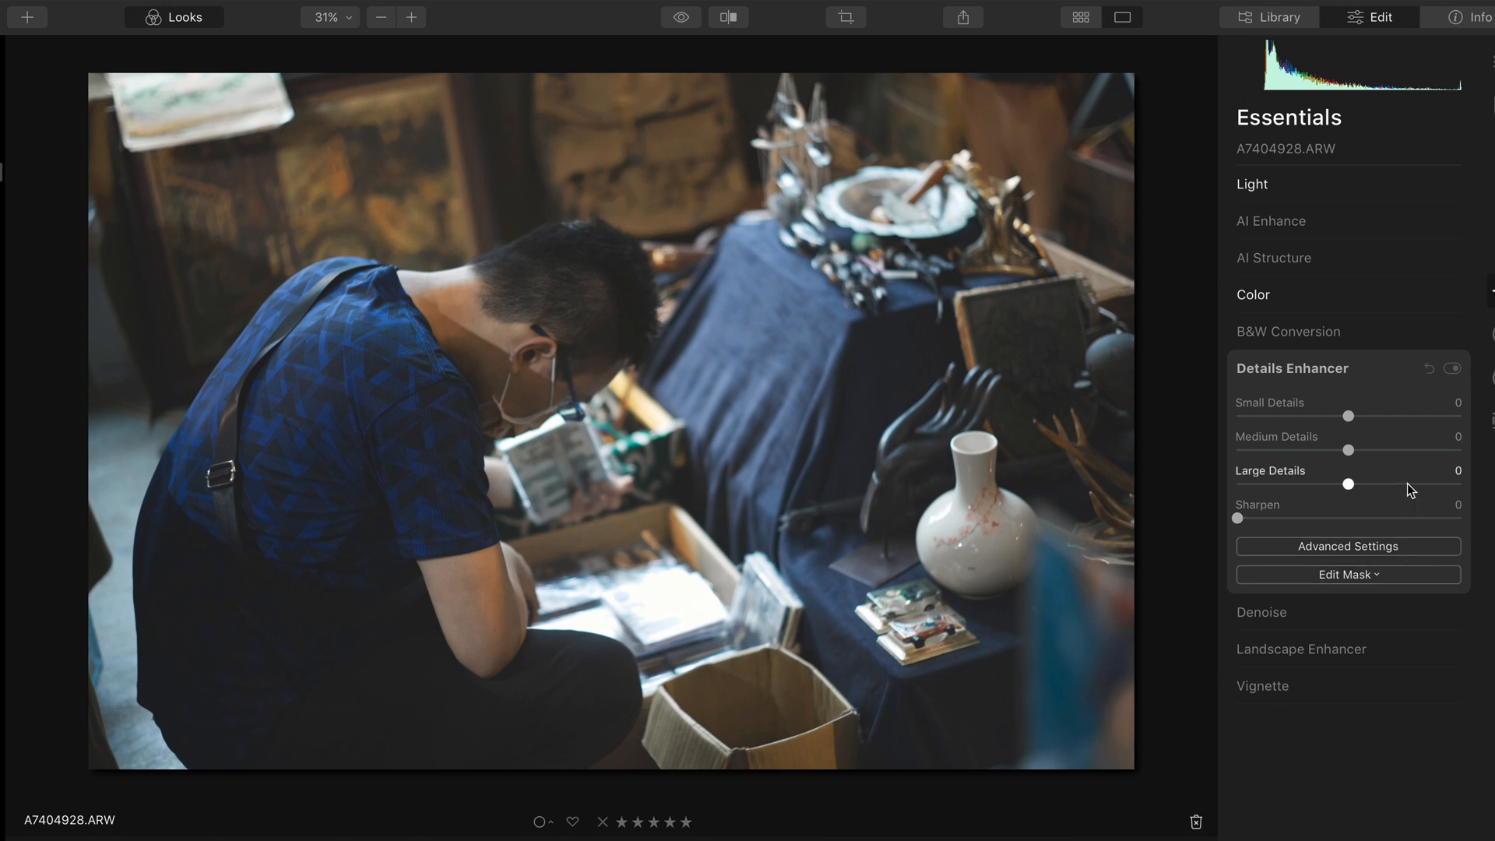
left_click_drag(1238, 517, 1294, 517)
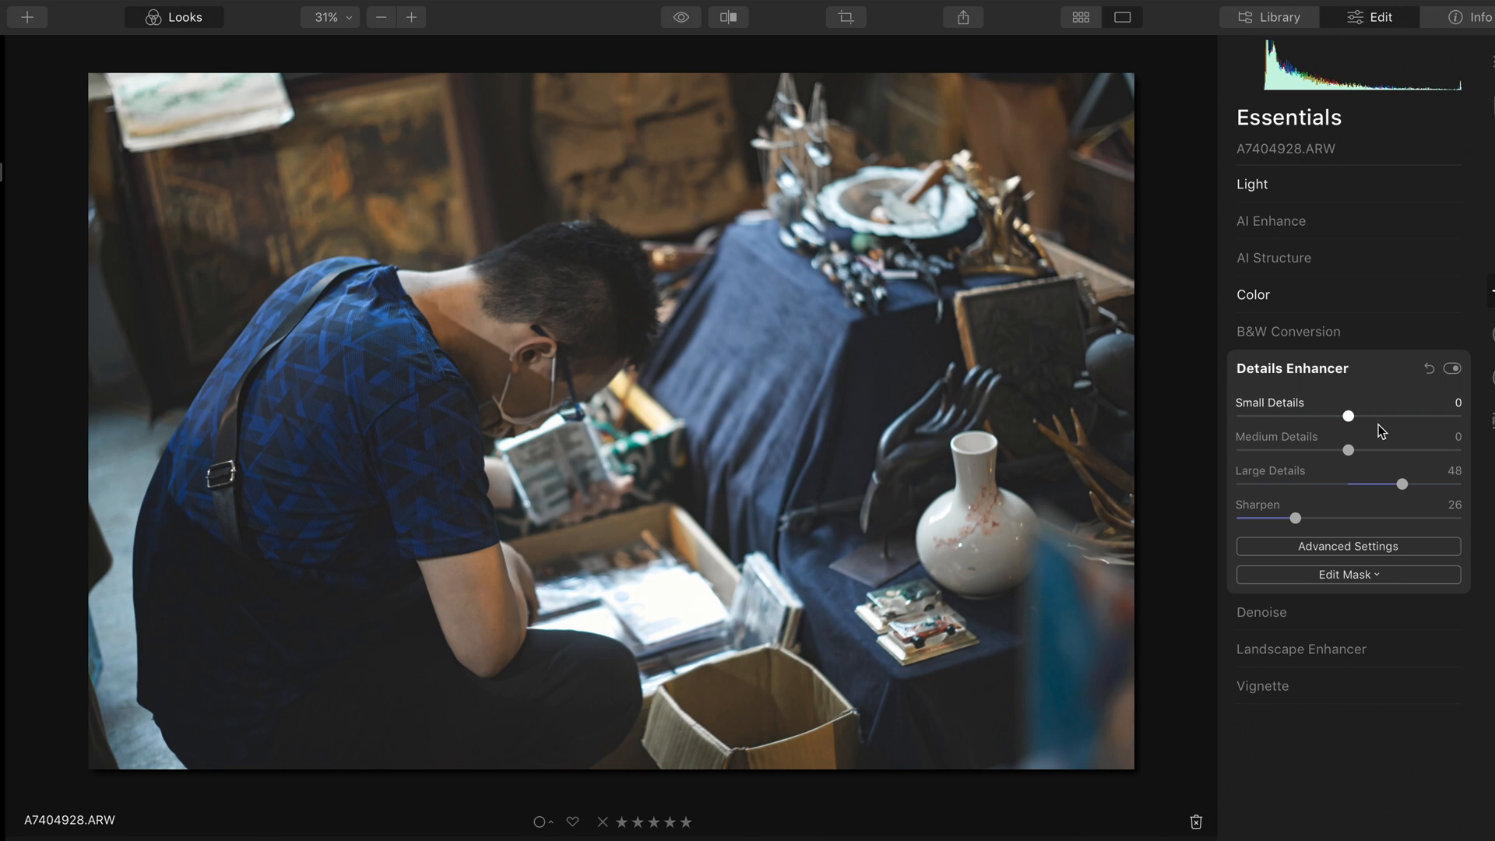
left_click(1347, 575)
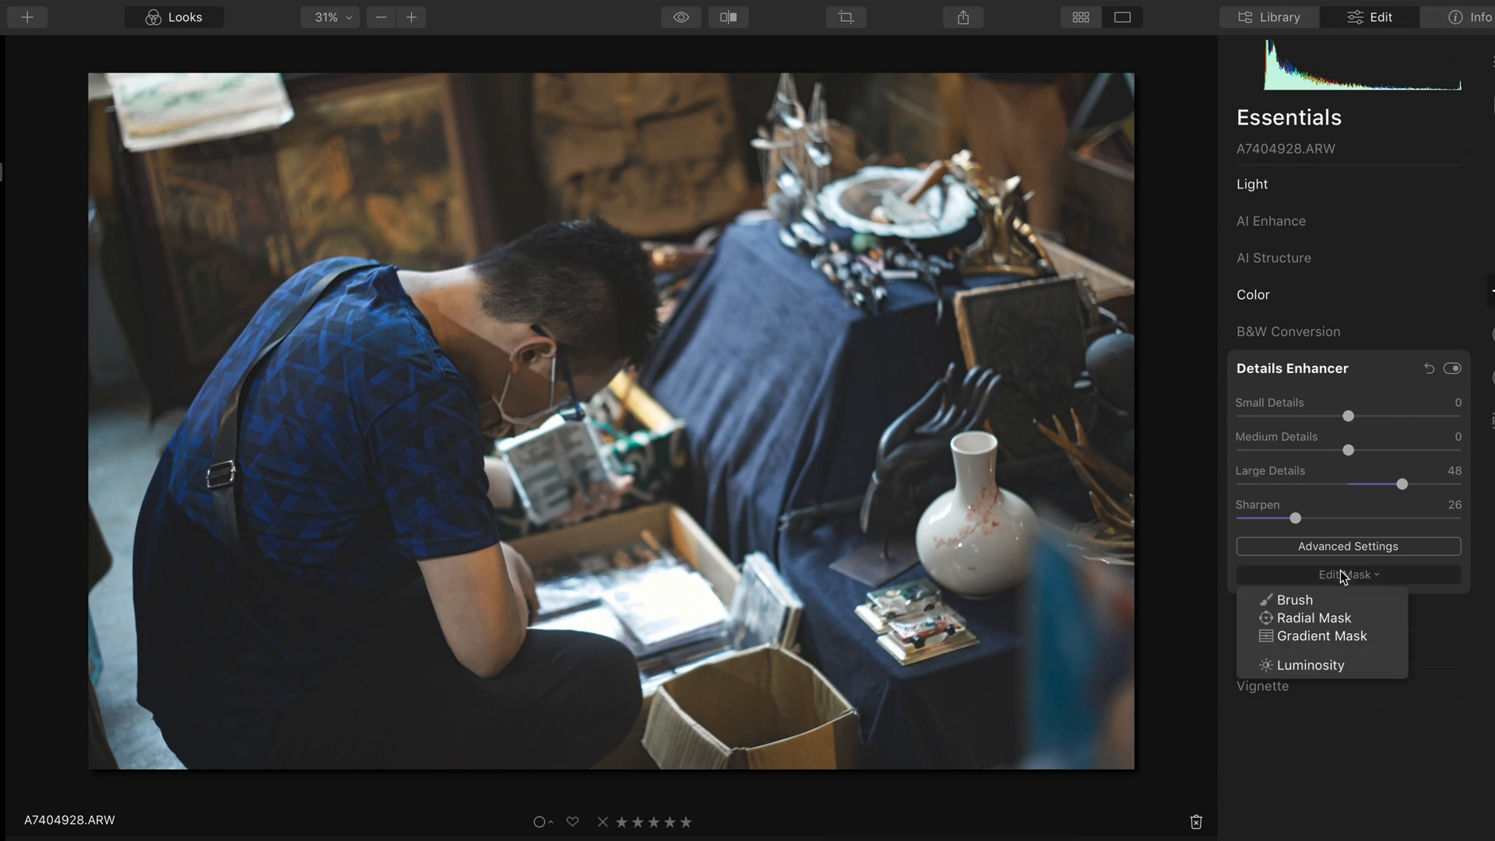
left_click(1347, 575)
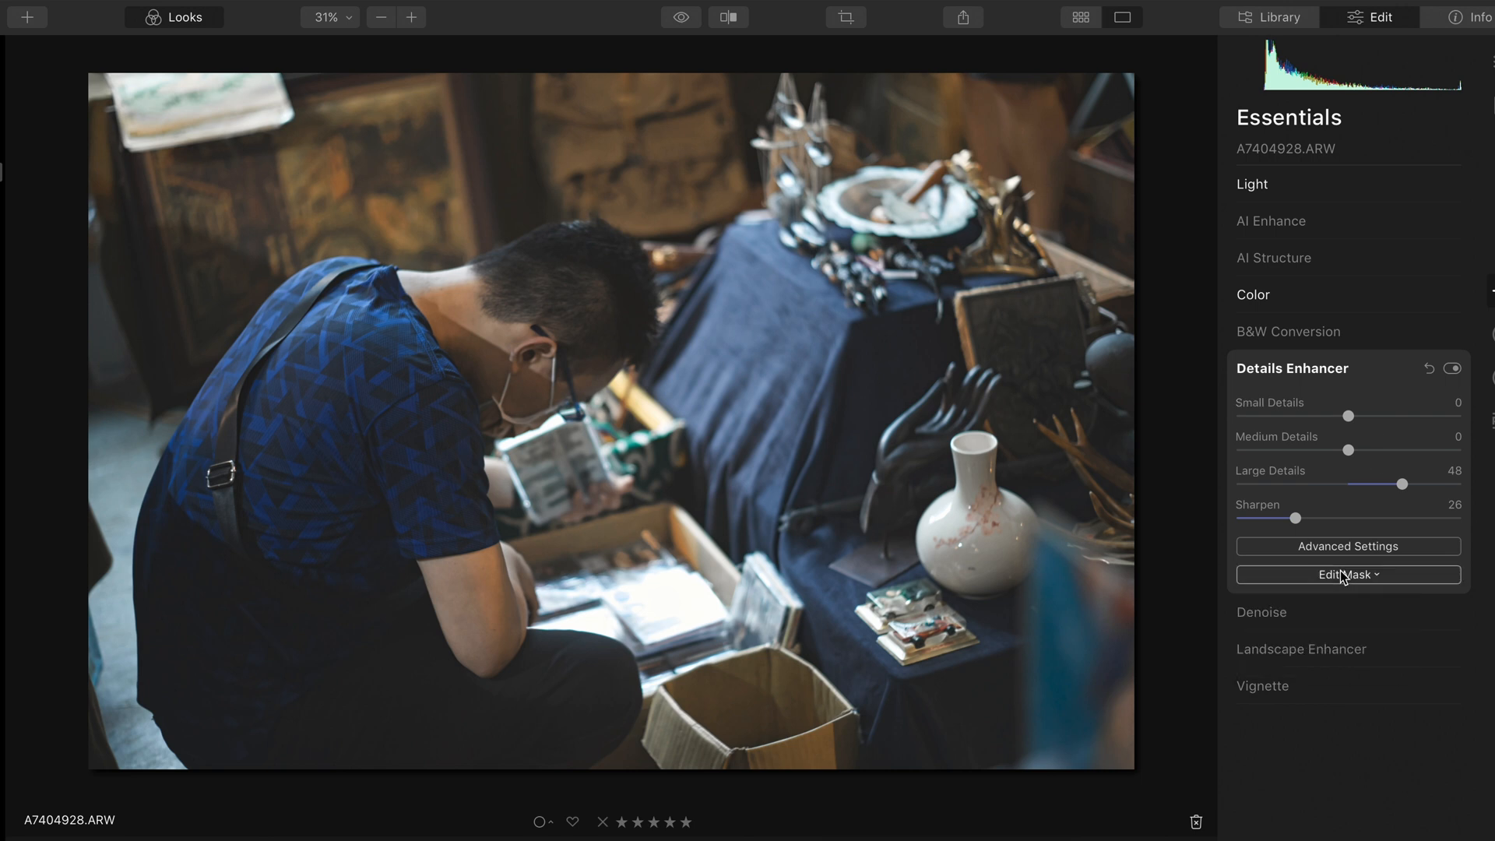
left_click_drag(1347, 416, 1459, 416)
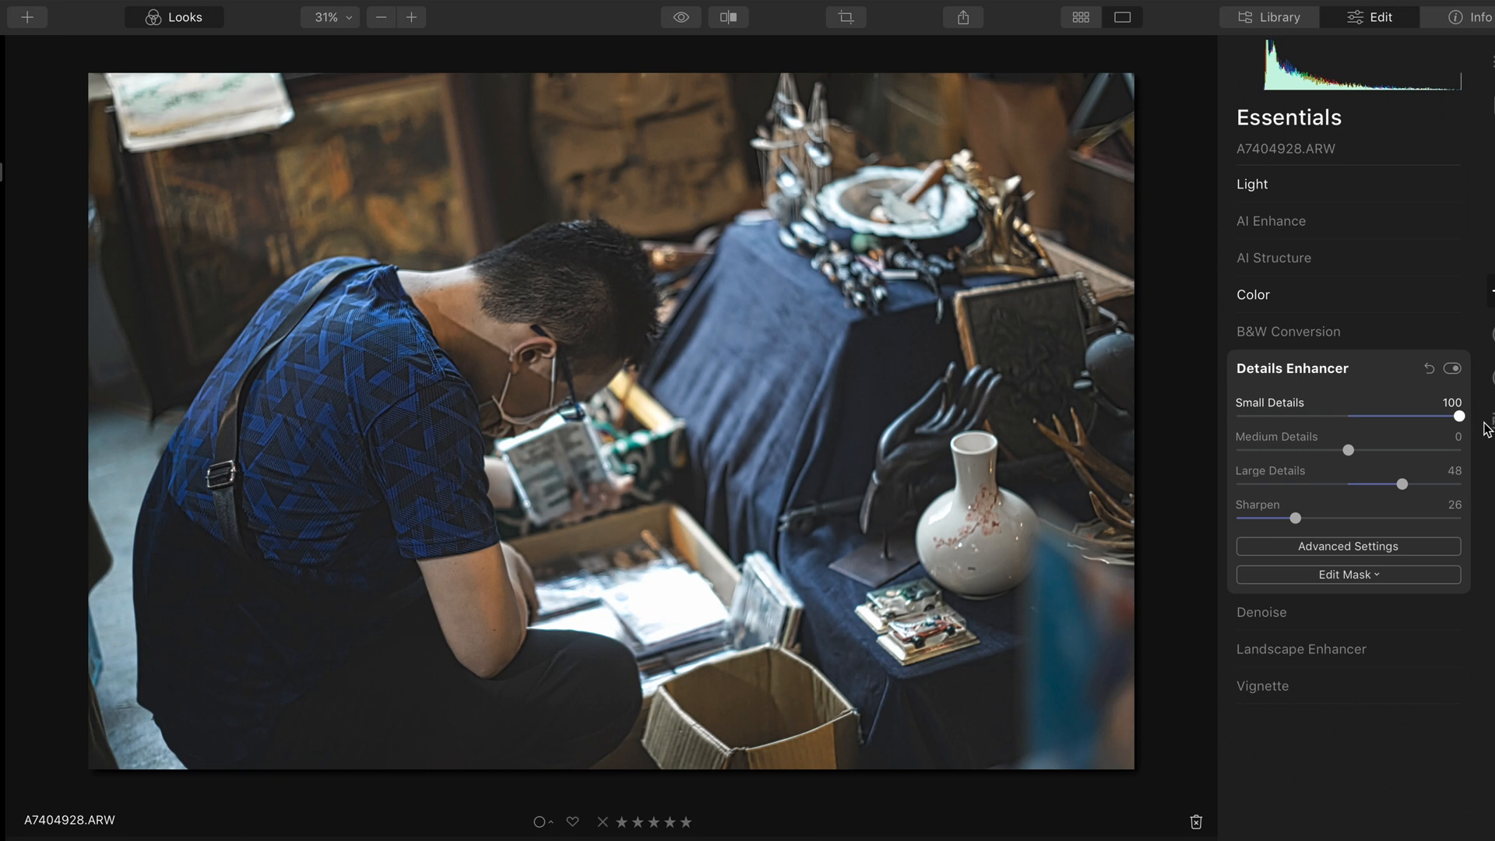
left_click_drag(1459, 416, 1319, 416)
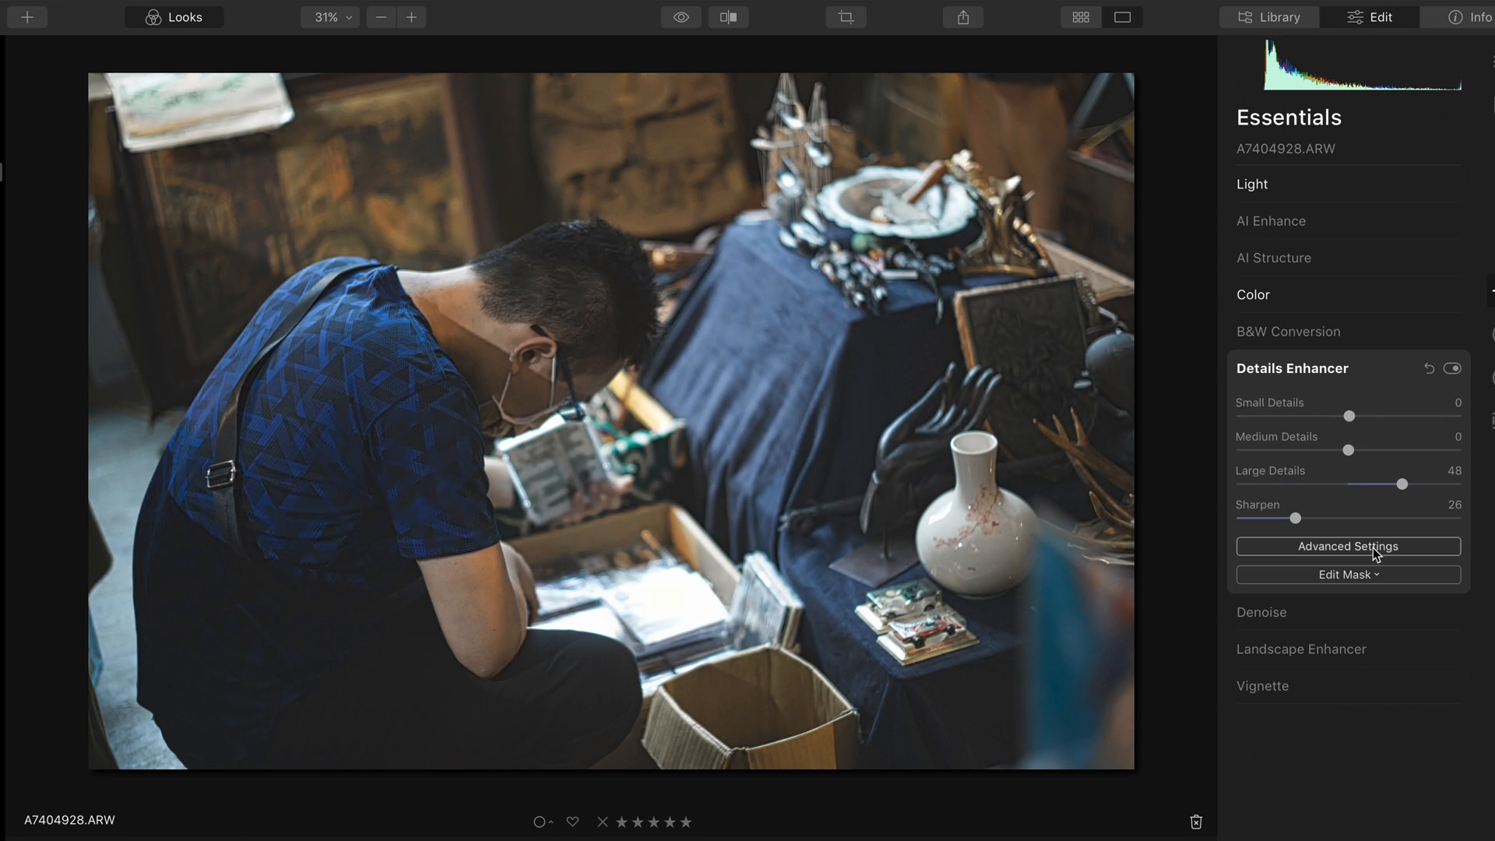
left_click(1347, 575)
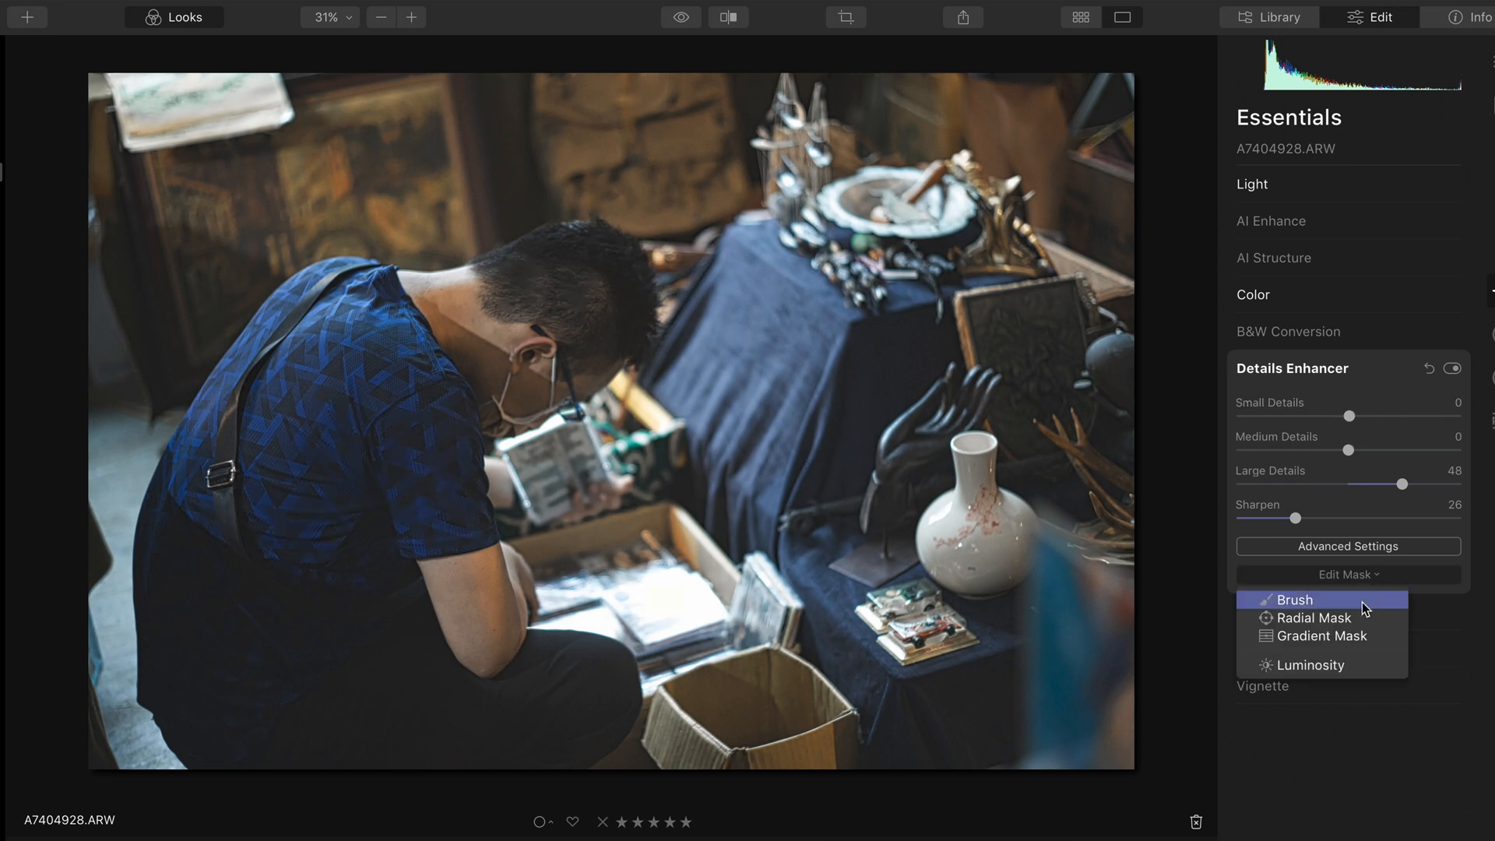
Brush a Details Enhancer mask over the crouching man's head and body
left_click(1294, 599)
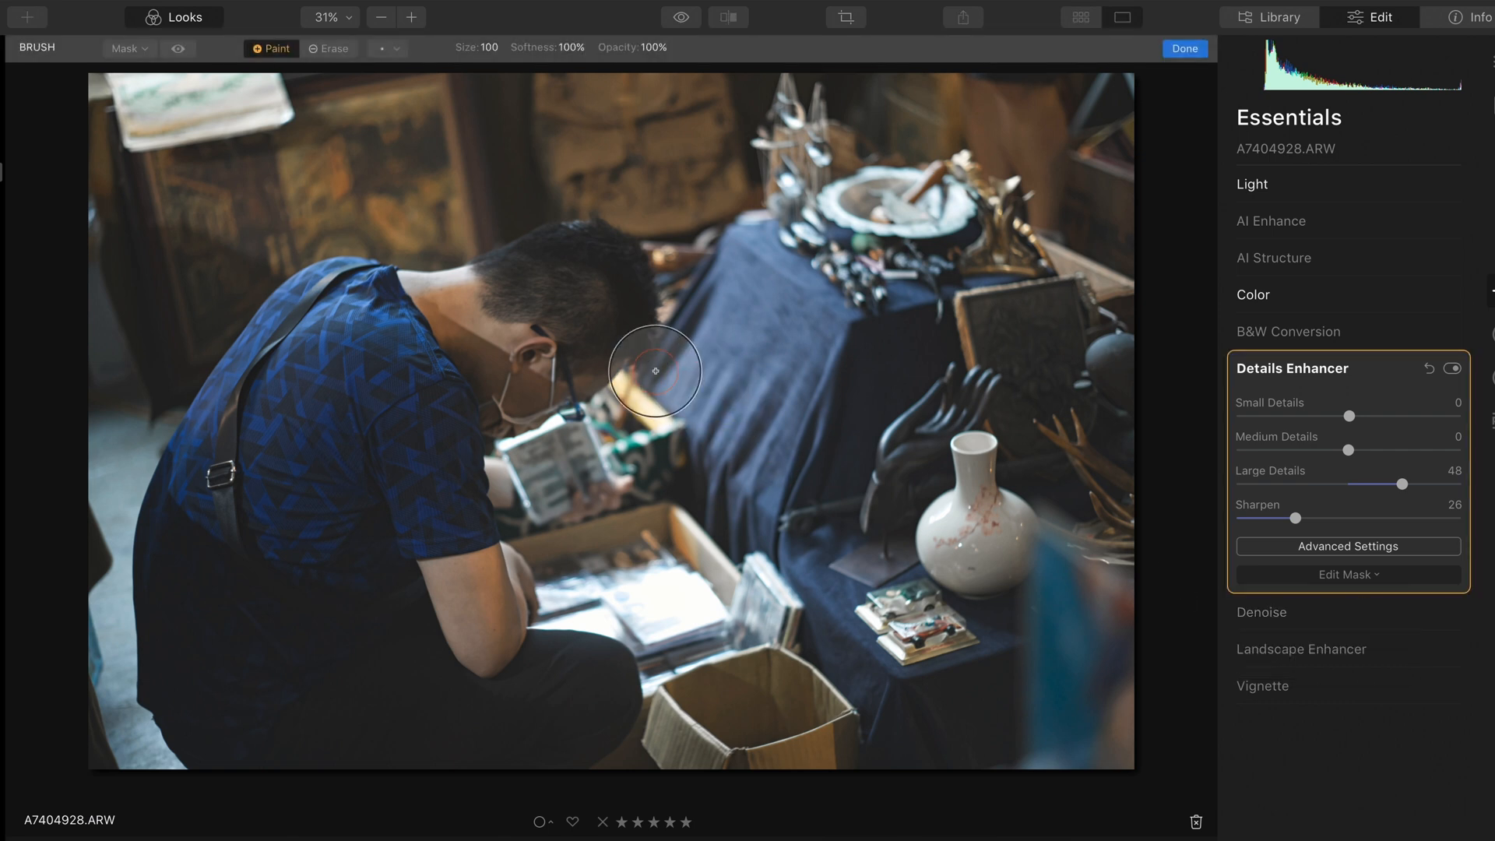
left_click_drag(654, 371, 226, 458)
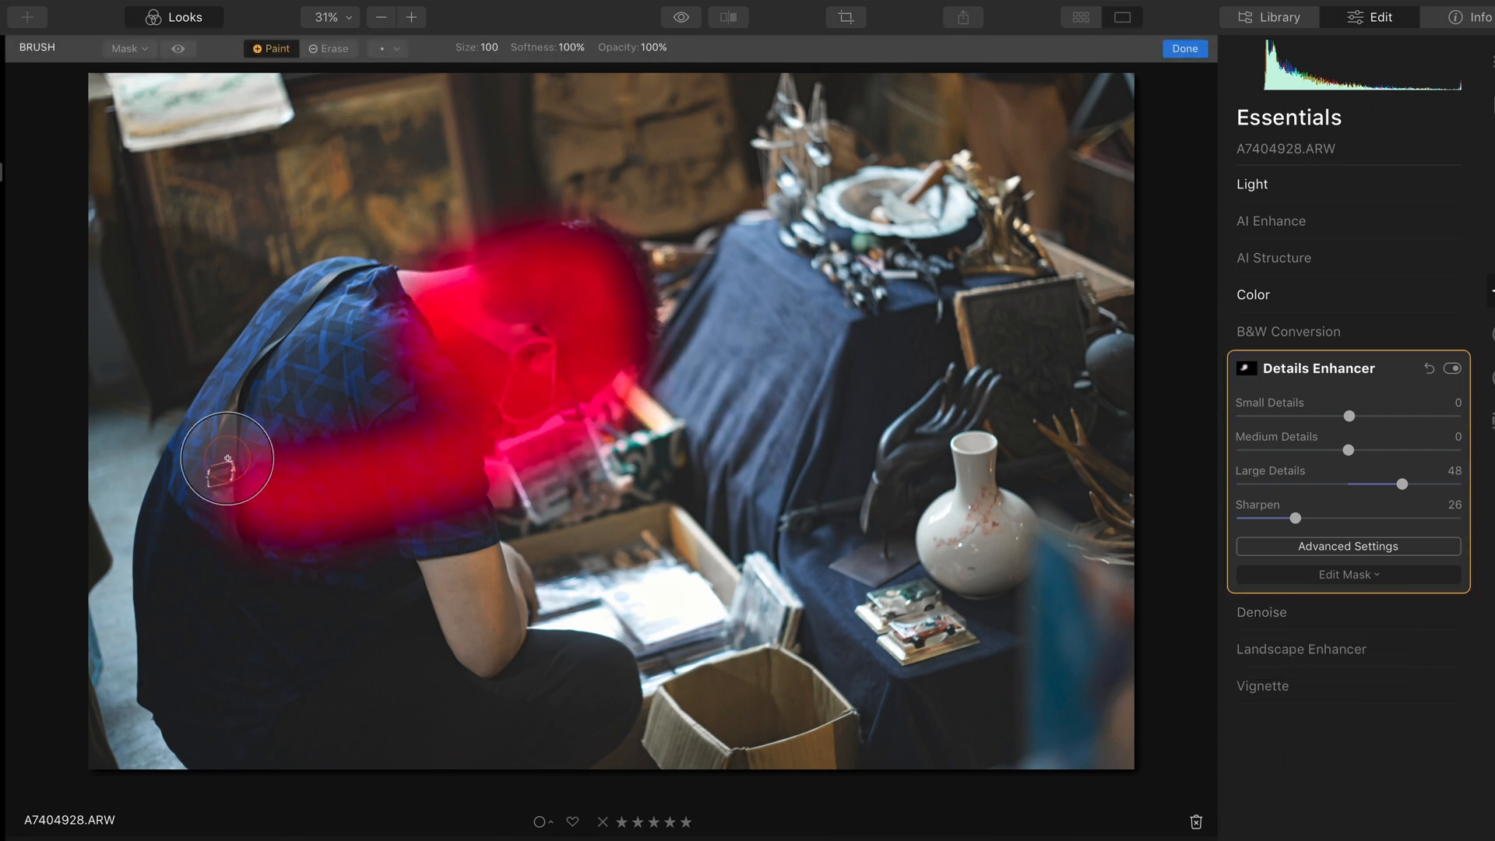
left_click_drag(226, 458, 368, 661)
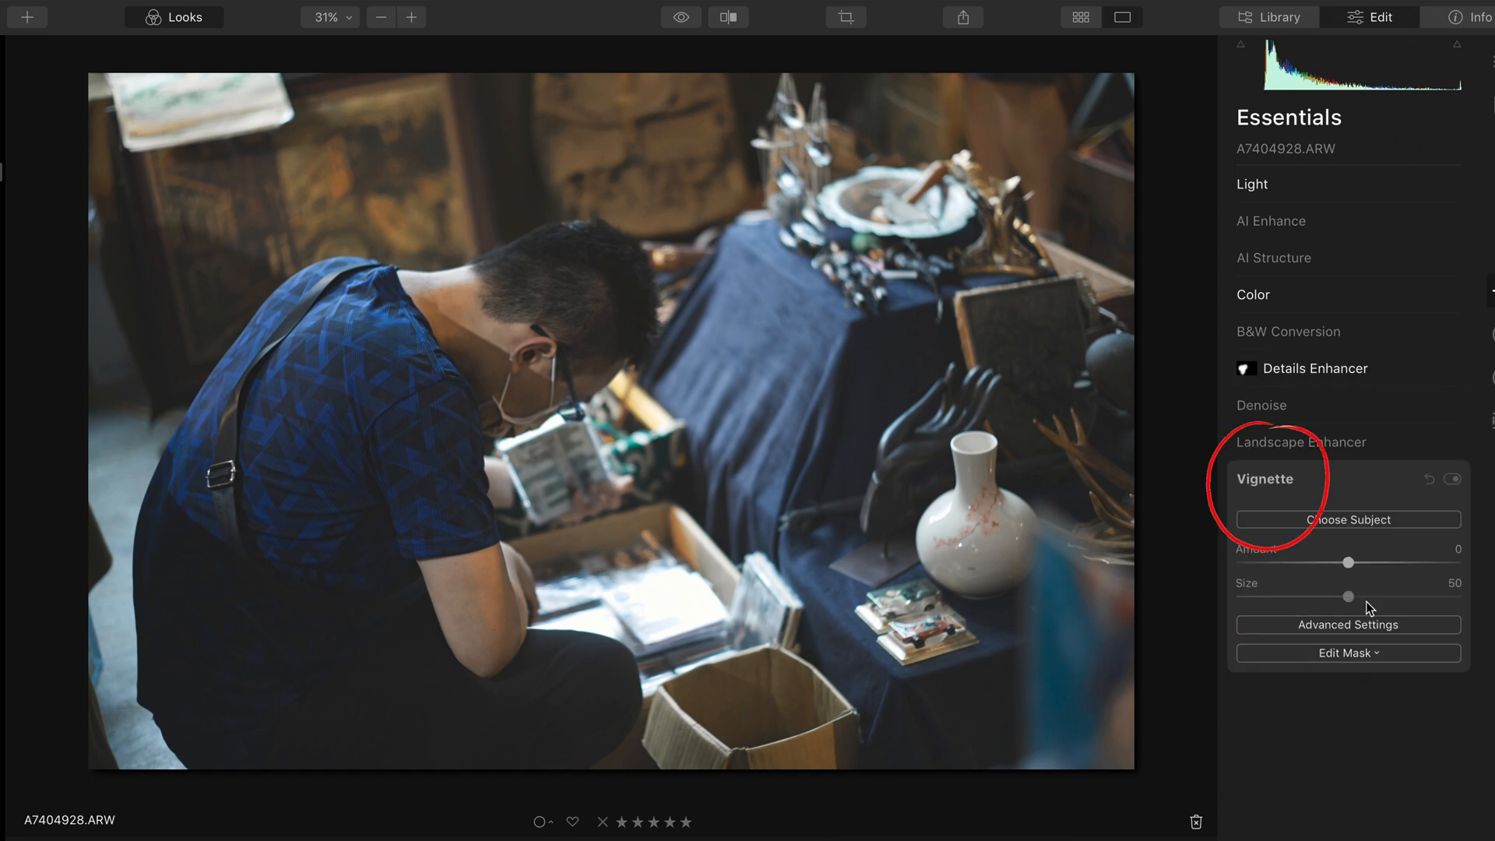
Set the vignette Amount to about -63 and Size to 22
left_click_drag(1319, 562, 1238, 562)
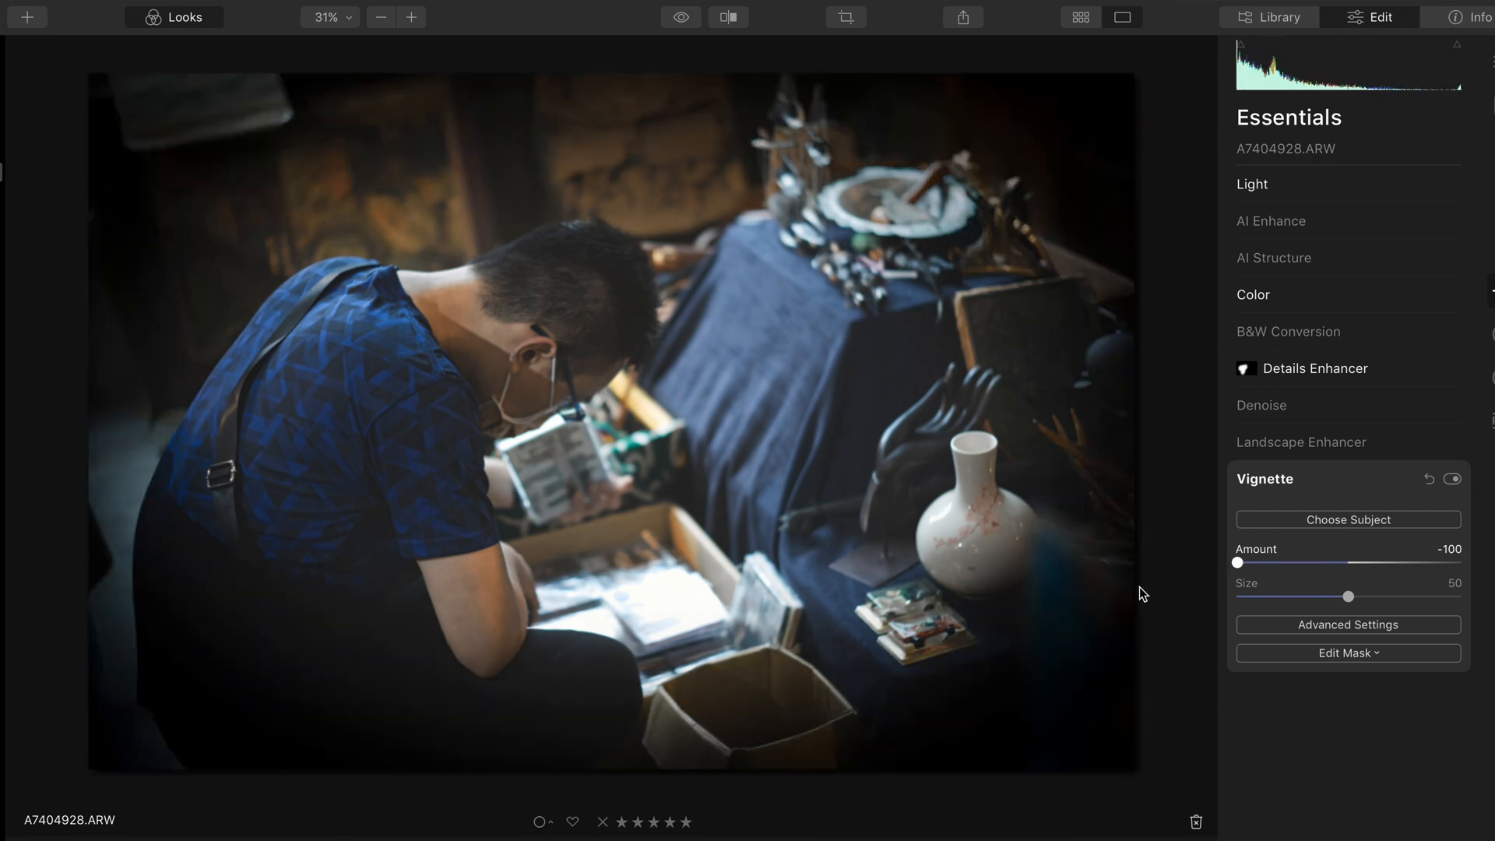
left_click_drag(1238, 562, 1285, 562)
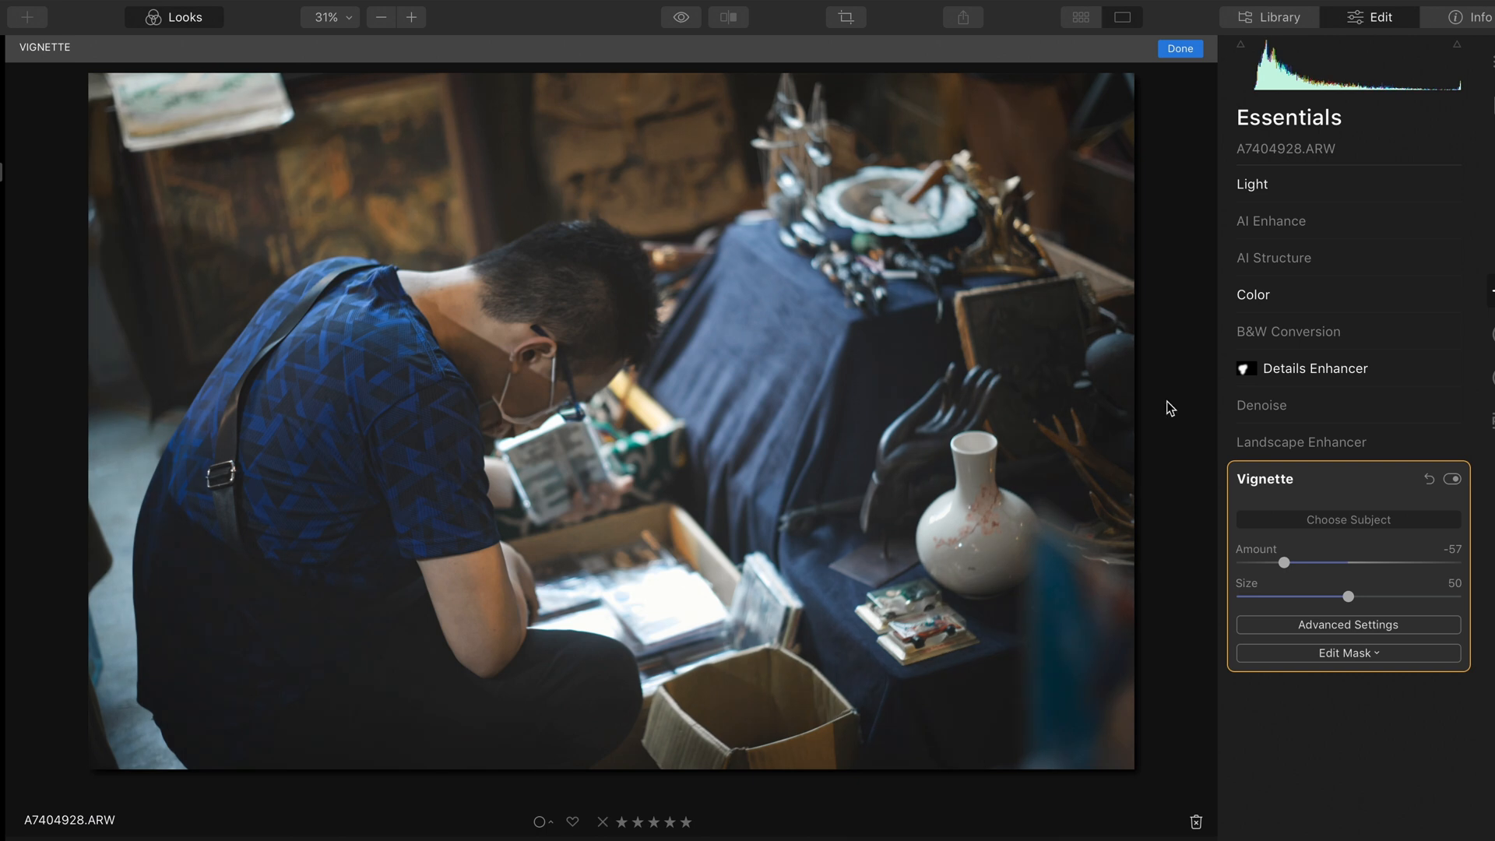
left_click_drag(1285, 562, 1289, 562)
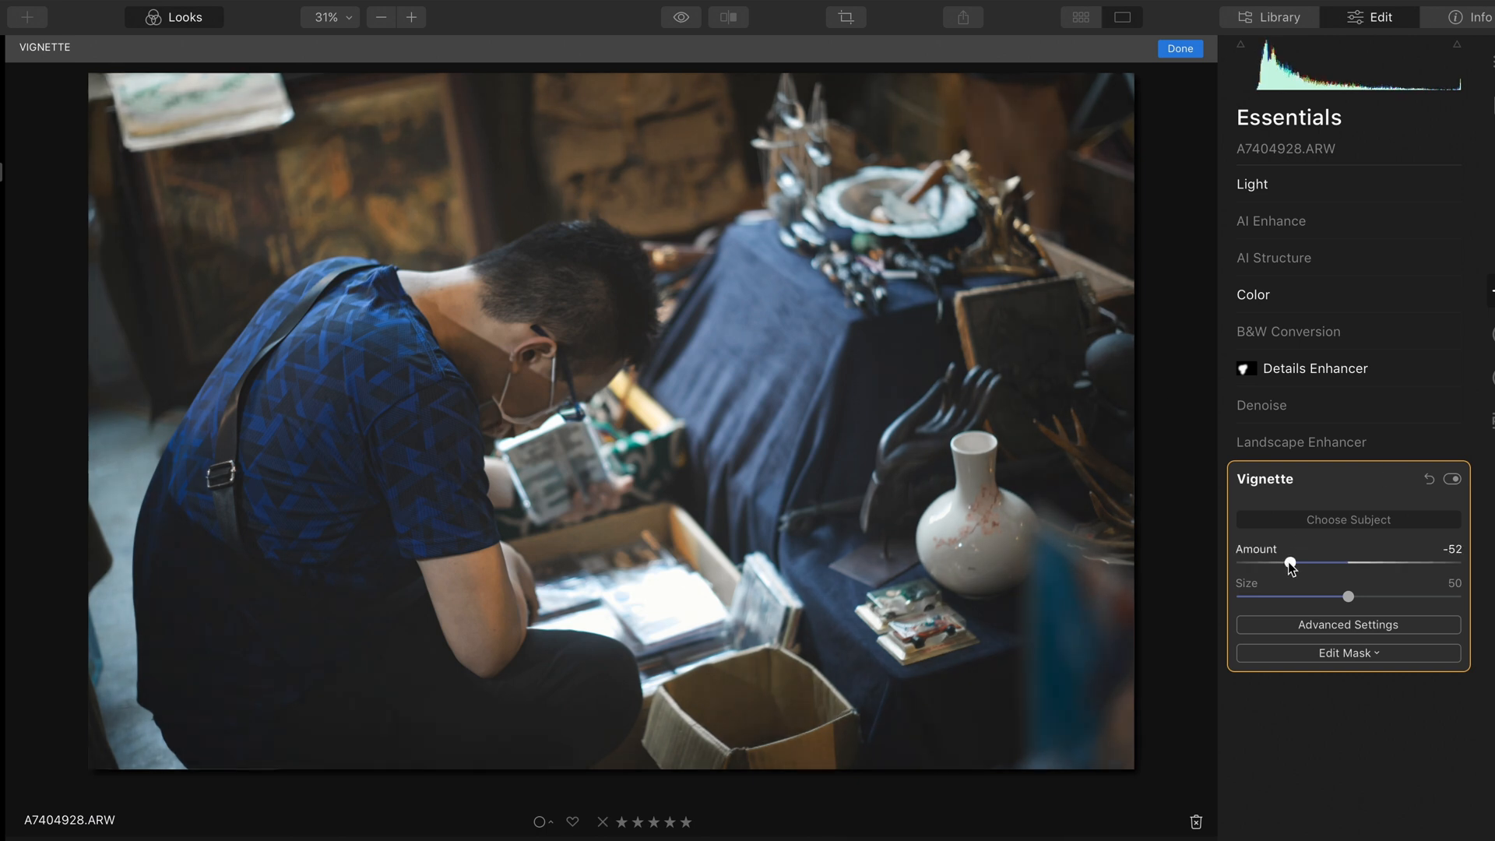
left_click_drag(1349, 597, 1281, 597)
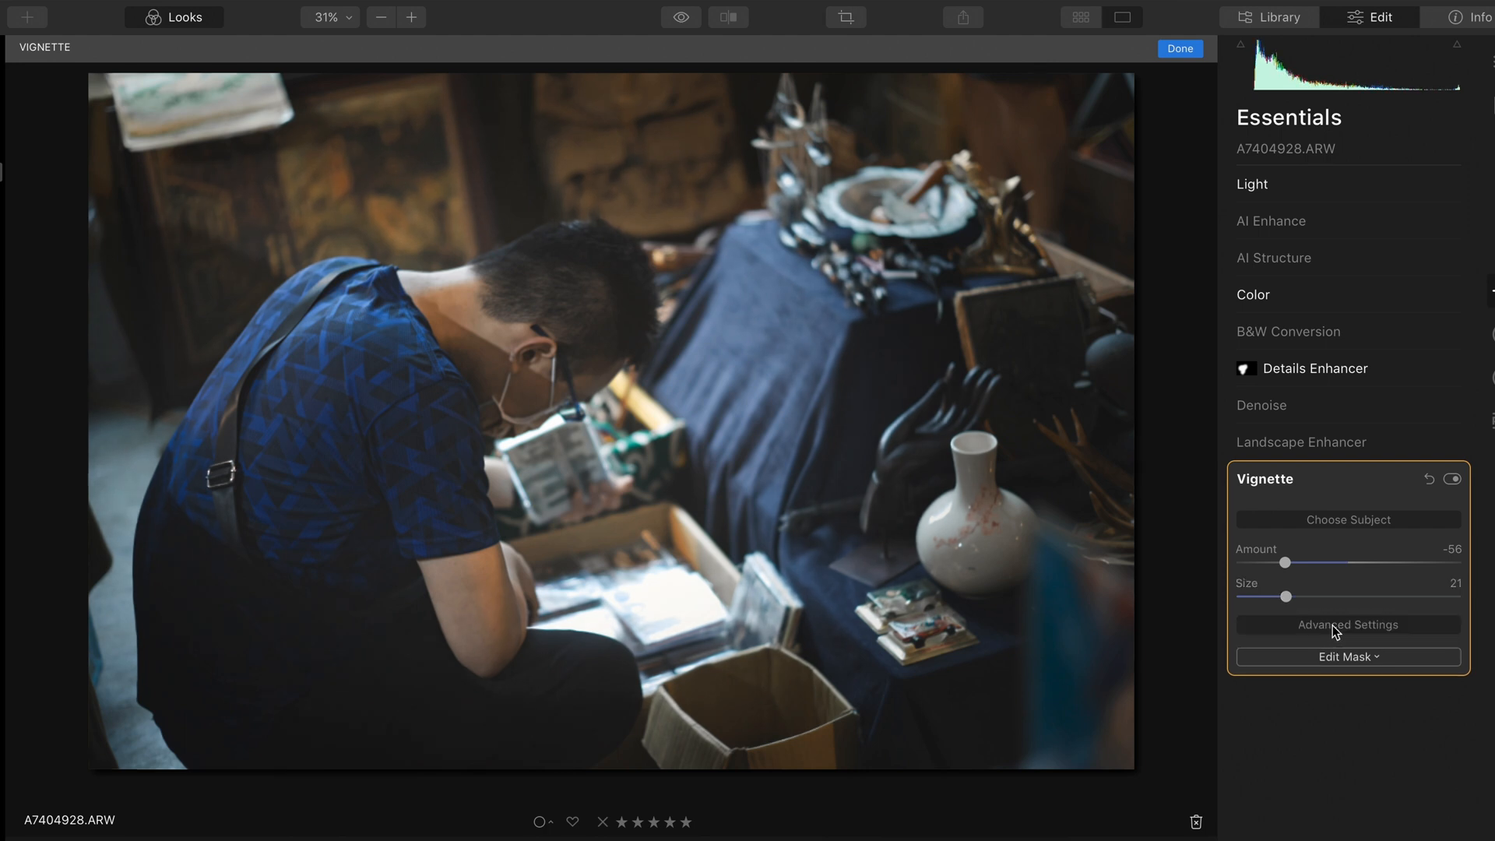
In Vignette advanced settings set Feather 63 and Inner Light about 28-30
left_click(1347, 625)
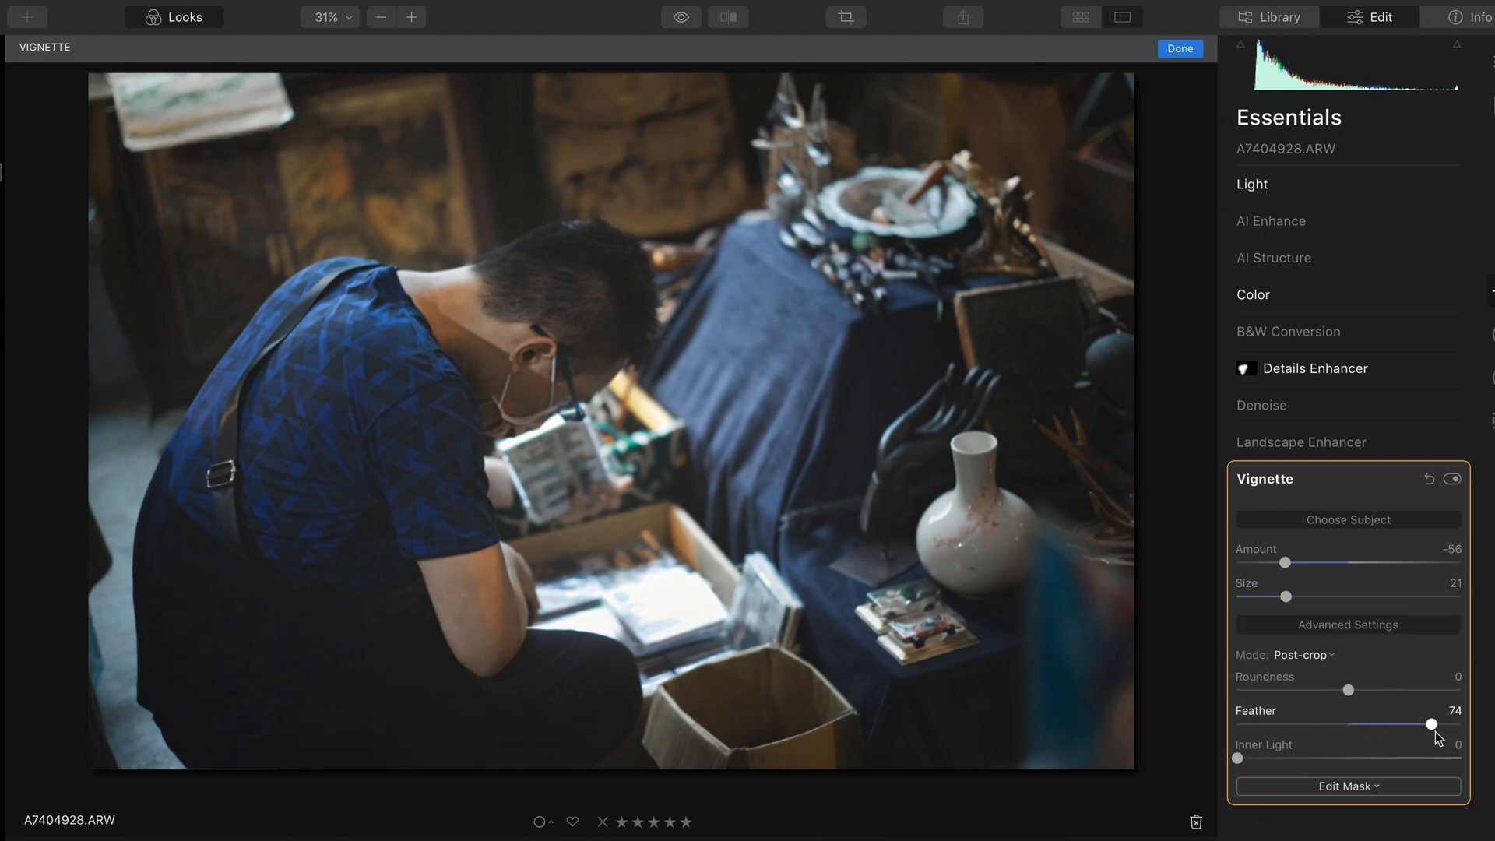
left_click_drag(1433, 724, 1417, 724)
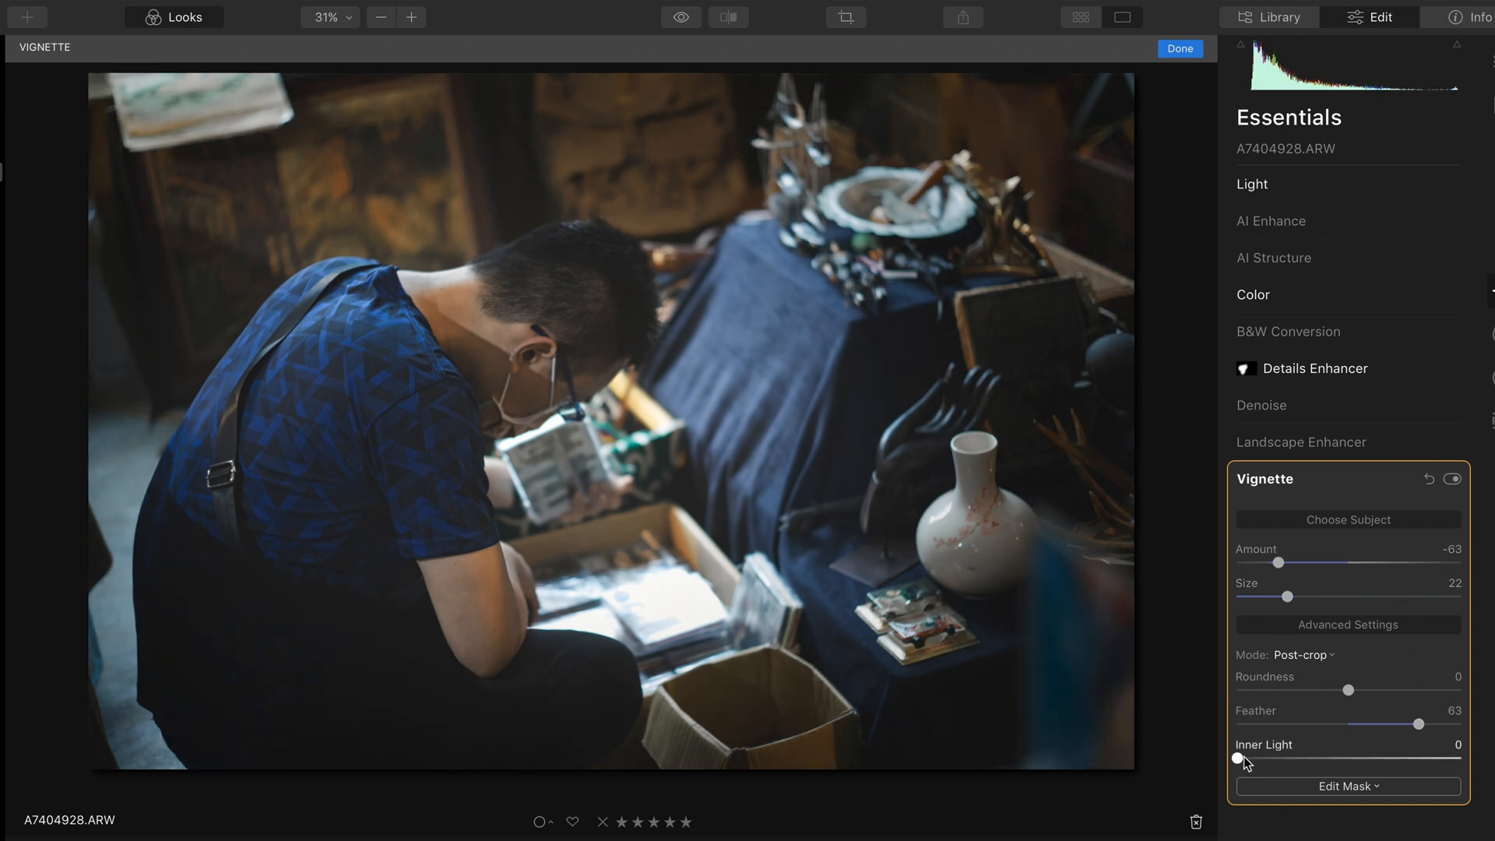
left_click_drag(1239, 759, 1273, 758)
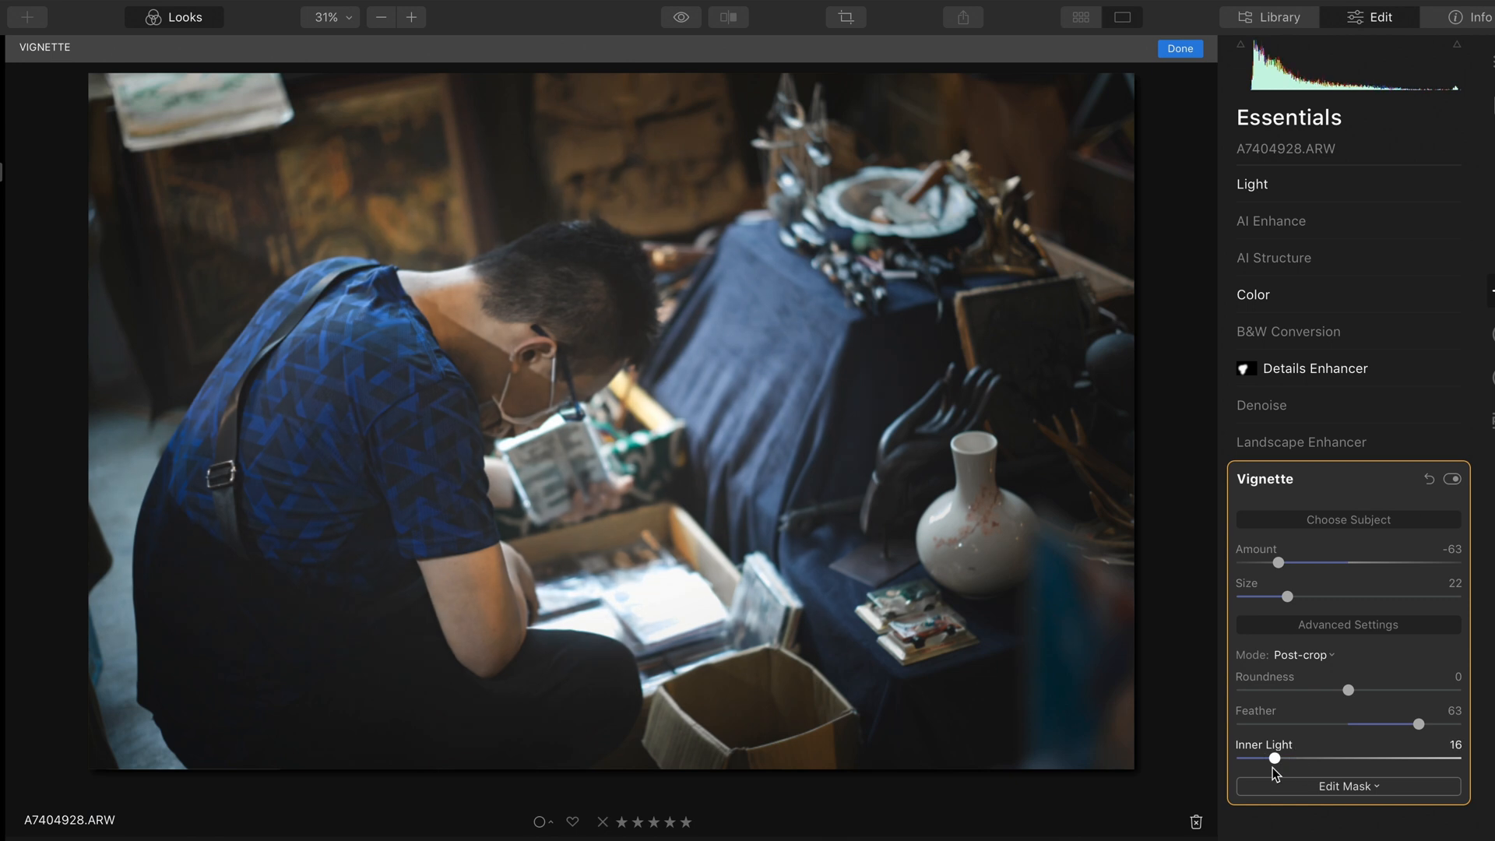
left_click_drag(1273, 758, 1300, 758)
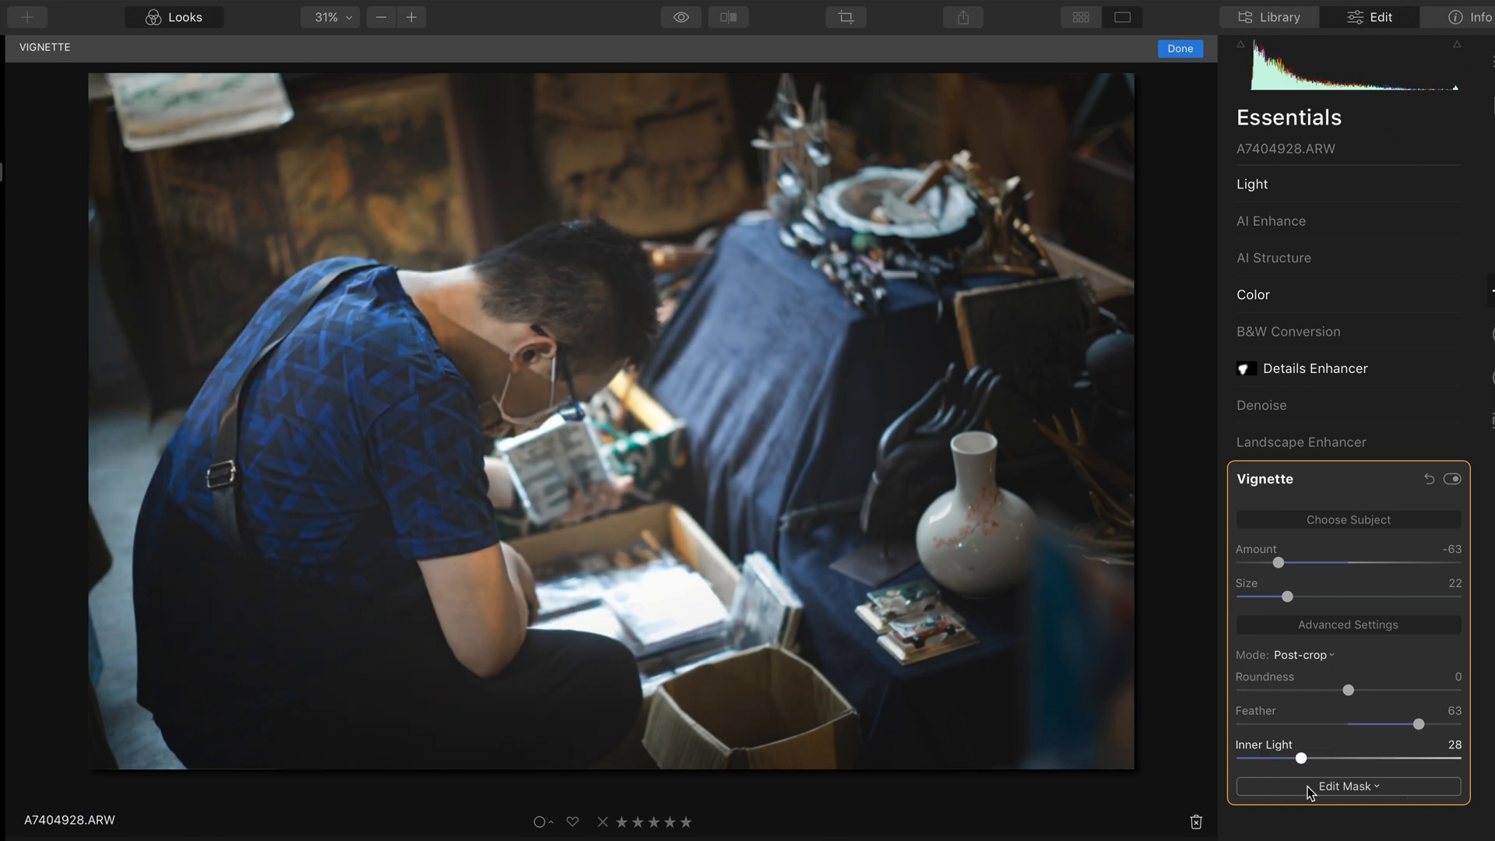
left_click_drag(1302, 758, 1311, 759)
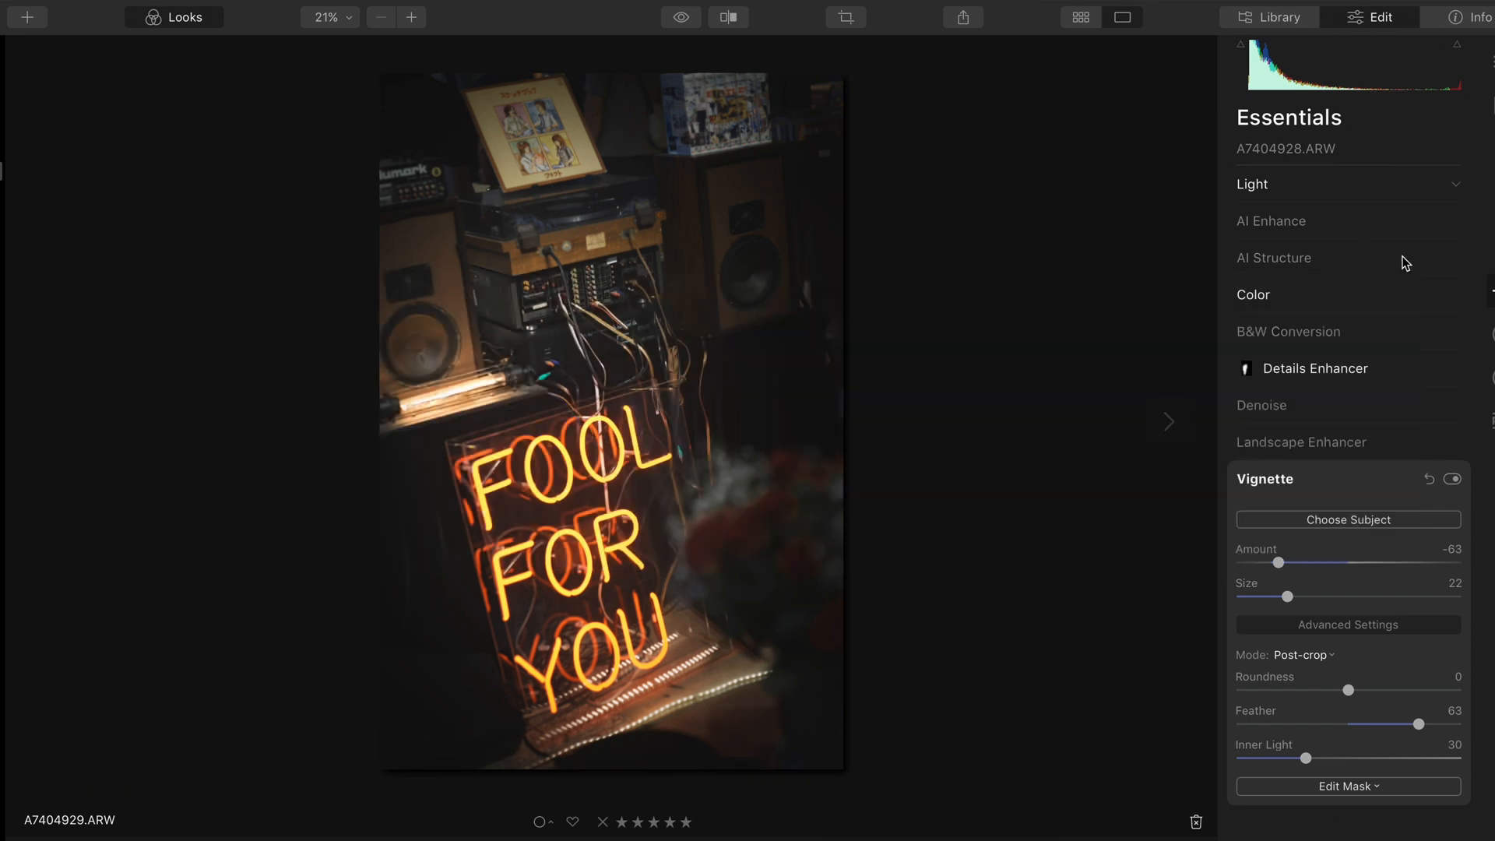
mouse_move(1324, 185)
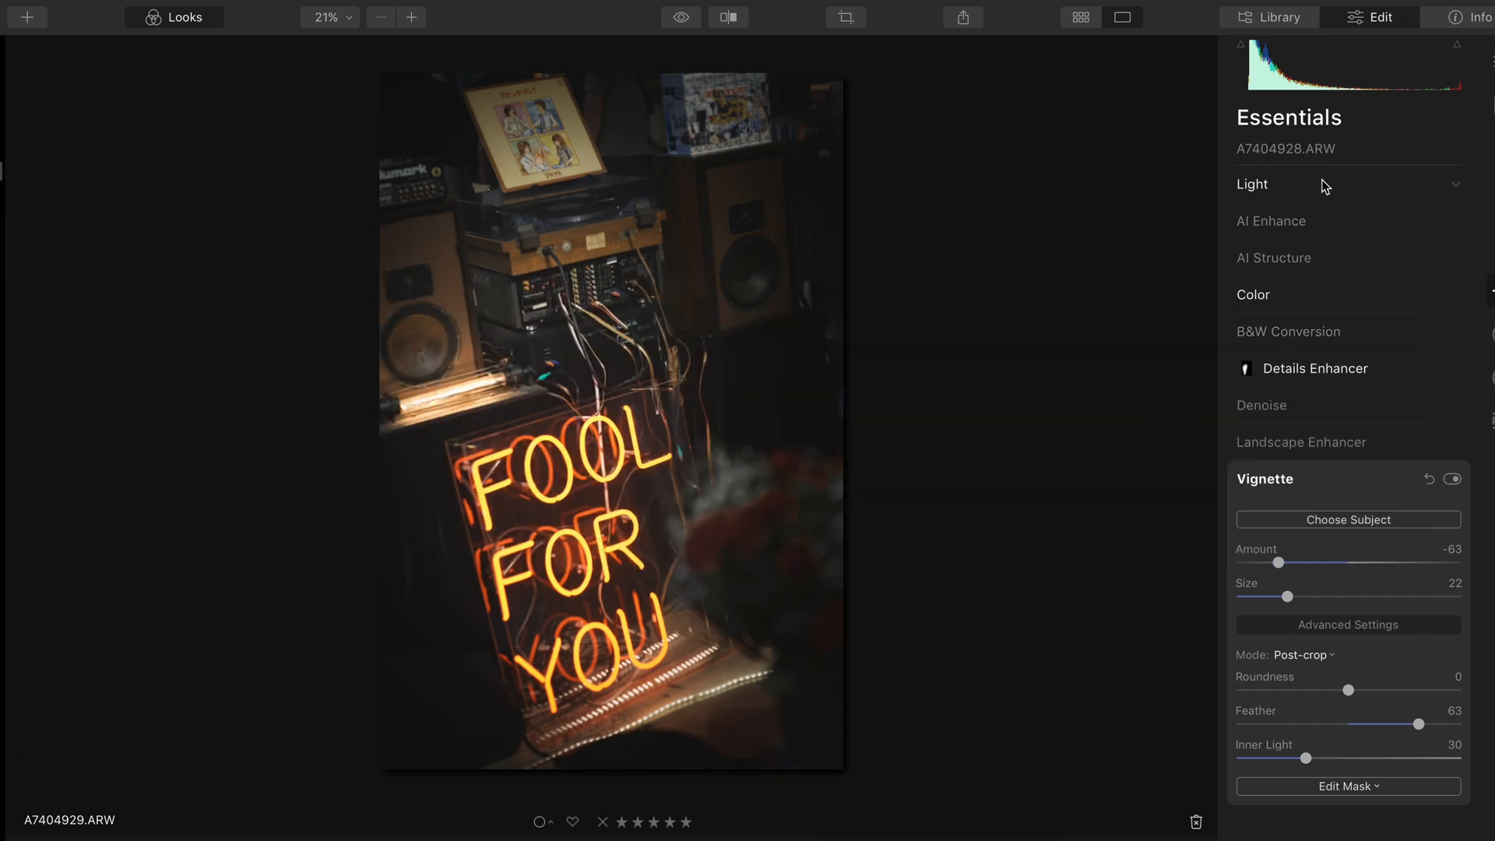
Ease the neon-sign vignette Amount to -52 and raise Inner Light to 42
left_click(1252, 184)
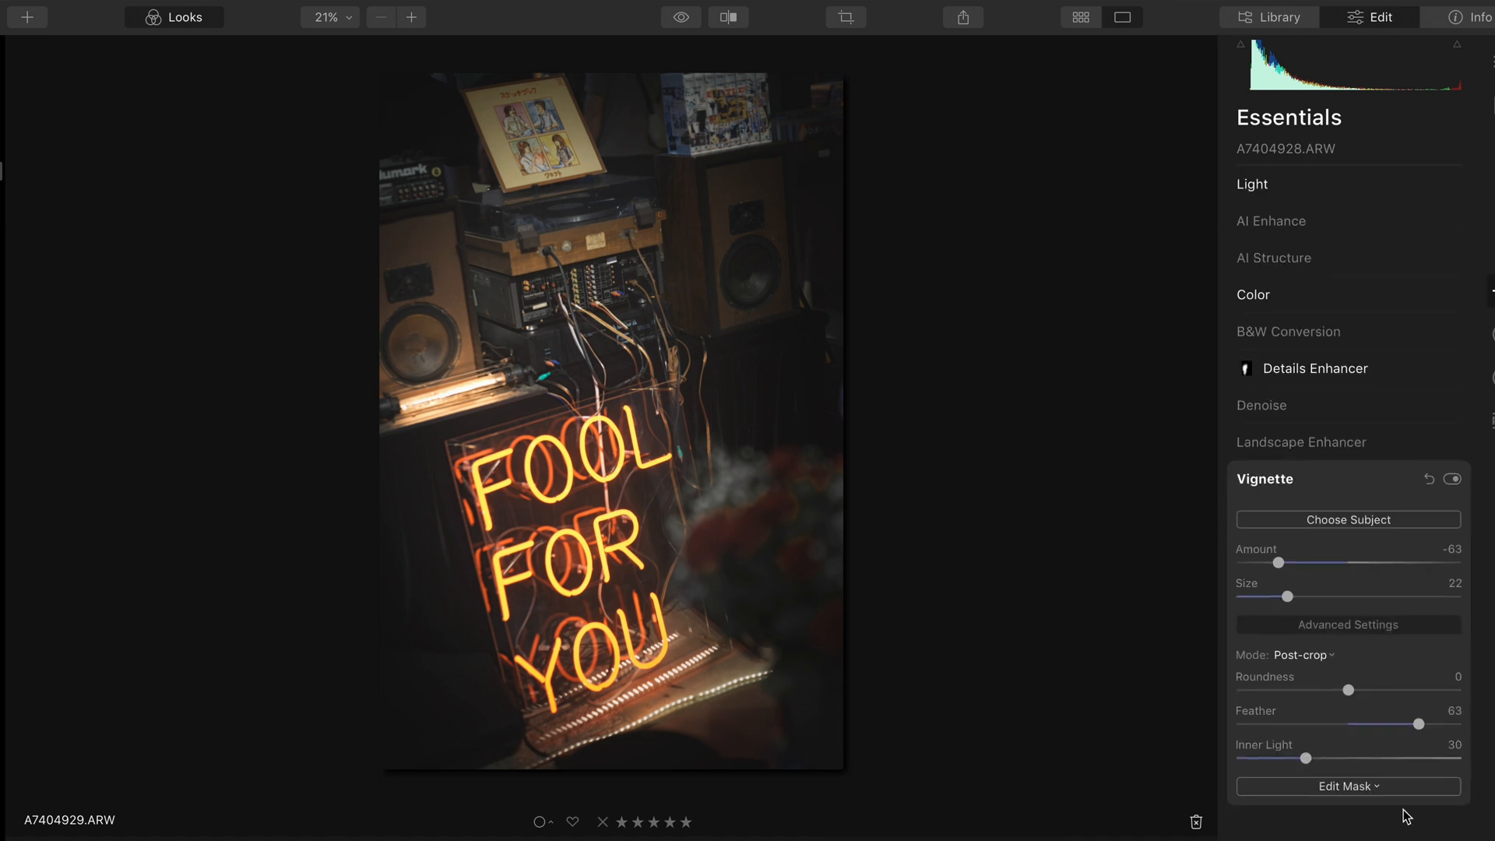
left_click_drag(1277, 562, 1289, 562)
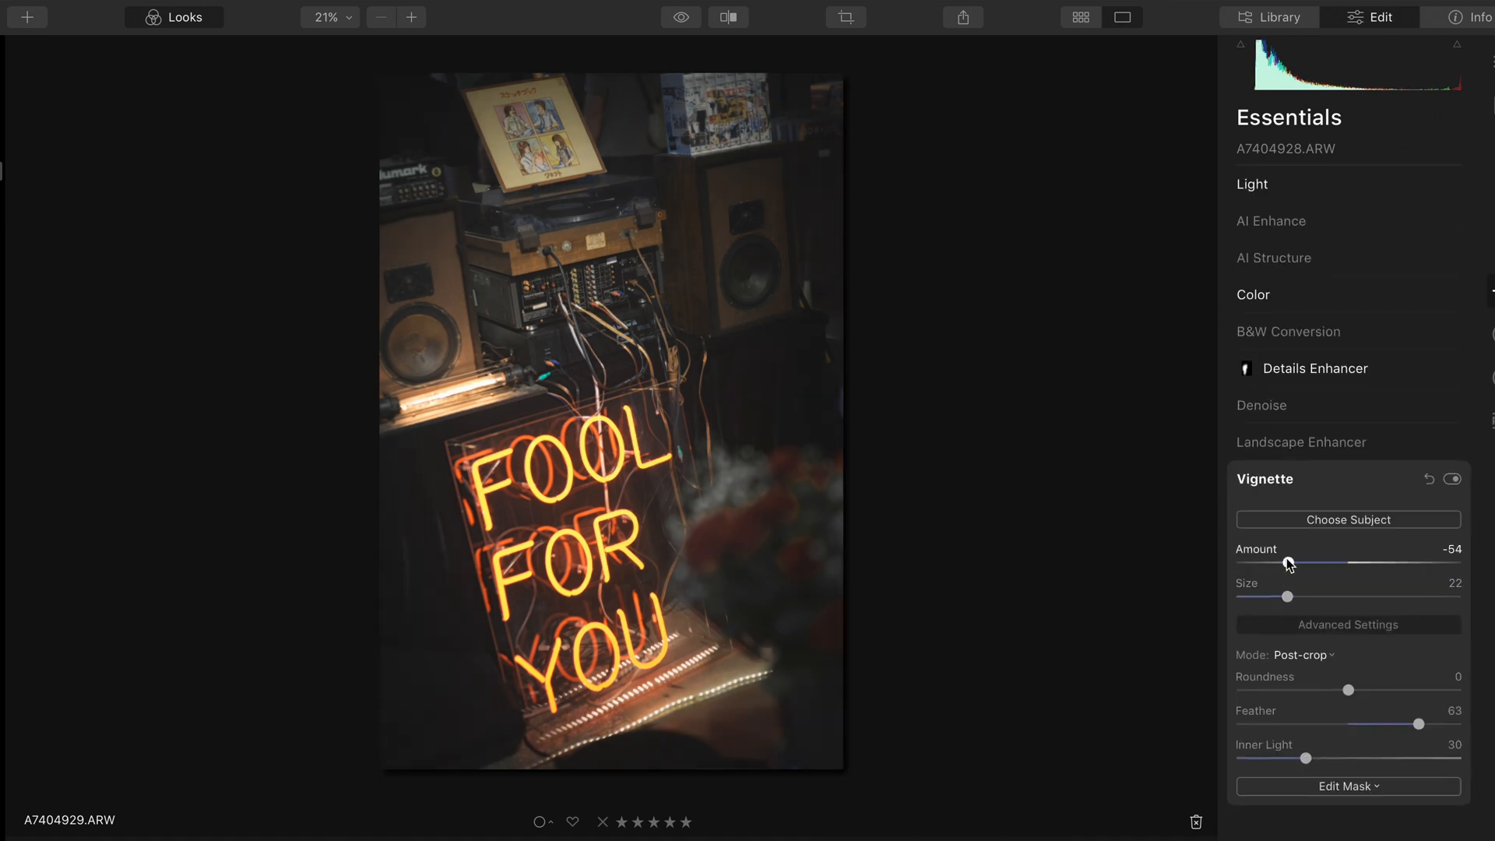
left_click_drag(1309, 756, 1328, 757)
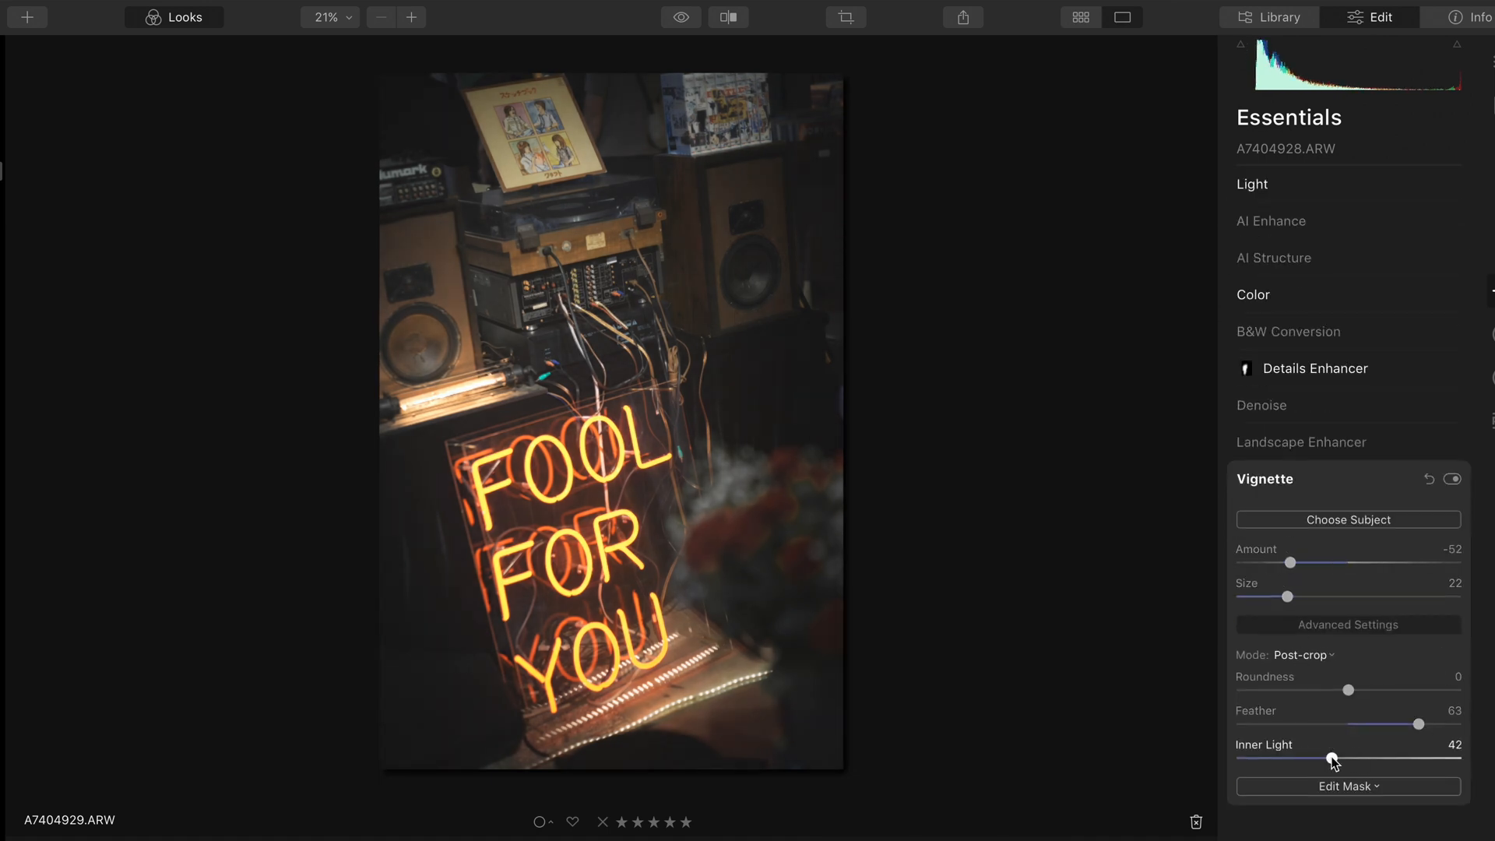
left_click_drag(1350, 760, 1334, 760)
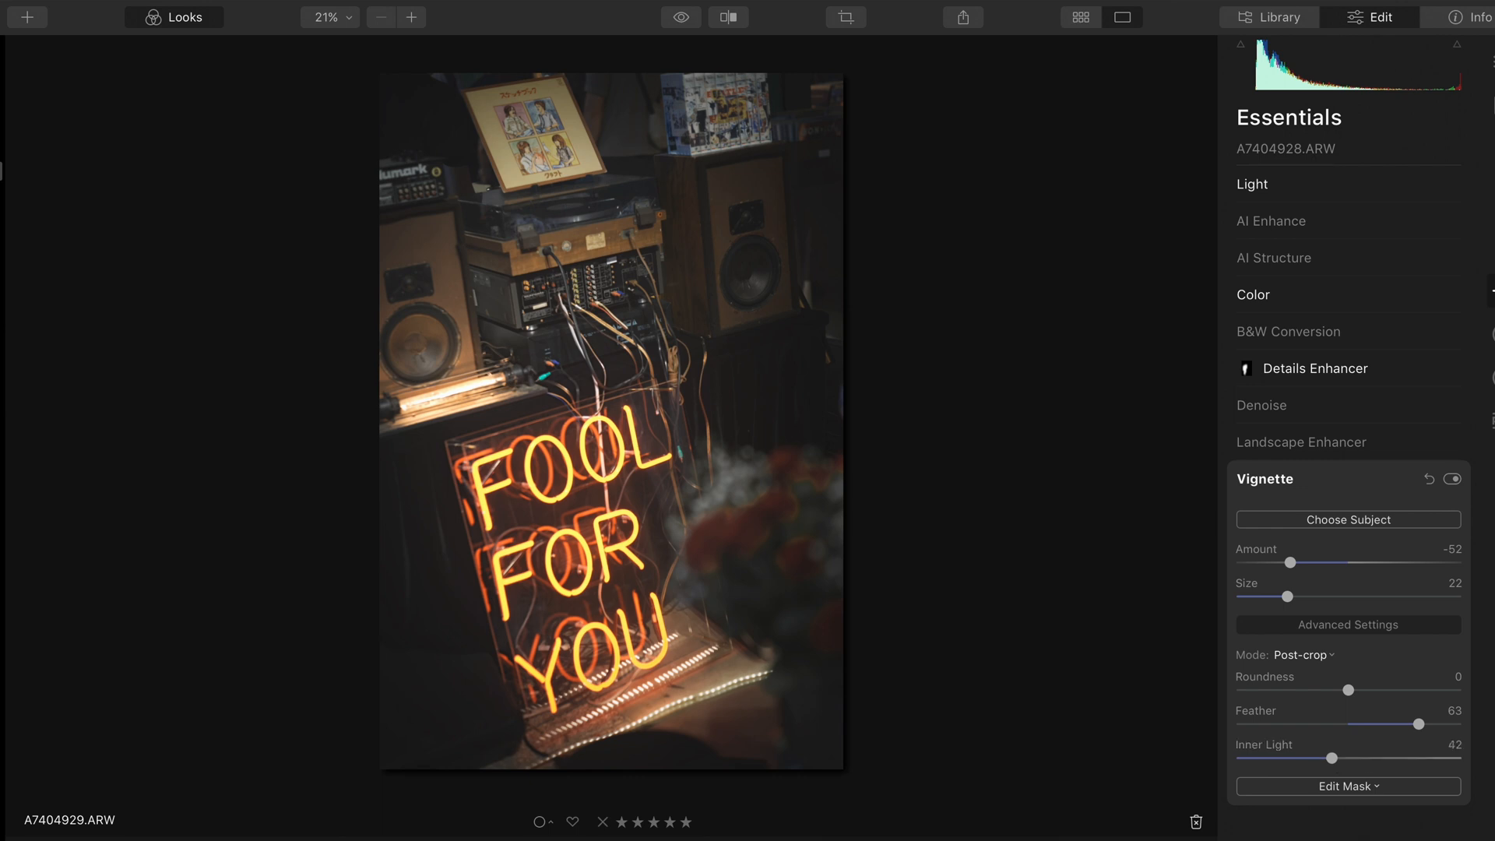
mouse_move(844, 125)
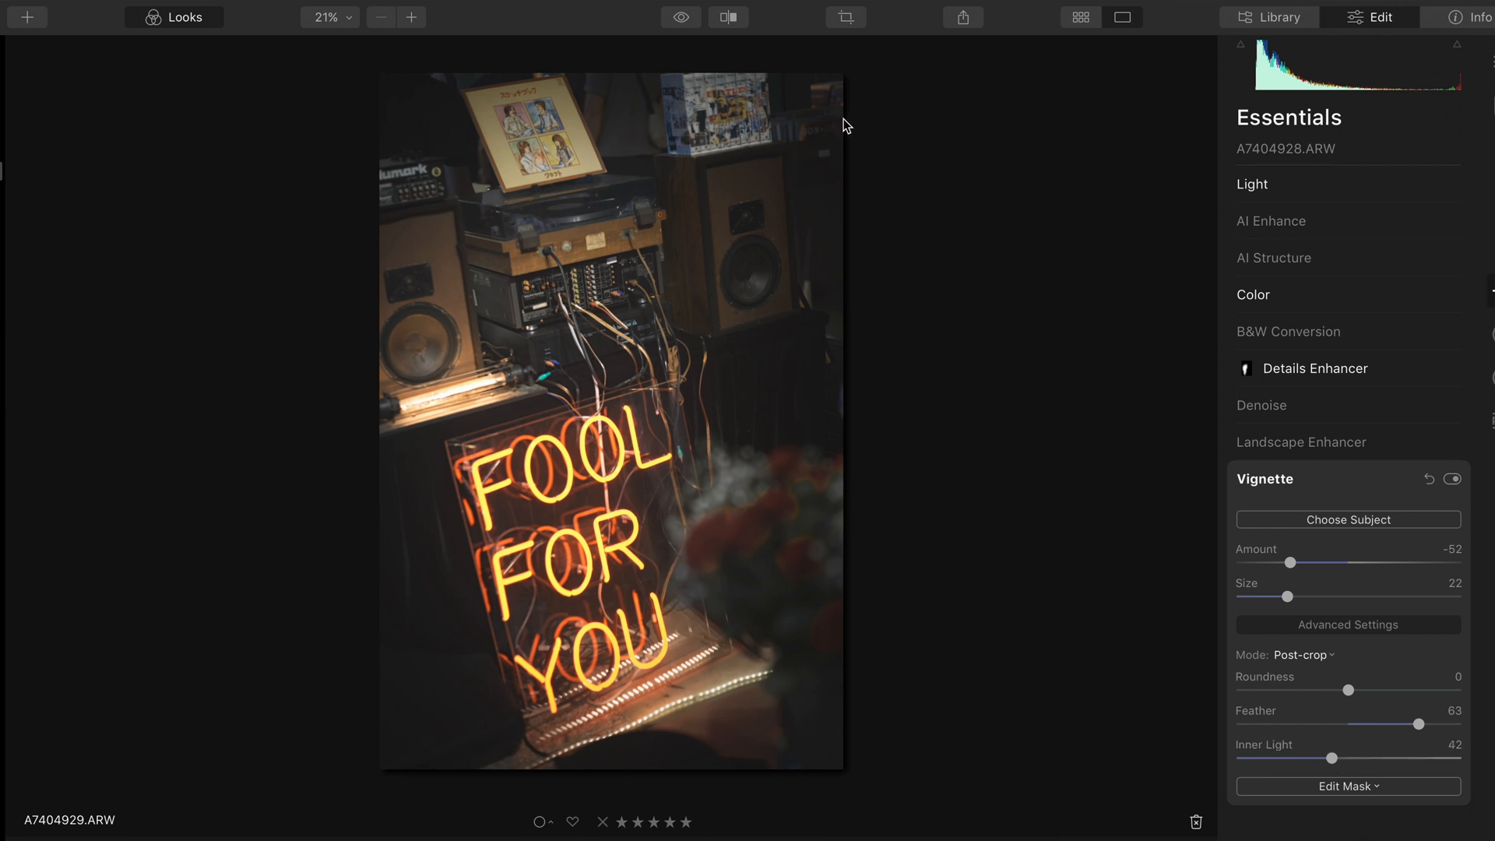
left_click(681, 17)
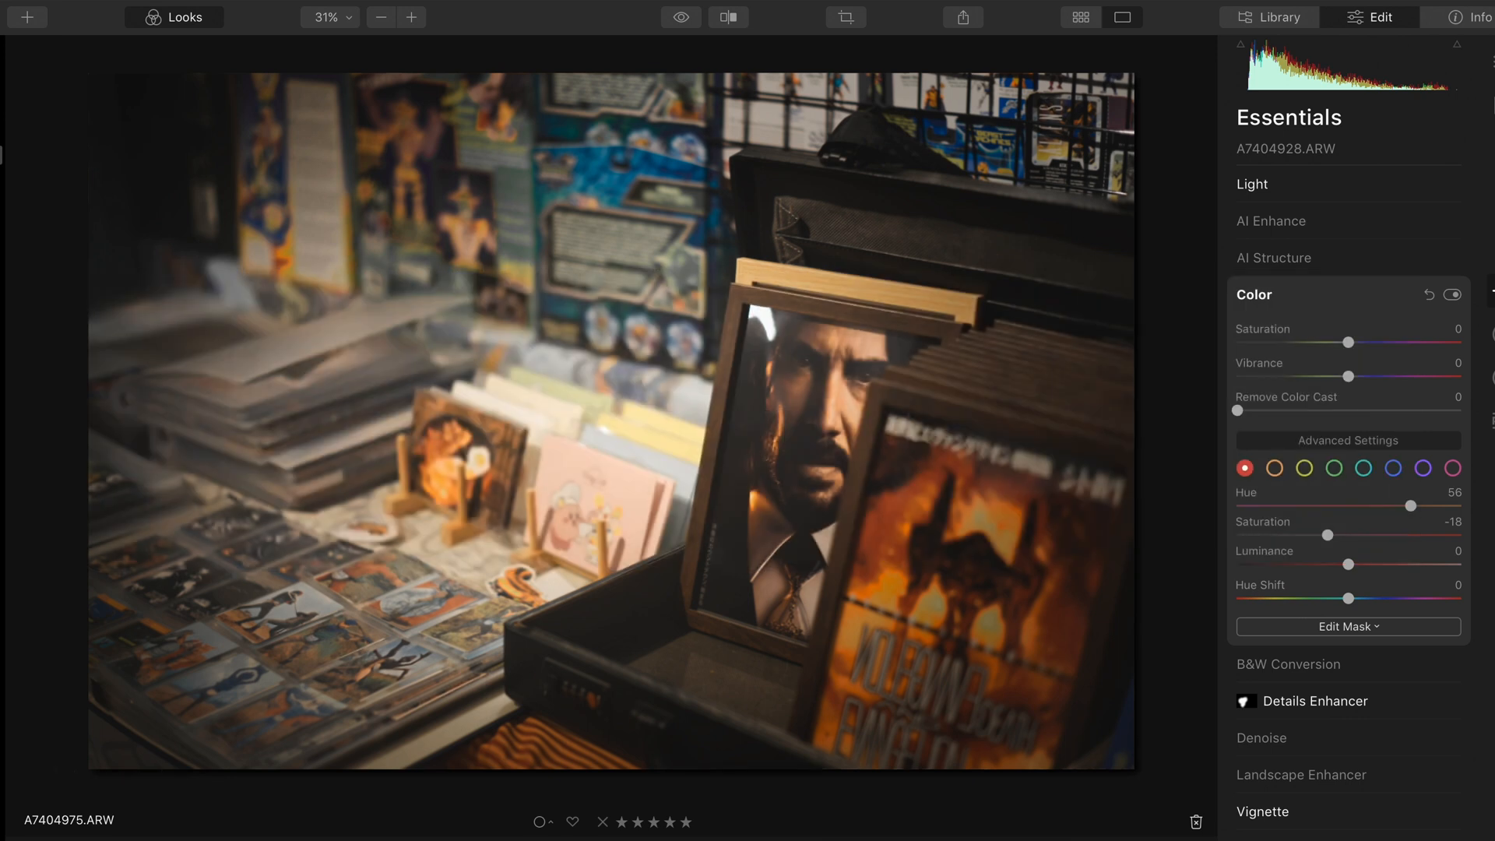
mouse_move(1046, 788)
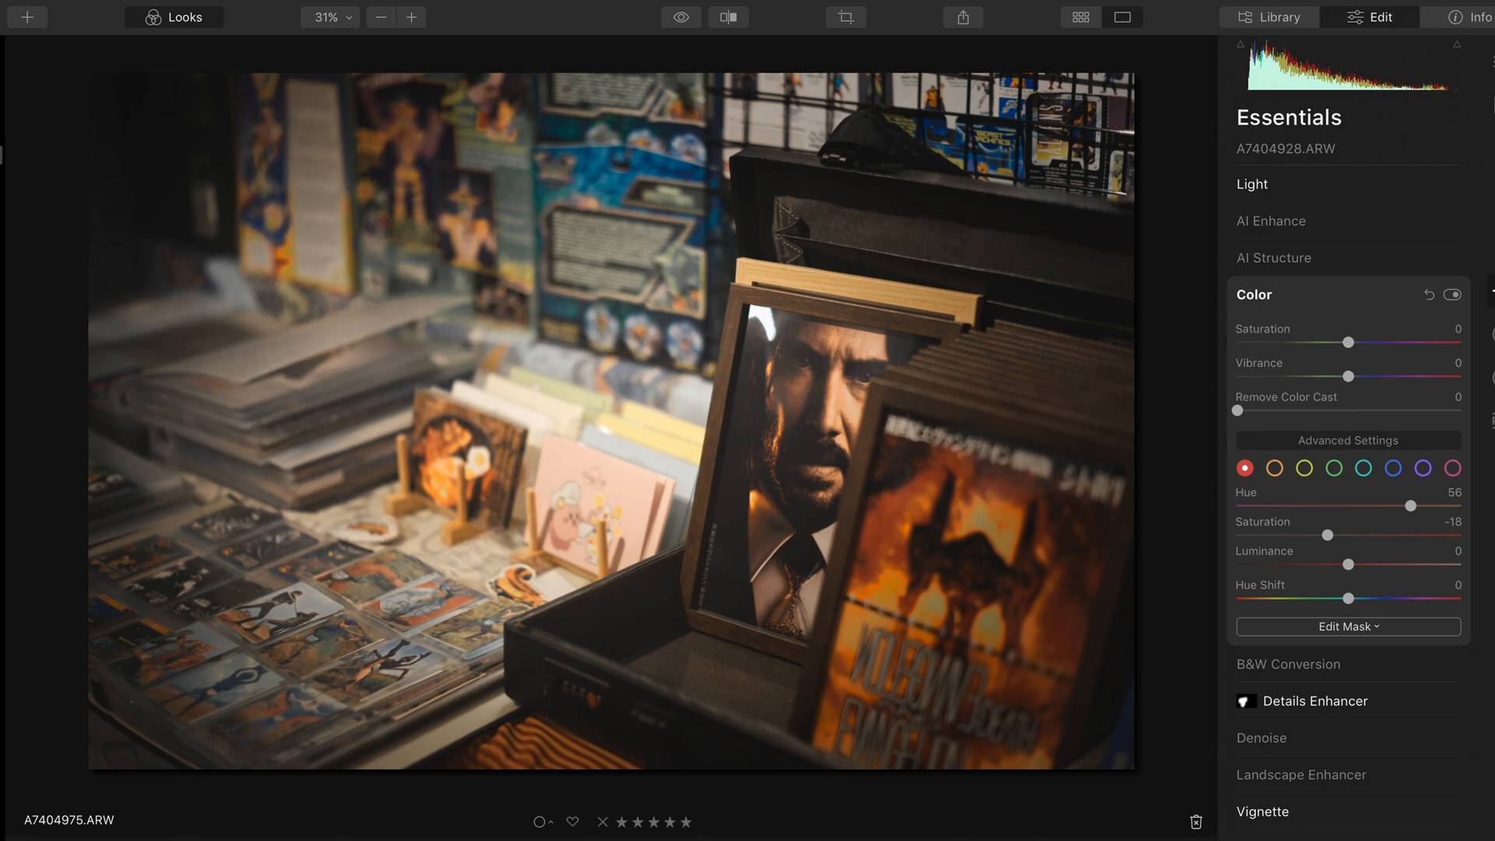
mouse_move(1401, 478)
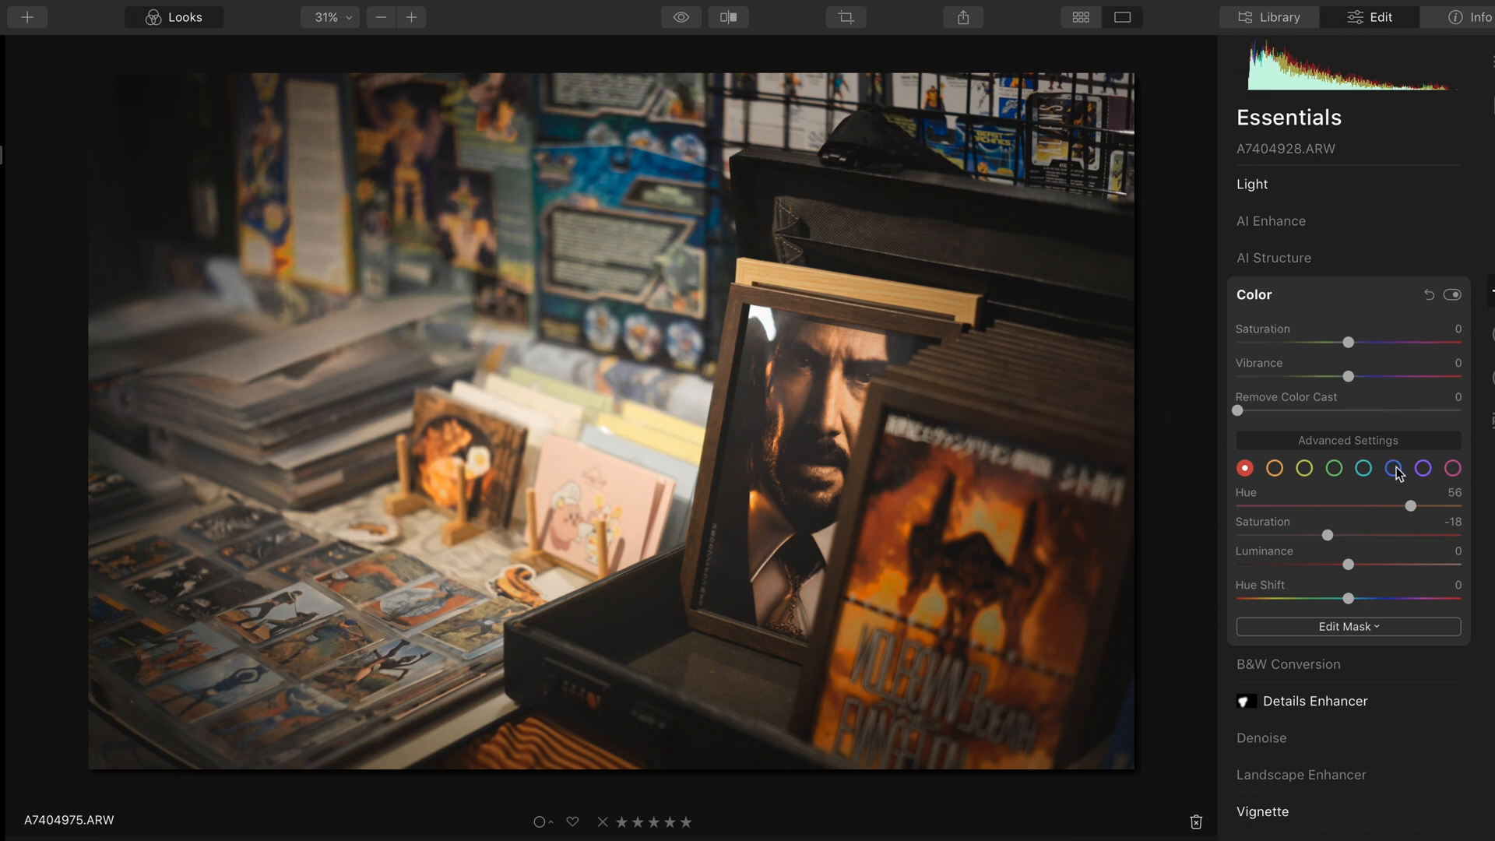
Desaturate the aqua tones and enlarge and deepen the vignette on the comic shop photo
left_click(1392, 469)
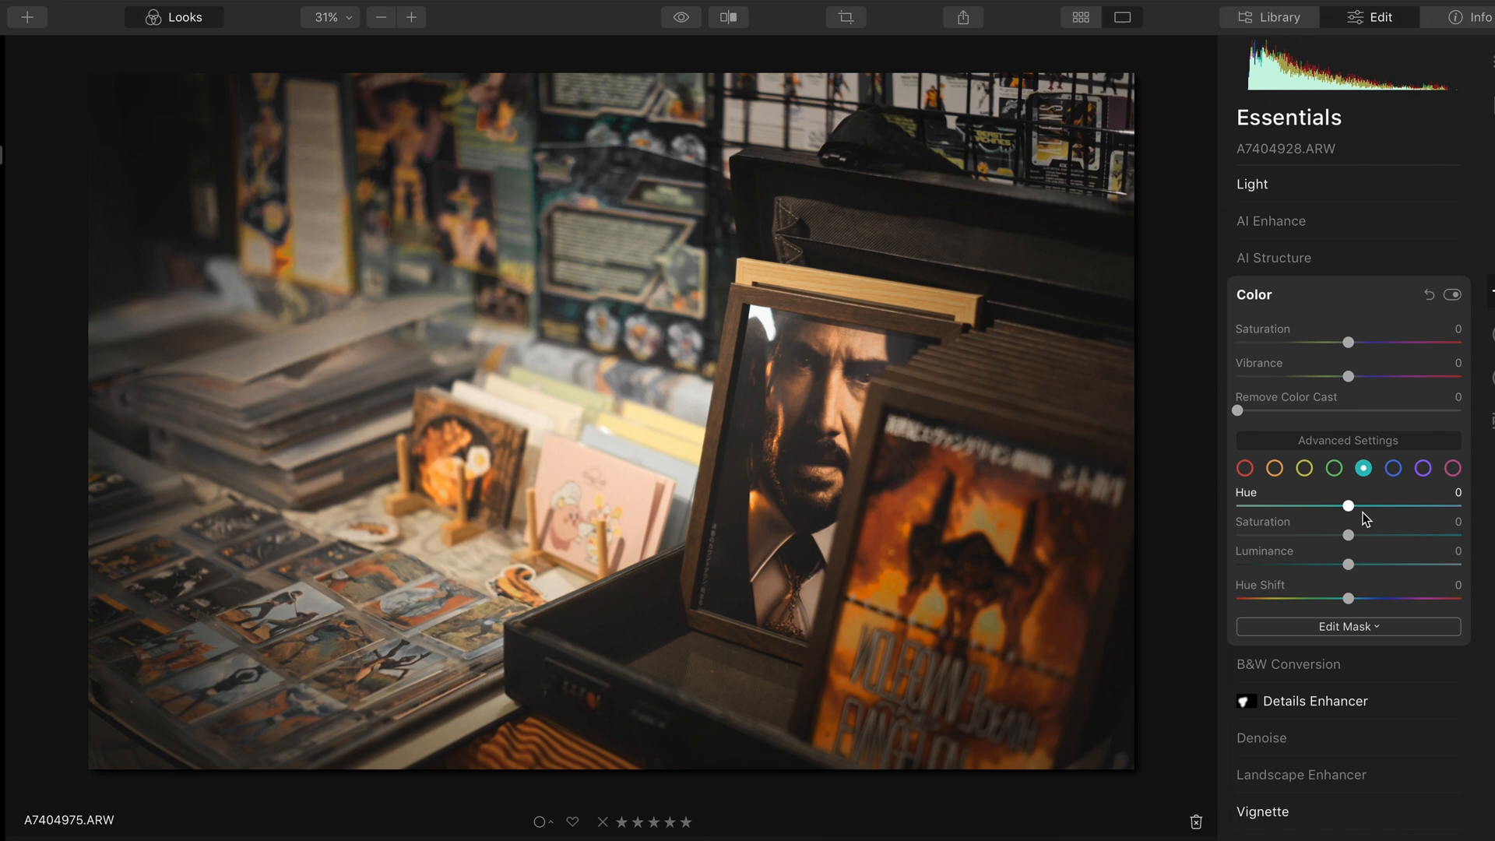
left_click_drag(1347, 534, 1272, 534)
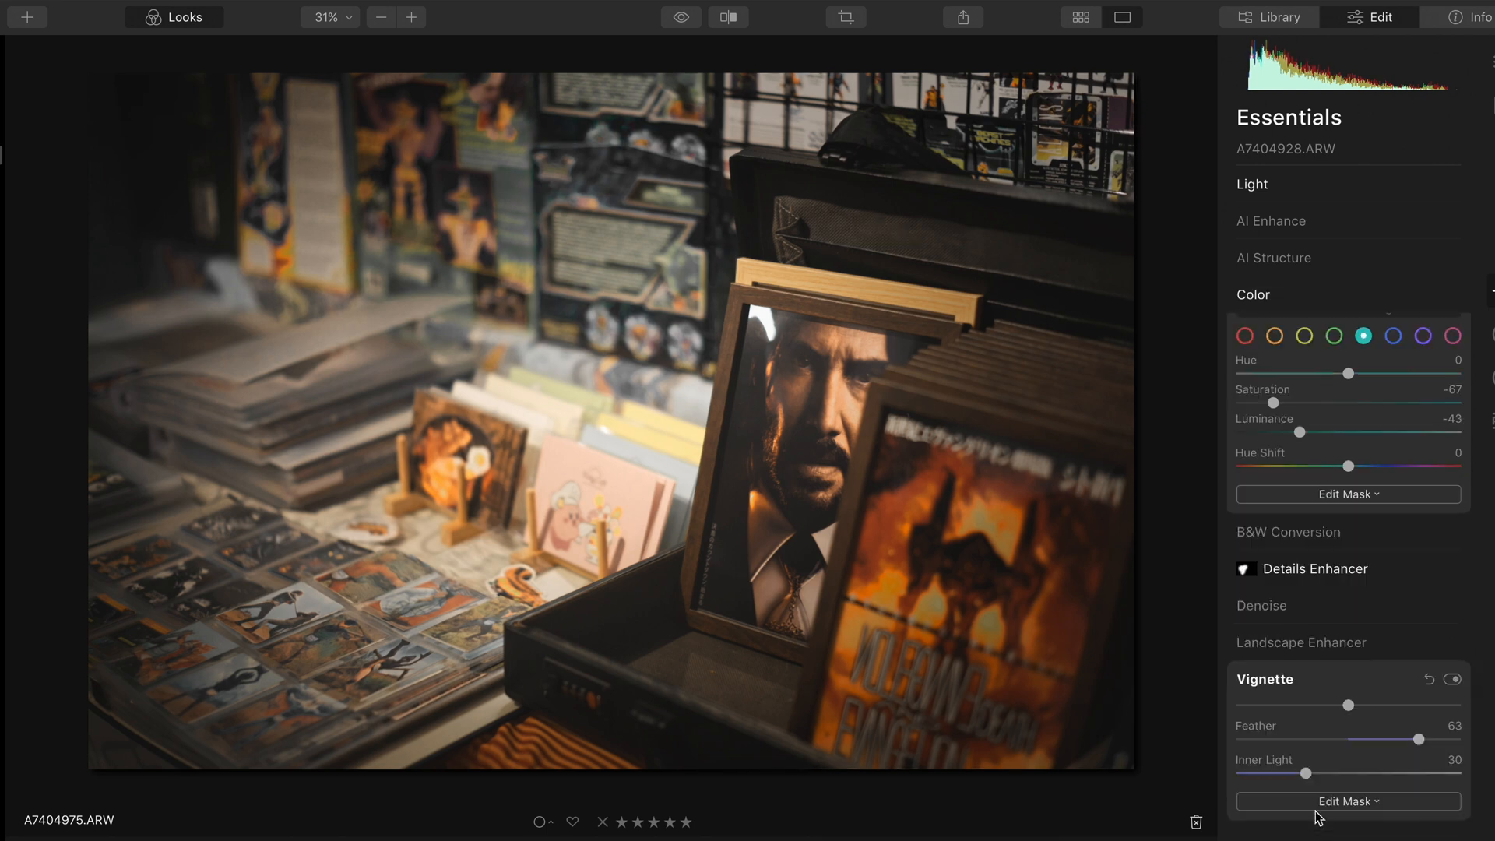
left_click(1266, 679)
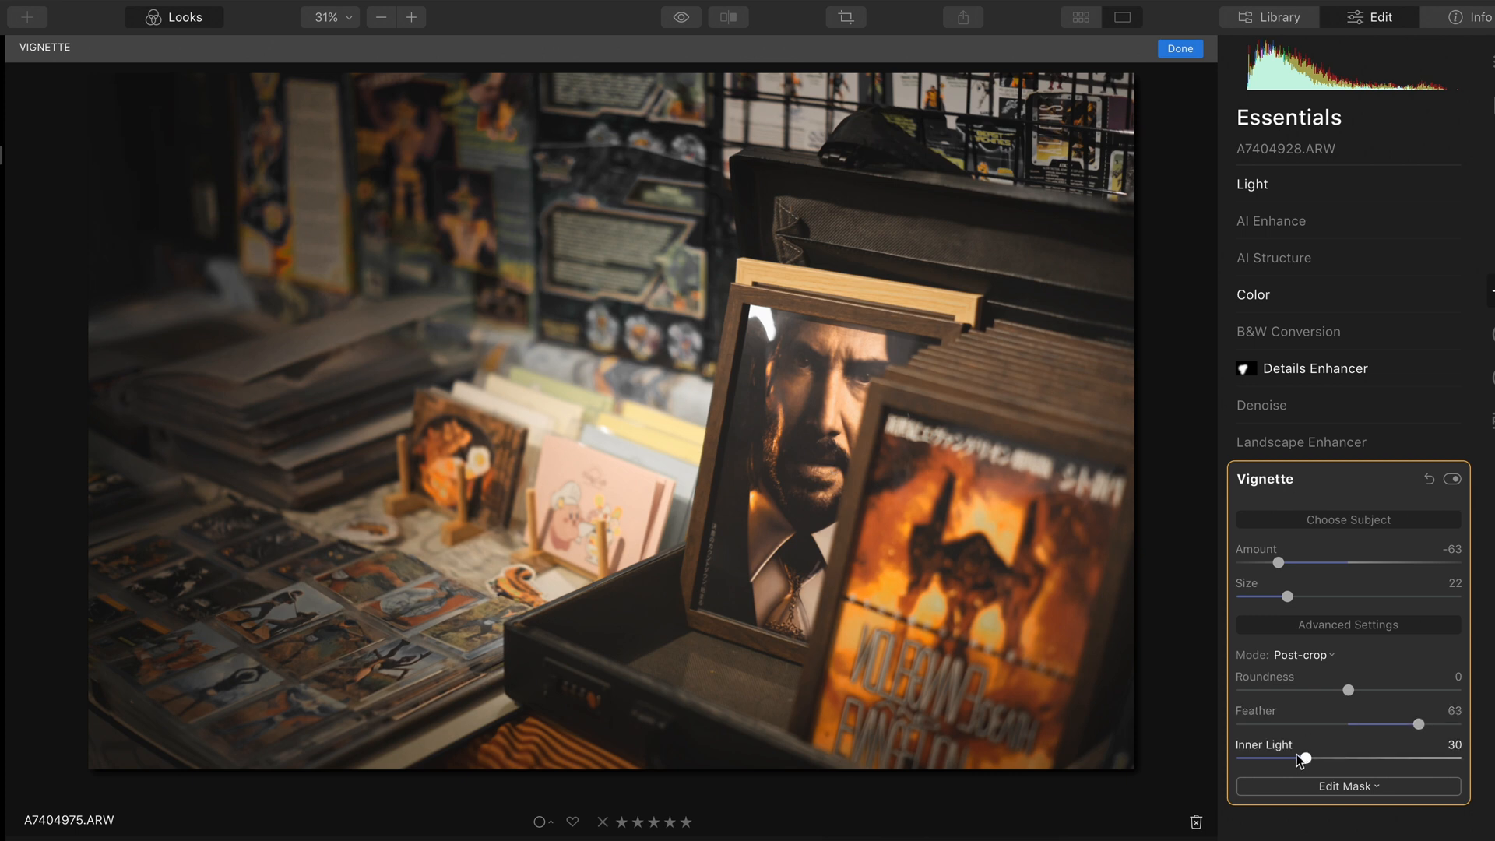
left_click_drag(1288, 596, 1322, 596)
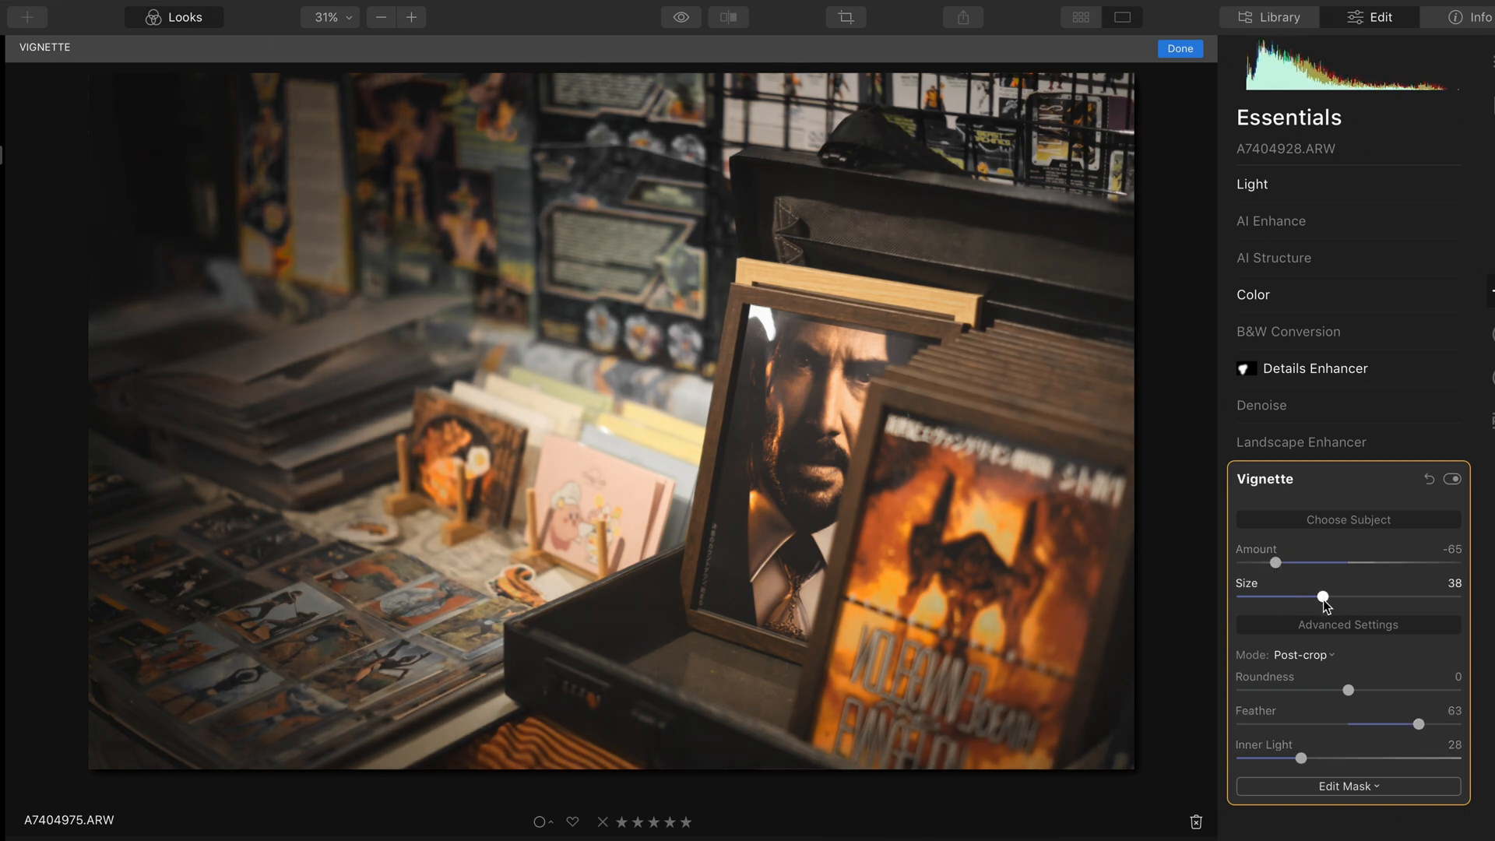
Adjust the red colour range and move on to the Details Enhancer sharpening
left_click(1255, 295)
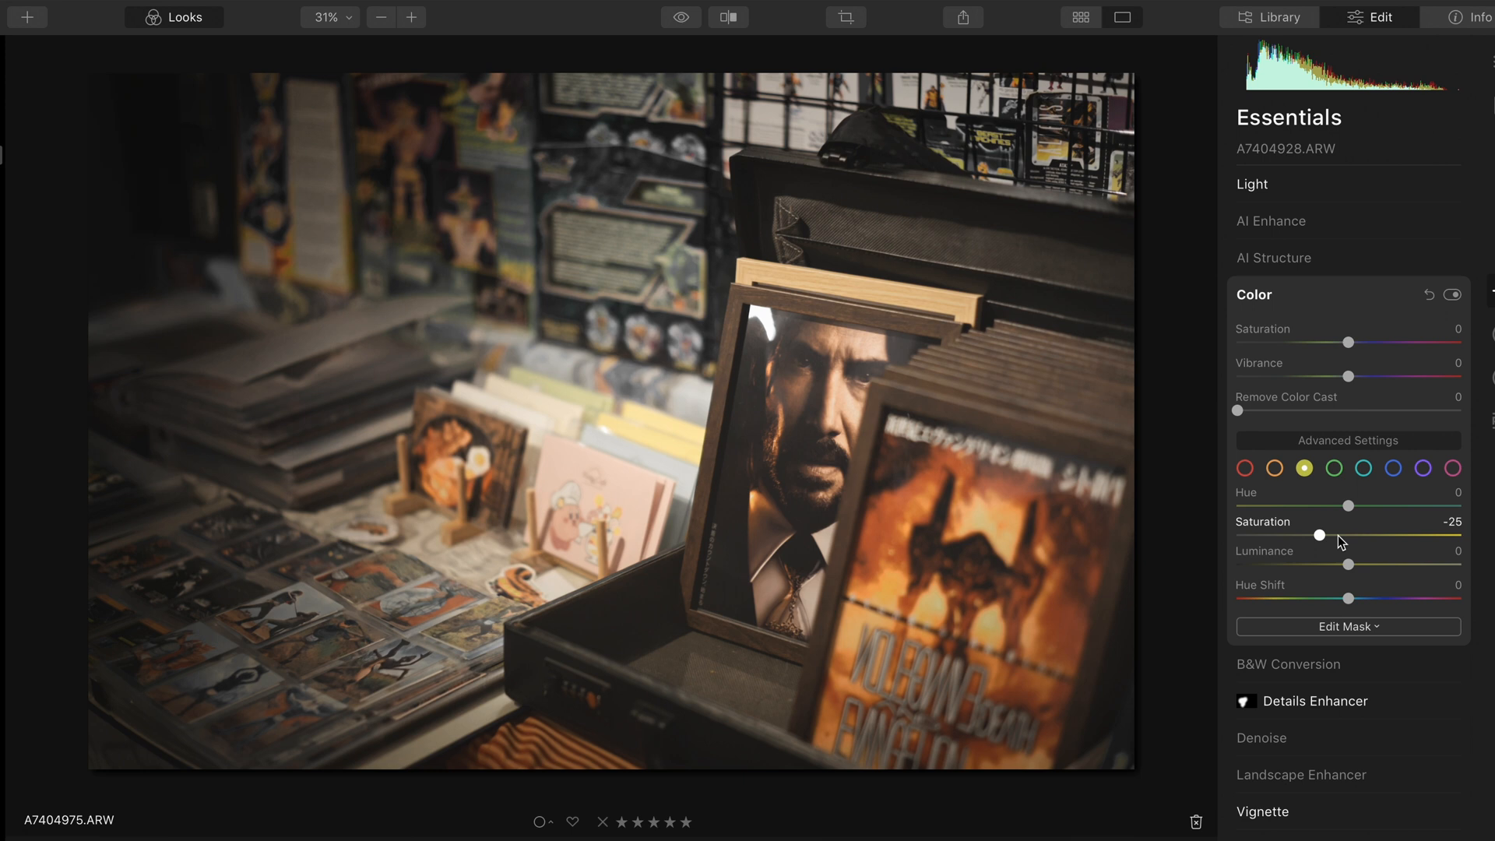
left_click(1245, 469)
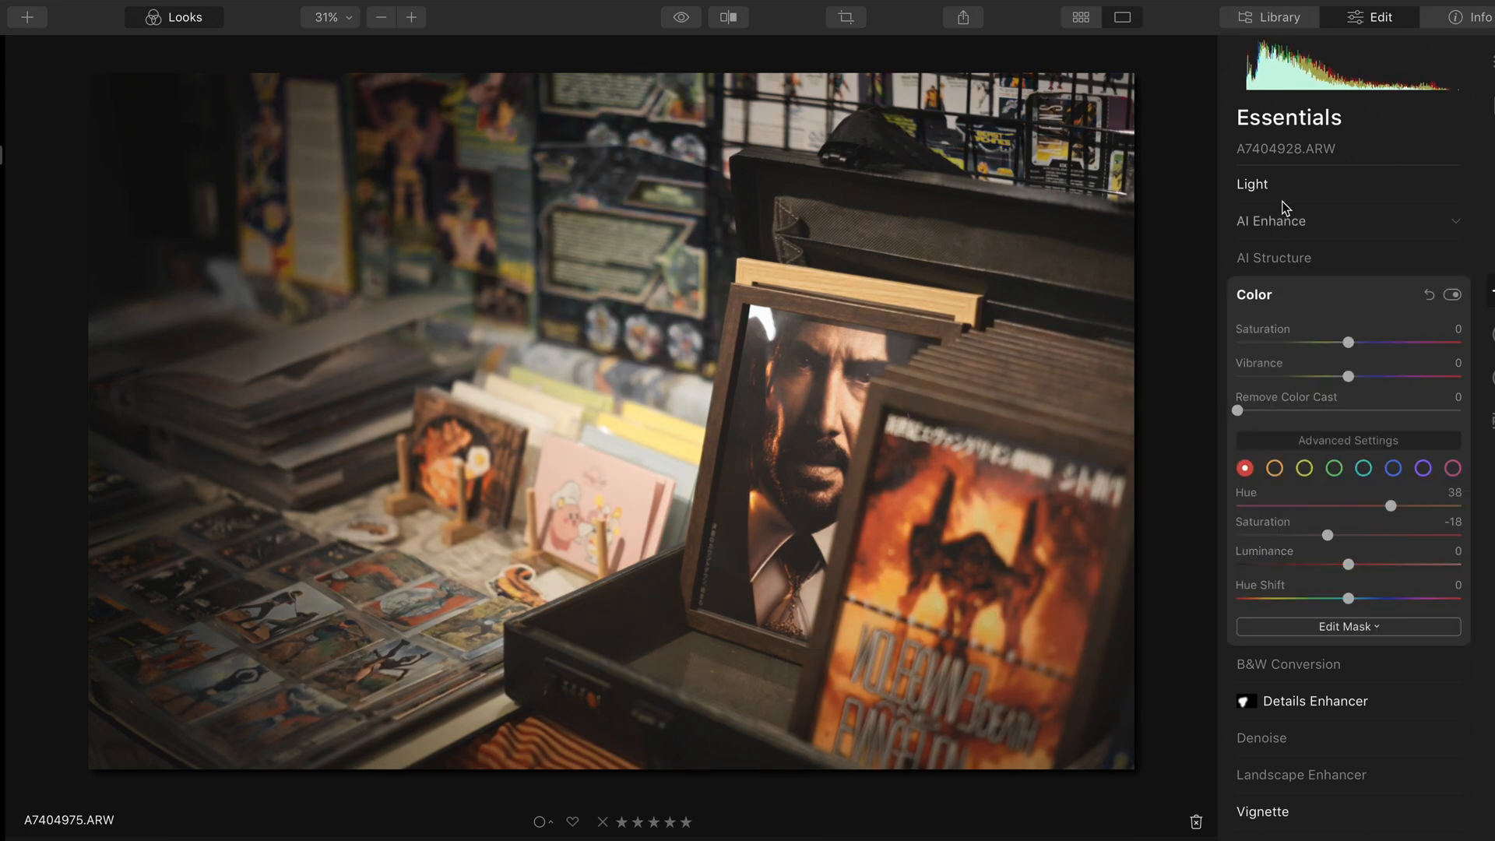
left_click(1252, 184)
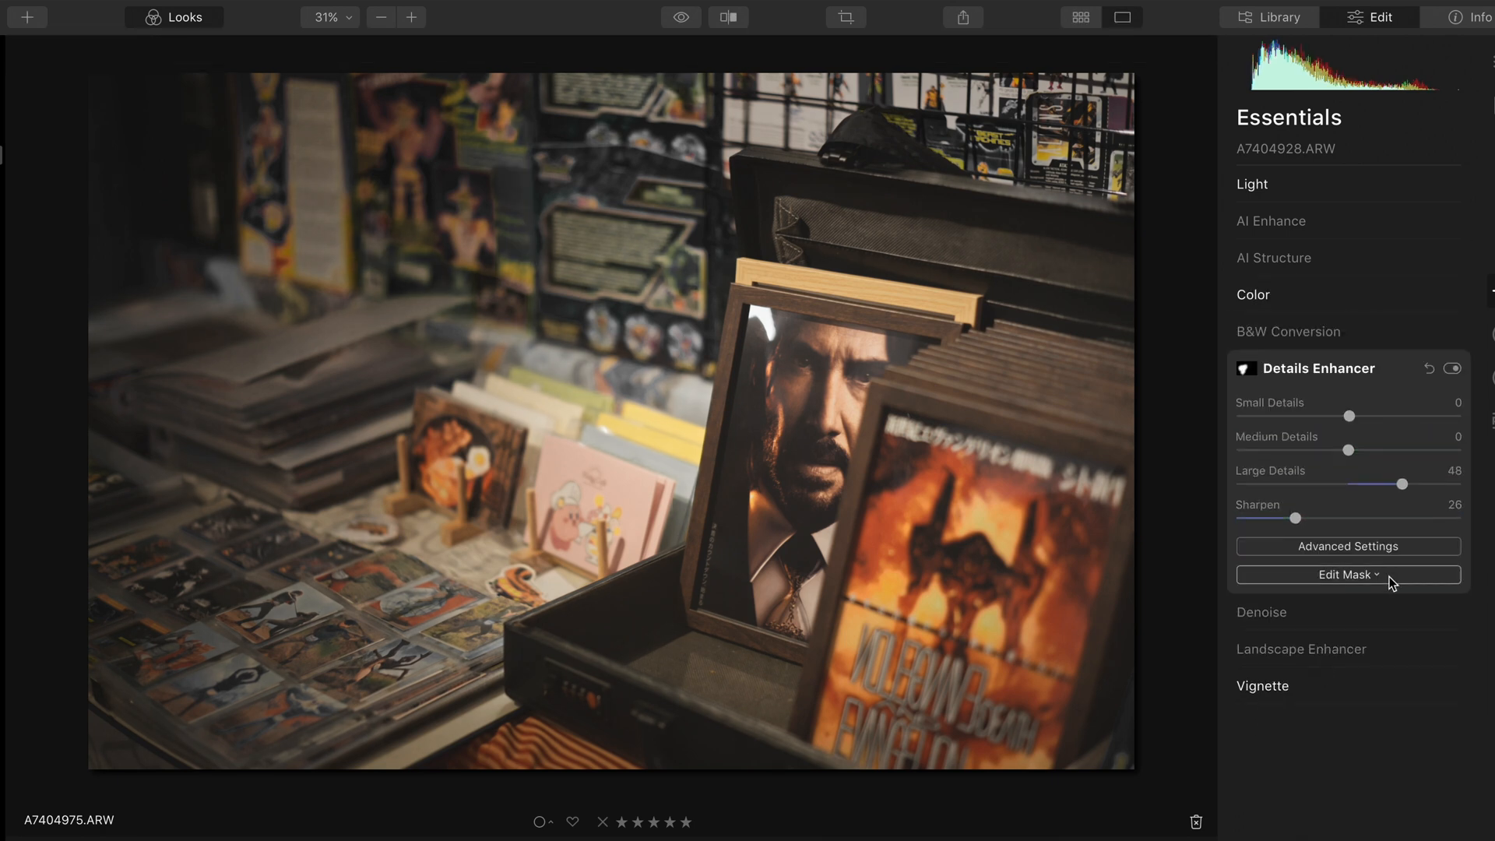
Paint a sharpening mask over the framed portrait and display items
left_click(1347, 575)
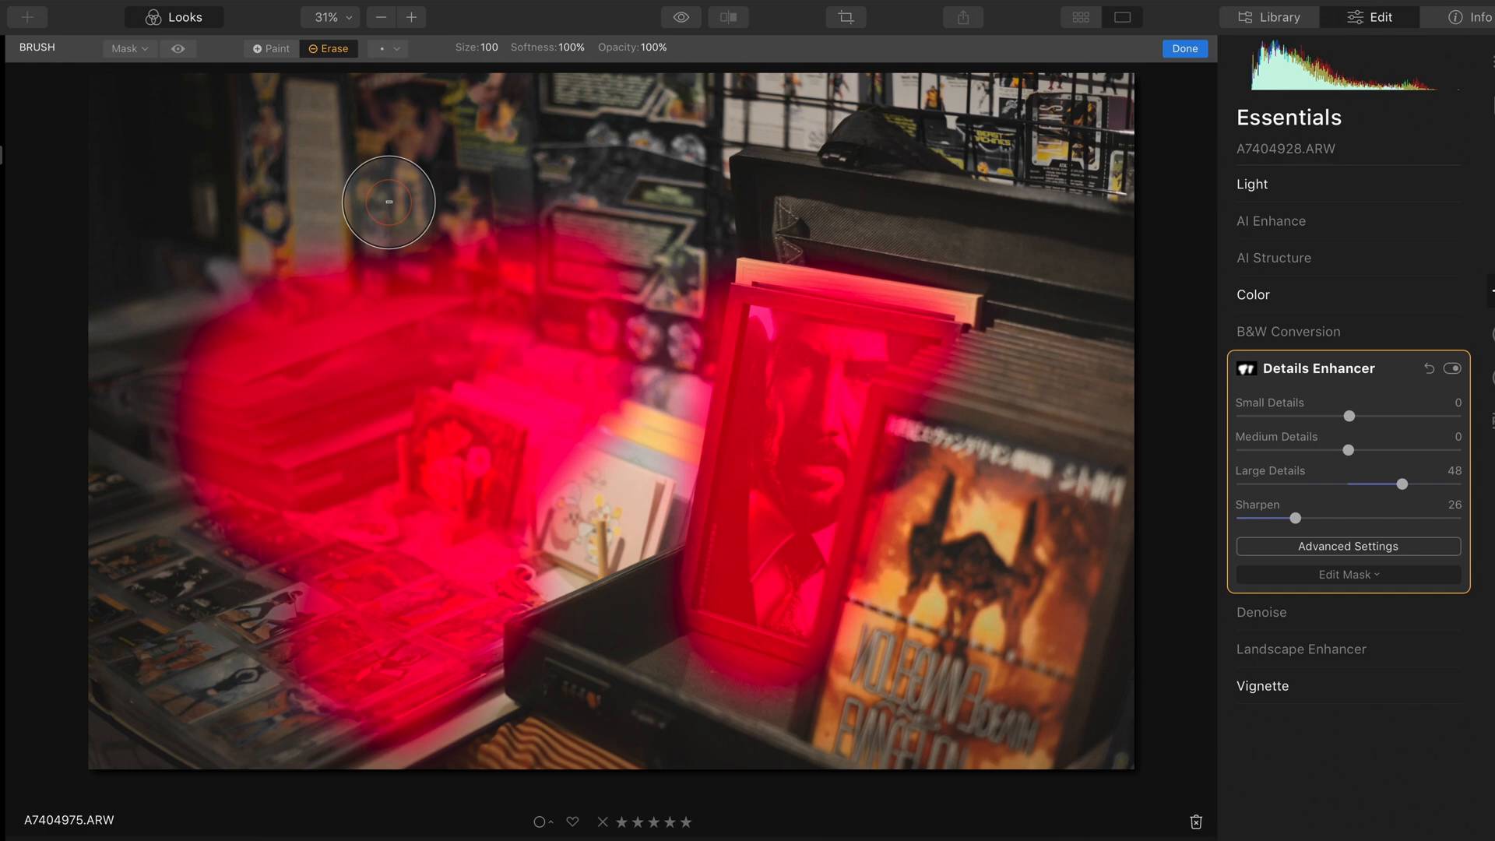
left_click(1184, 48)
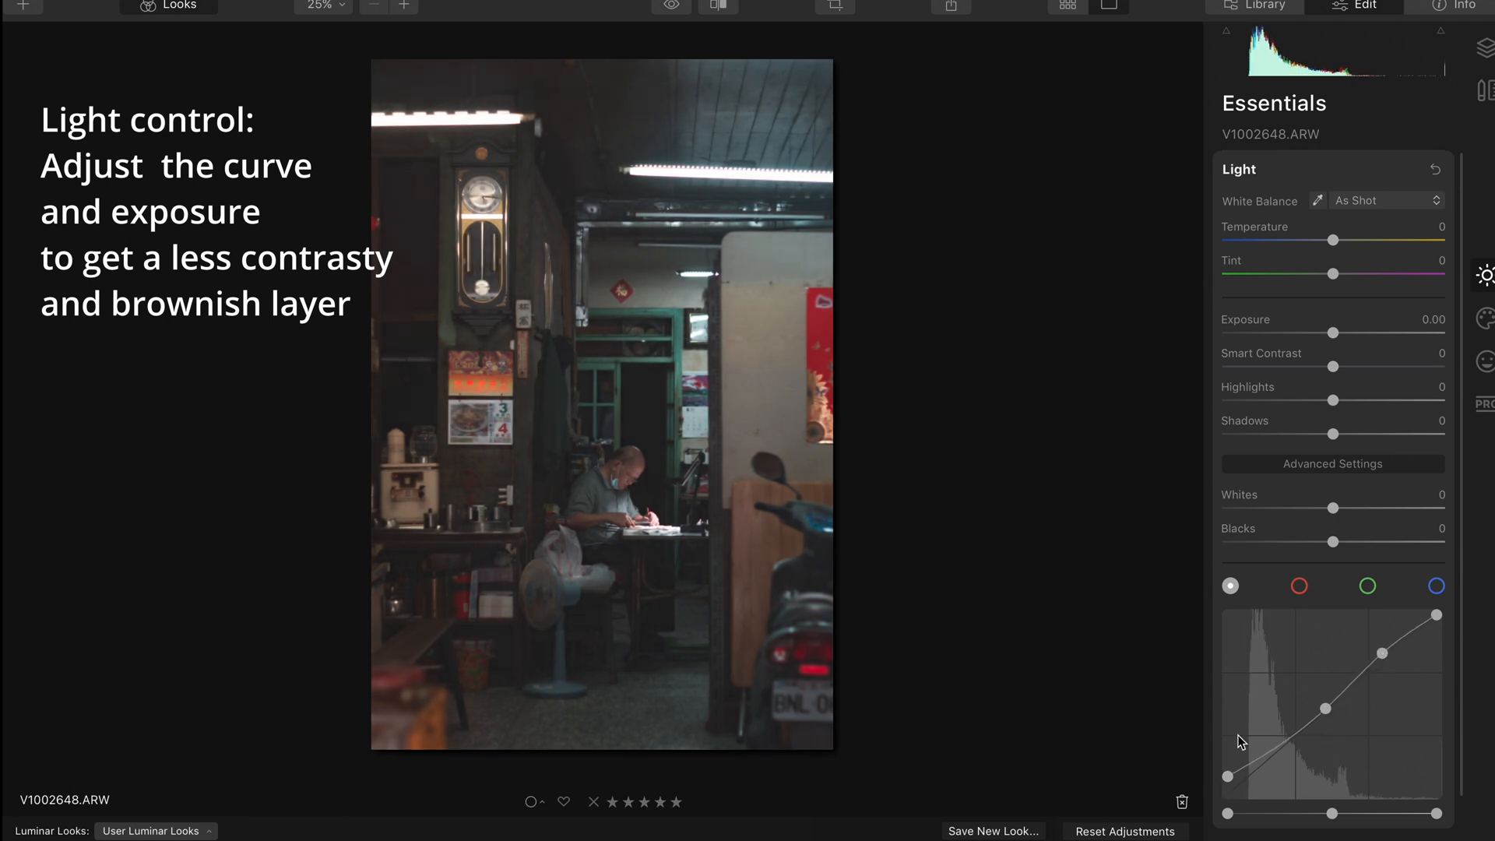
Flatten contrast on the Light tone curve and desaturate greens to -62 in Color advanced settings
left_click_drag(1361, 541, 1325, 542)
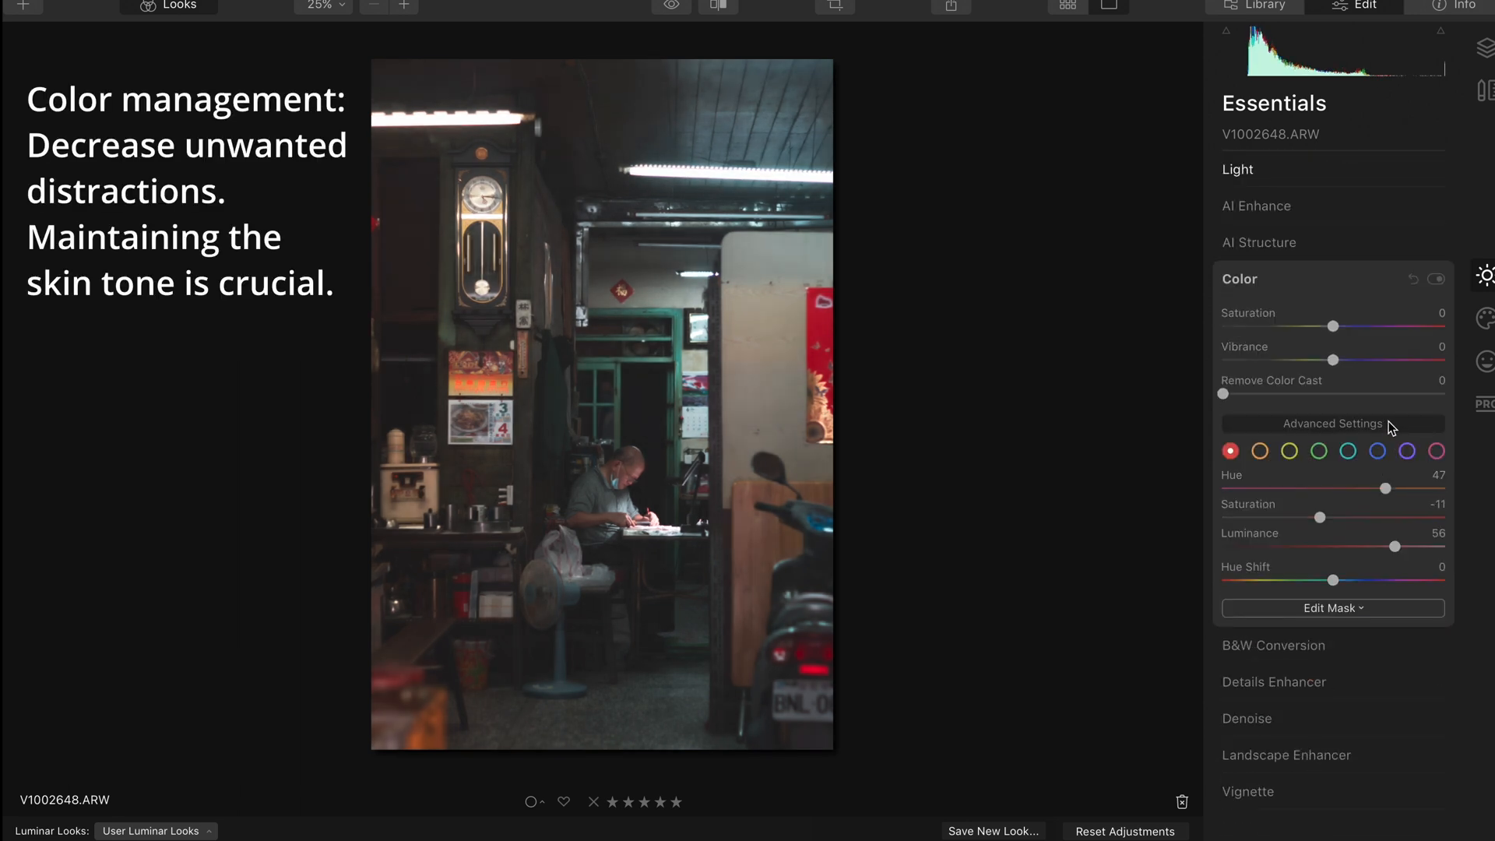
left_click(1347, 451)
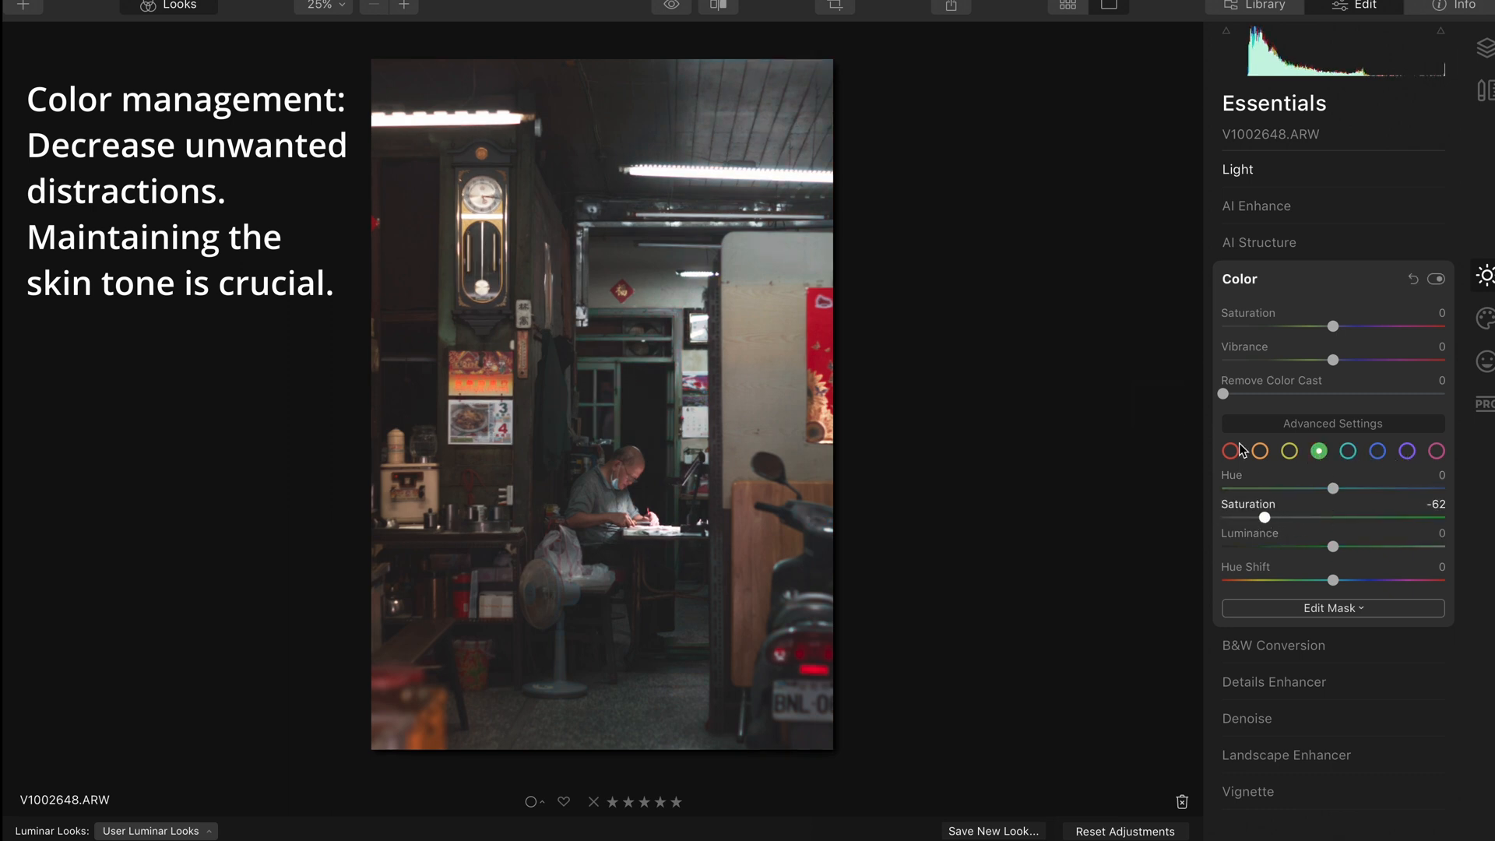
left_click(1231, 451)
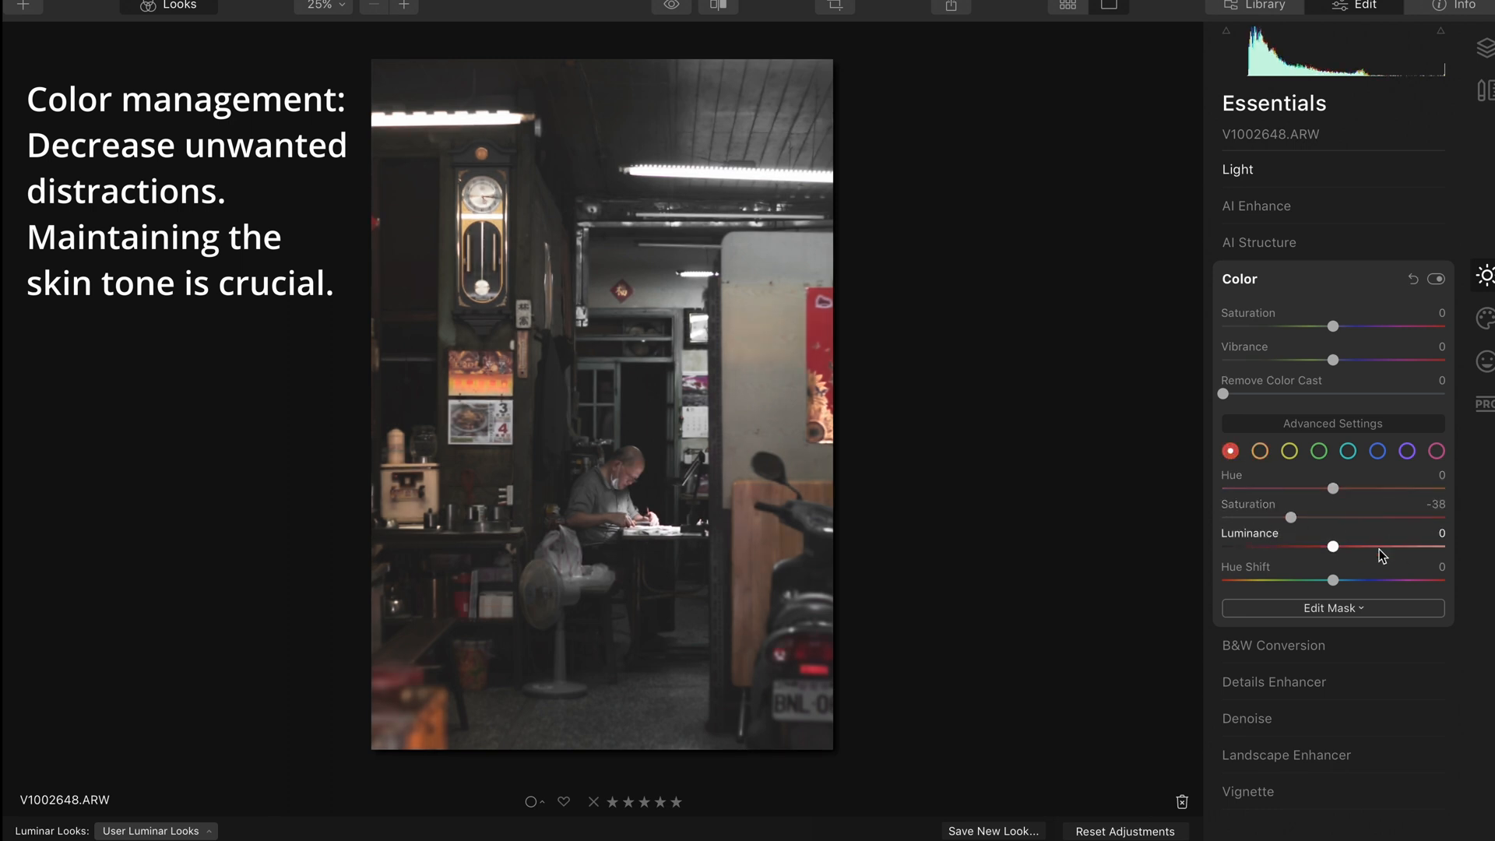
Shift reds to hue 20, saturation -19 and luminance 40 for lighter, softer red tones
left_click_drag(1333, 487, 1354, 487)
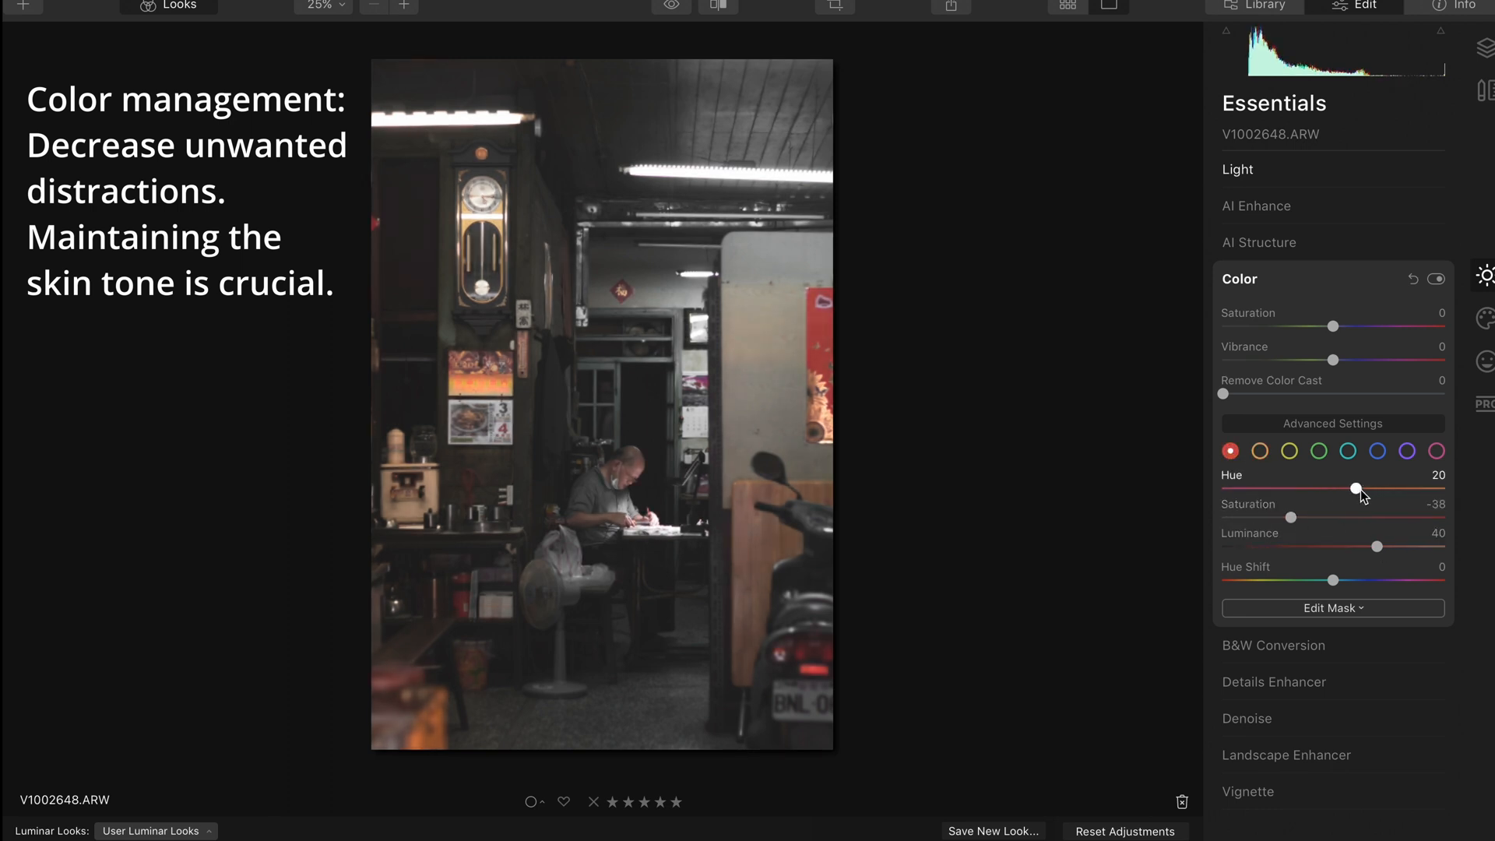
left_click_drag(1291, 517, 1312, 517)
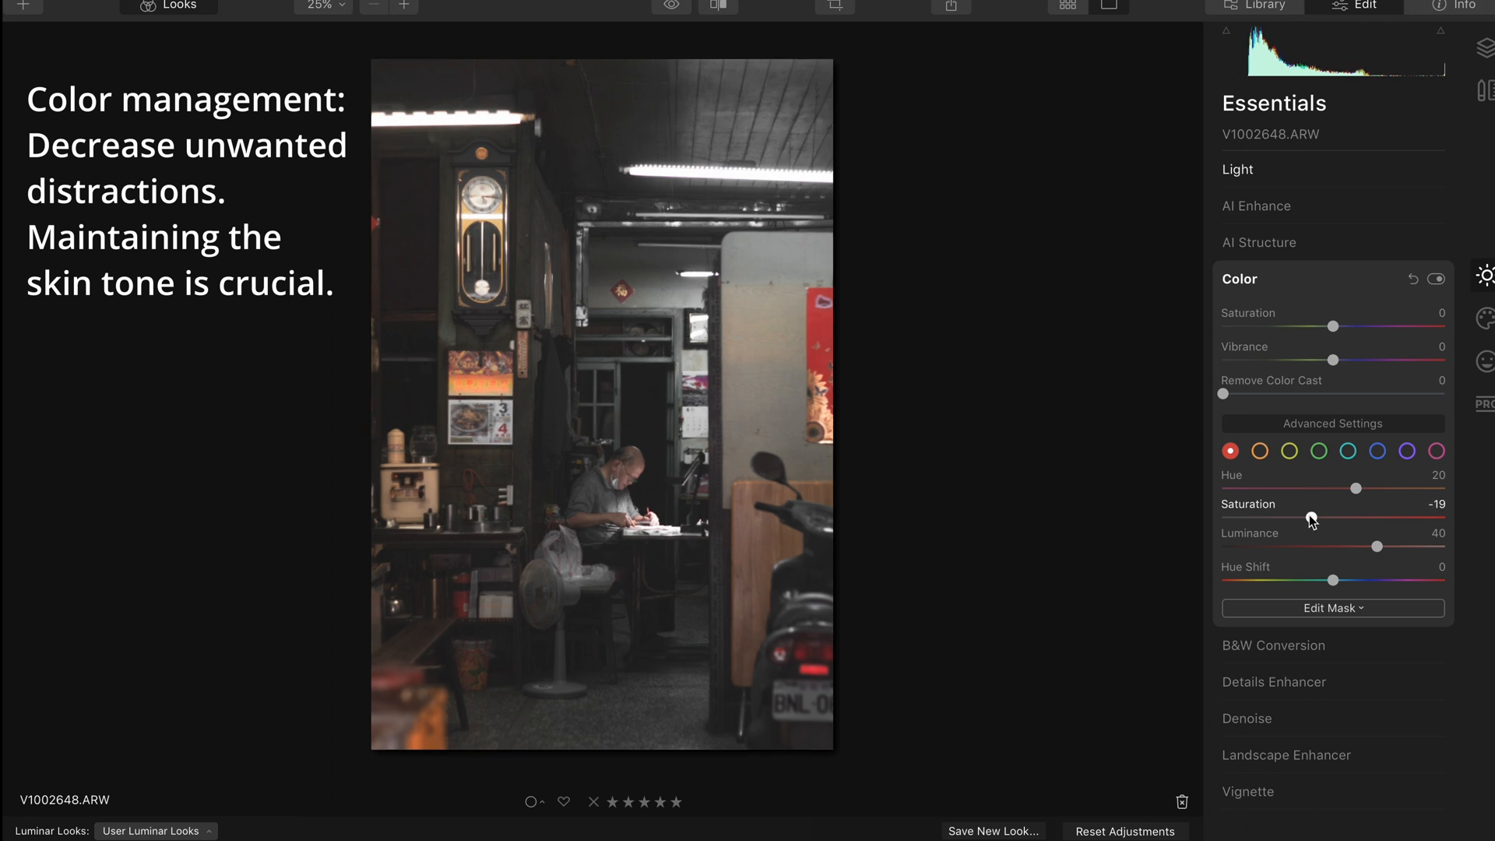
left_click_drag(1310, 487, 1326, 487)
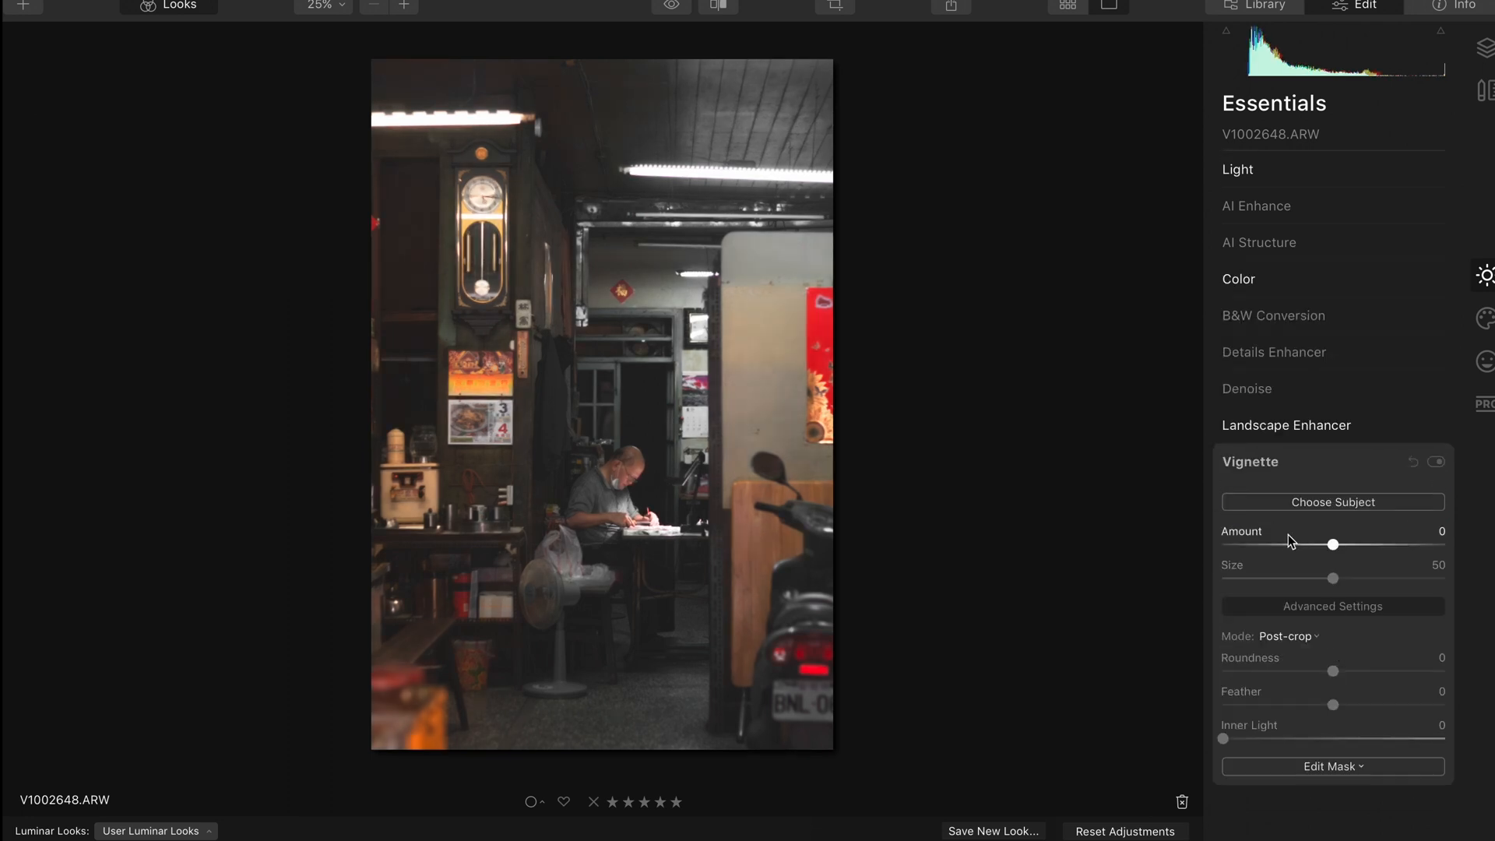
Add an adjustment layer with reds at -100 saturation and brush its mask over the red poster
left_click_drag(1333, 545, 1280, 545)
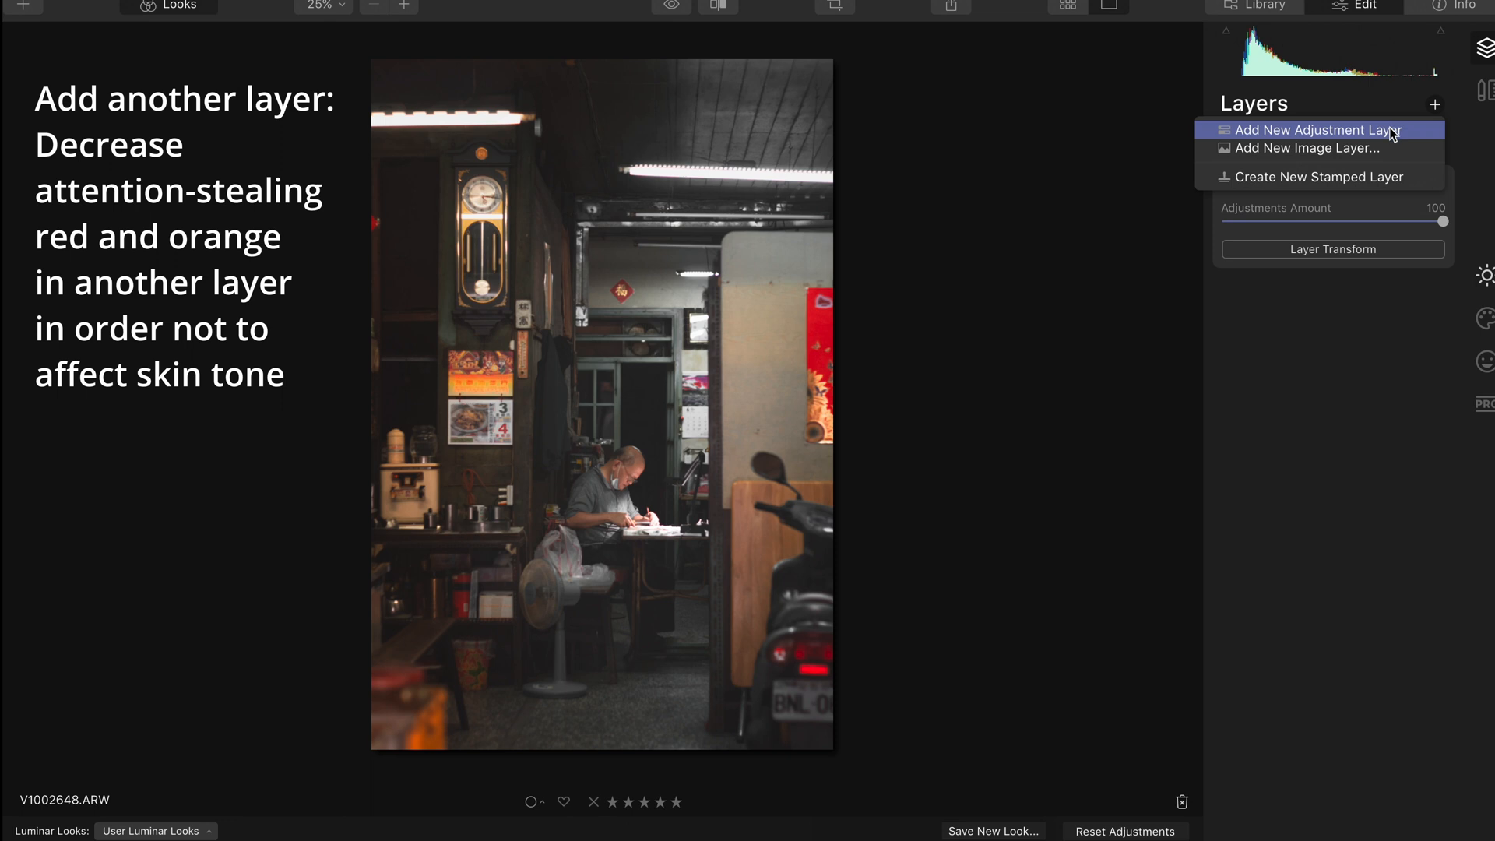
left_click(1316, 129)
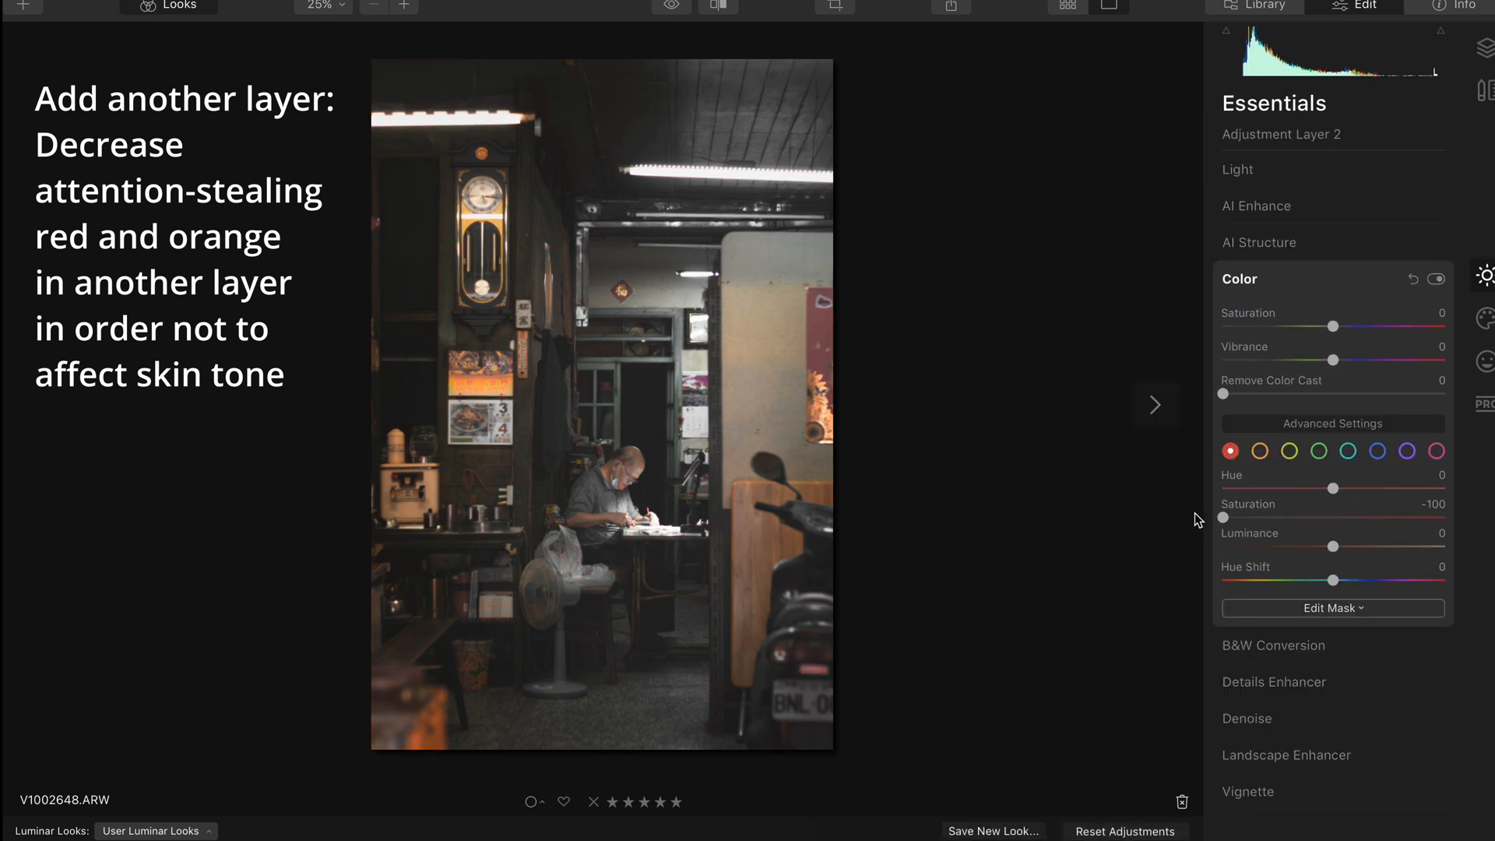
left_click(1332, 607)
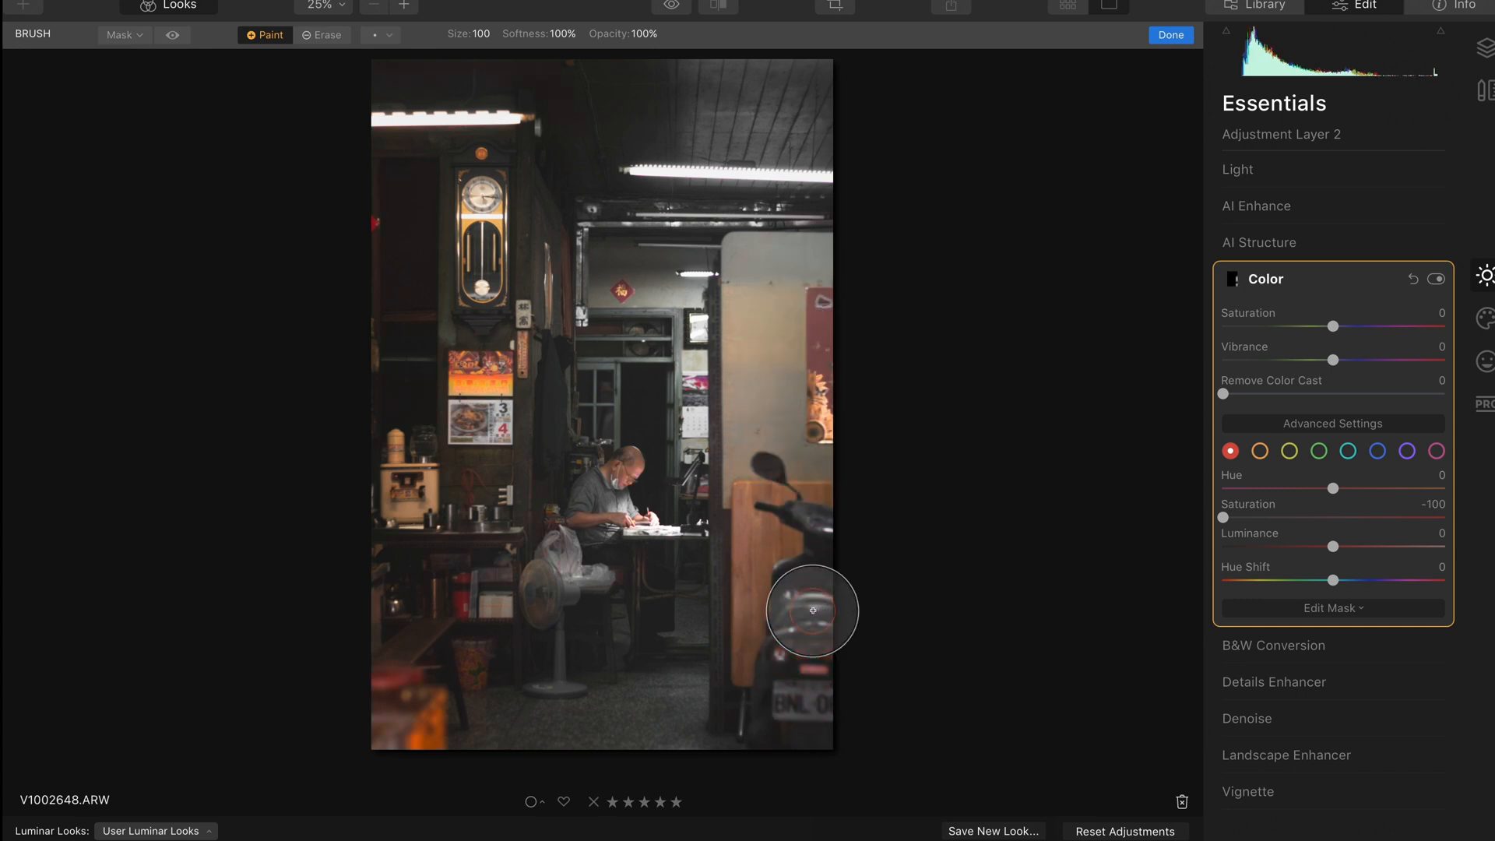
left_click_drag(810, 610, 467, 373)
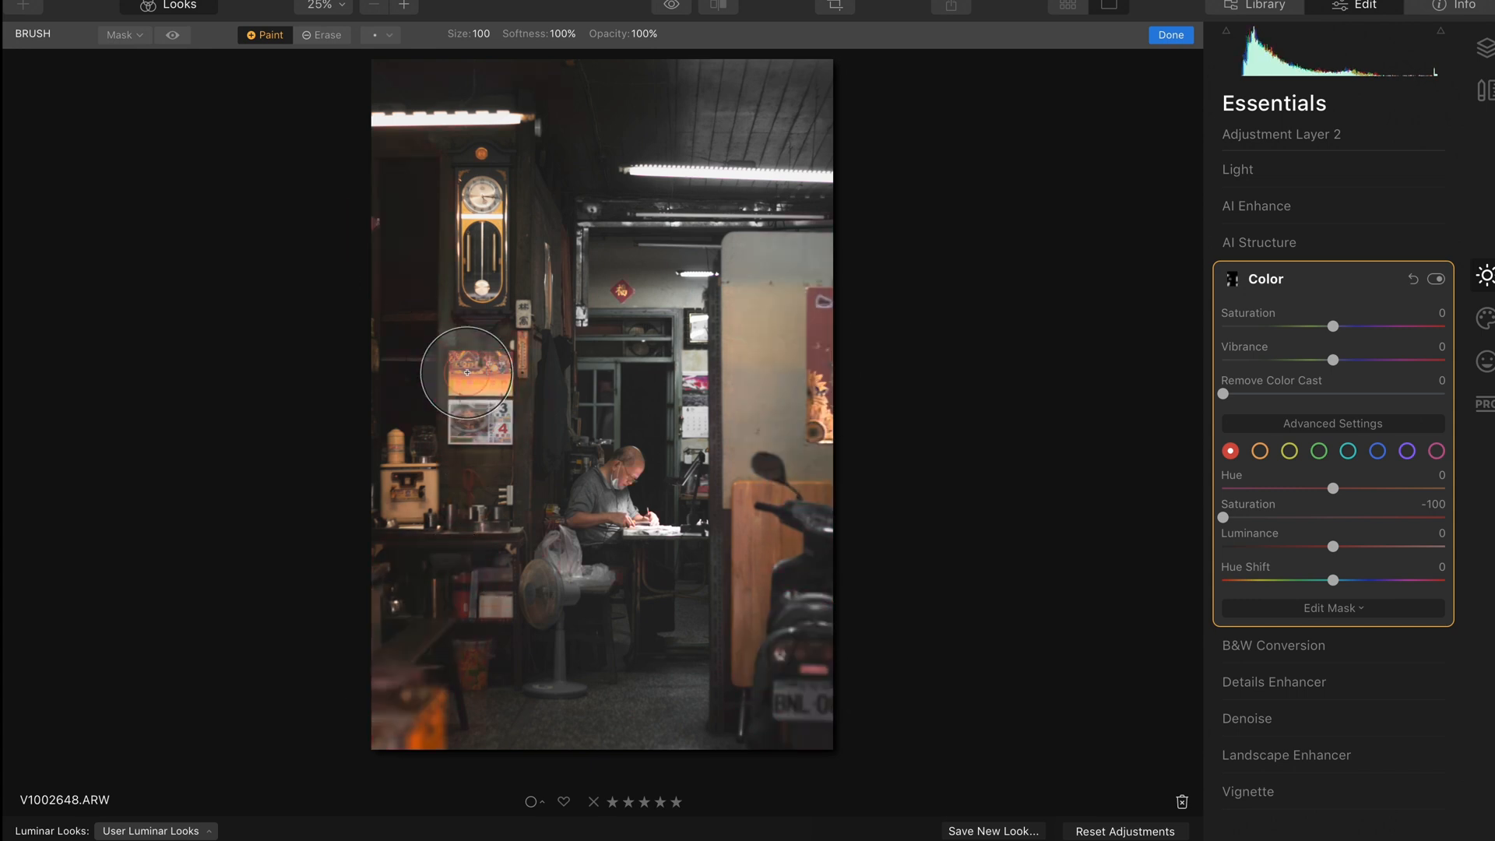